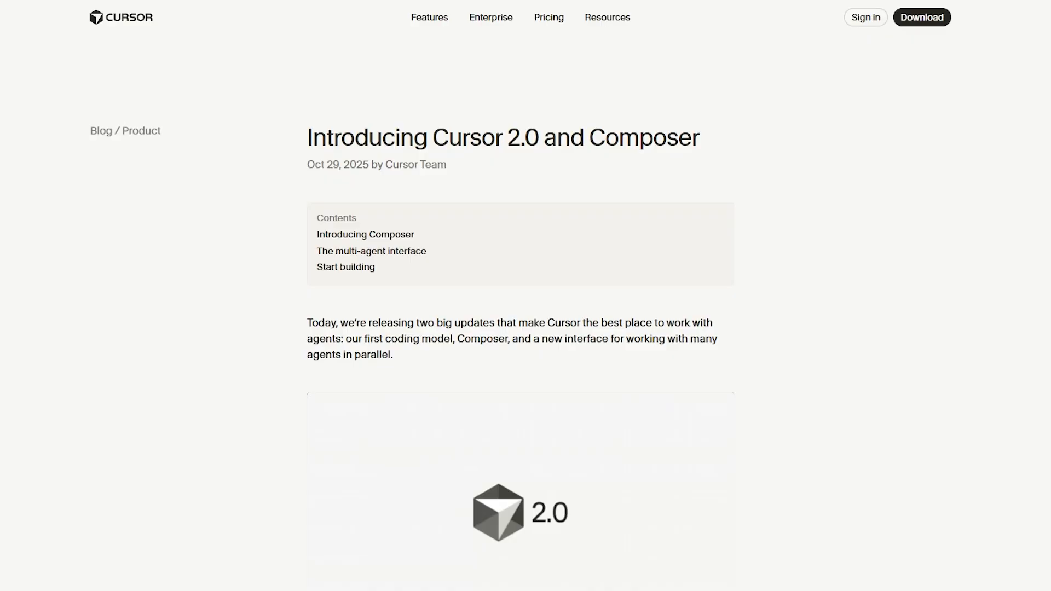
# Scroll the Cursor 2.0 blog post to the Composer section and its intelligence-versus-speed chart
pyautogui.scroll(-3)
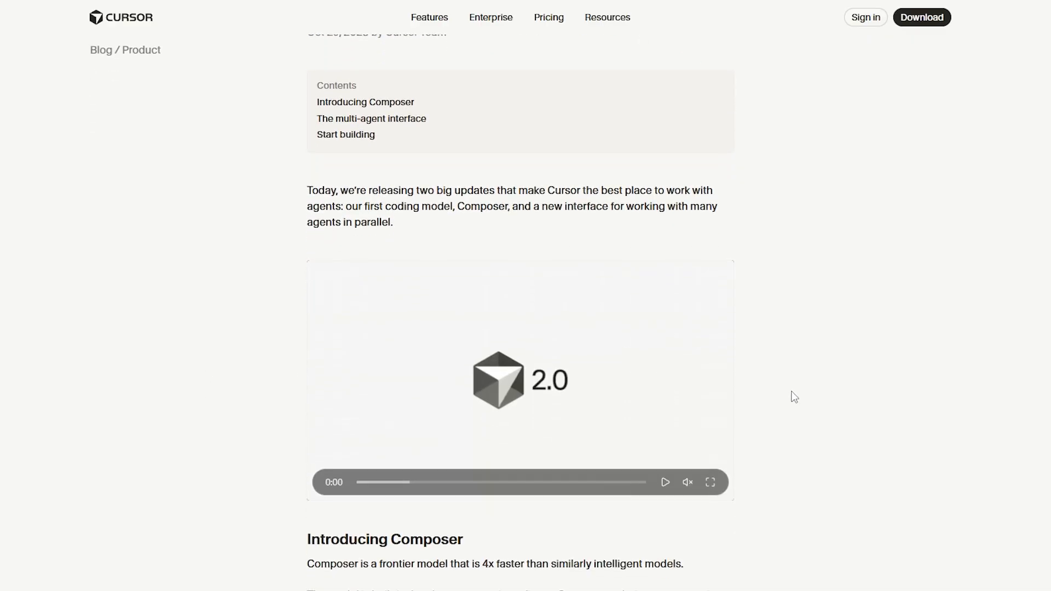
pyautogui.scroll(-3)
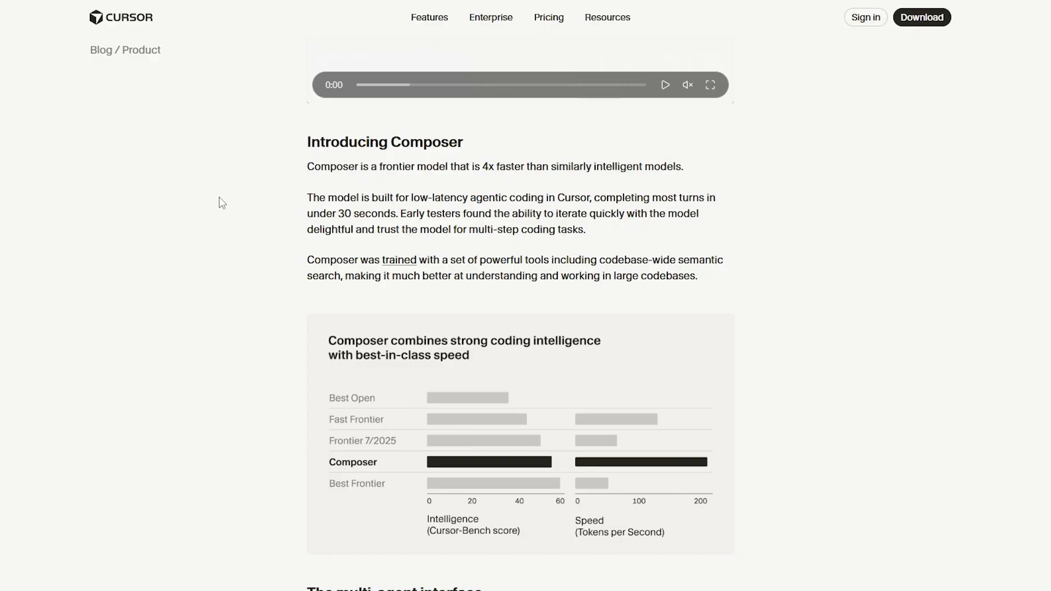
pyautogui.scroll(-3)
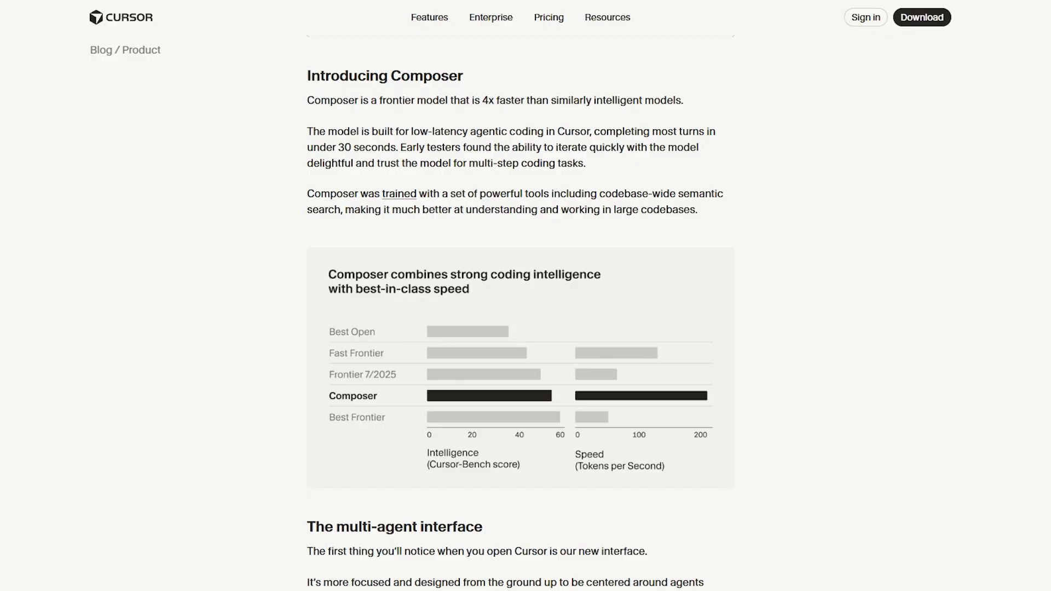
pyautogui.moveTo(825, 251)
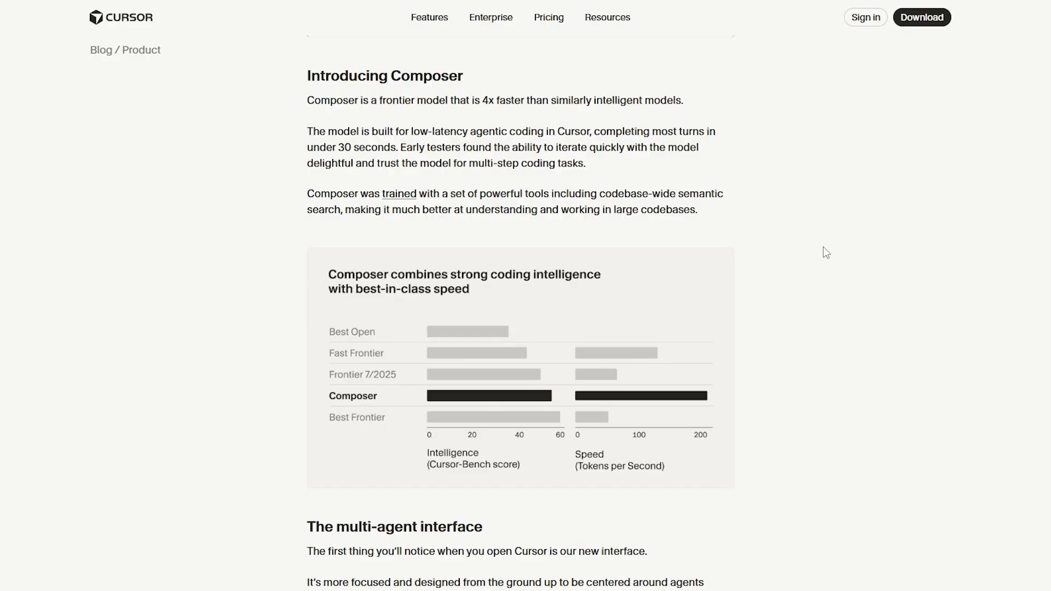
pyautogui.moveTo(537, 226)
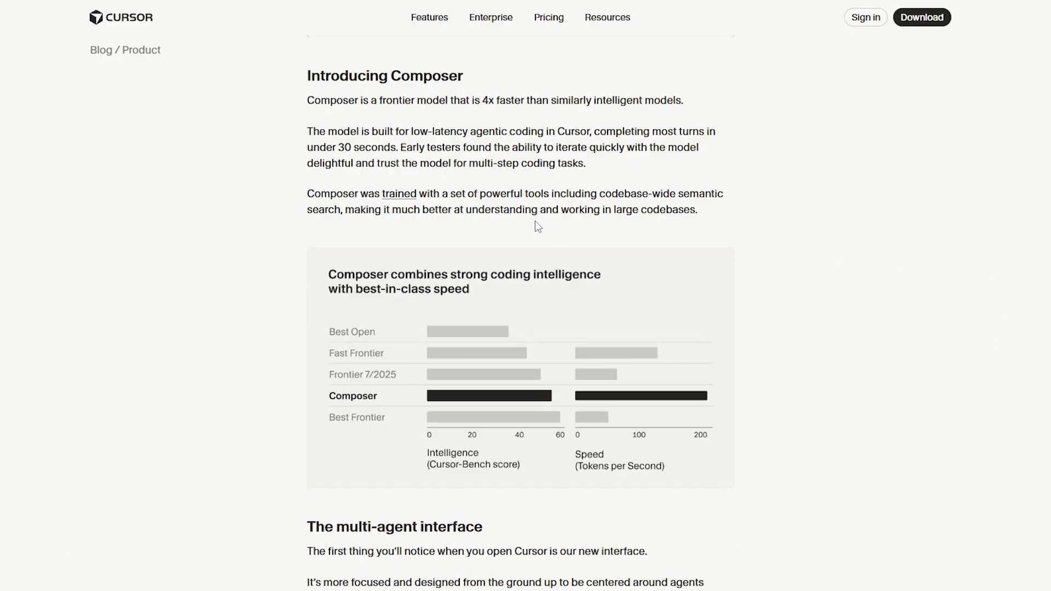
pyautogui.moveTo(663, 226)
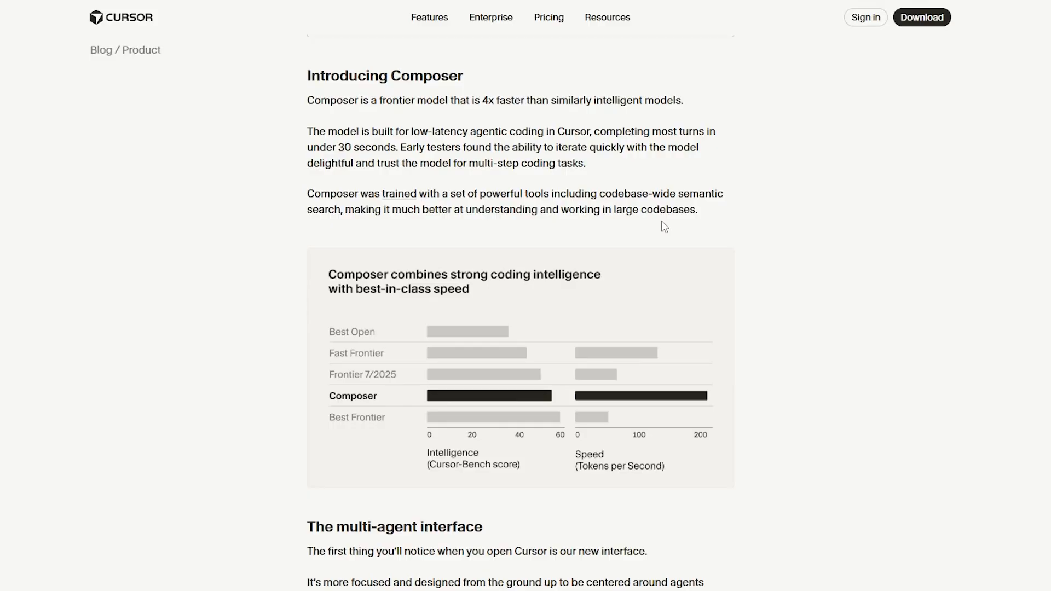
pyautogui.moveTo(675, 231)
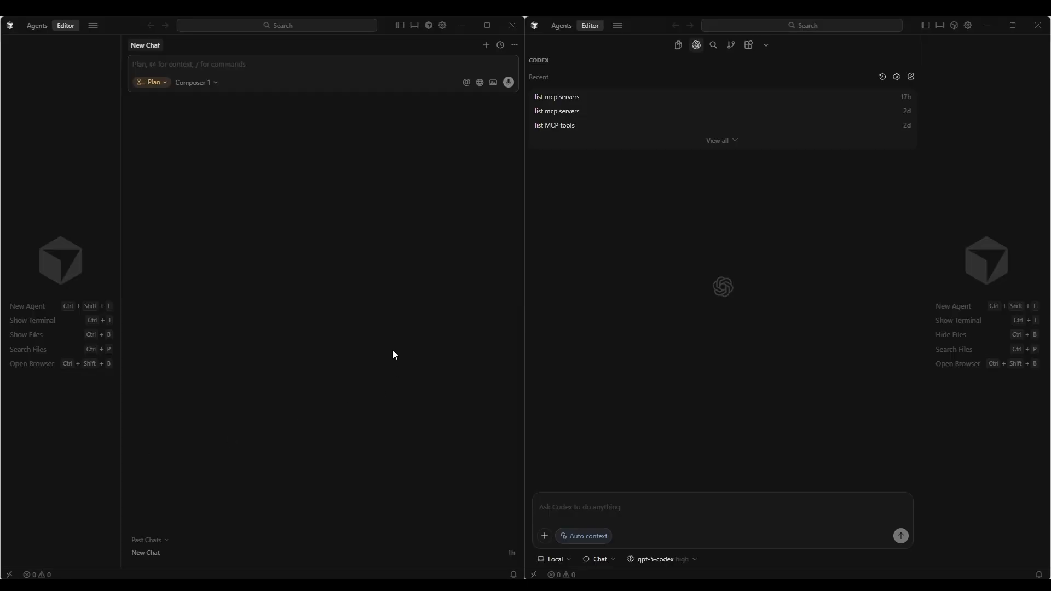
pyautogui.moveTo(293, 444)
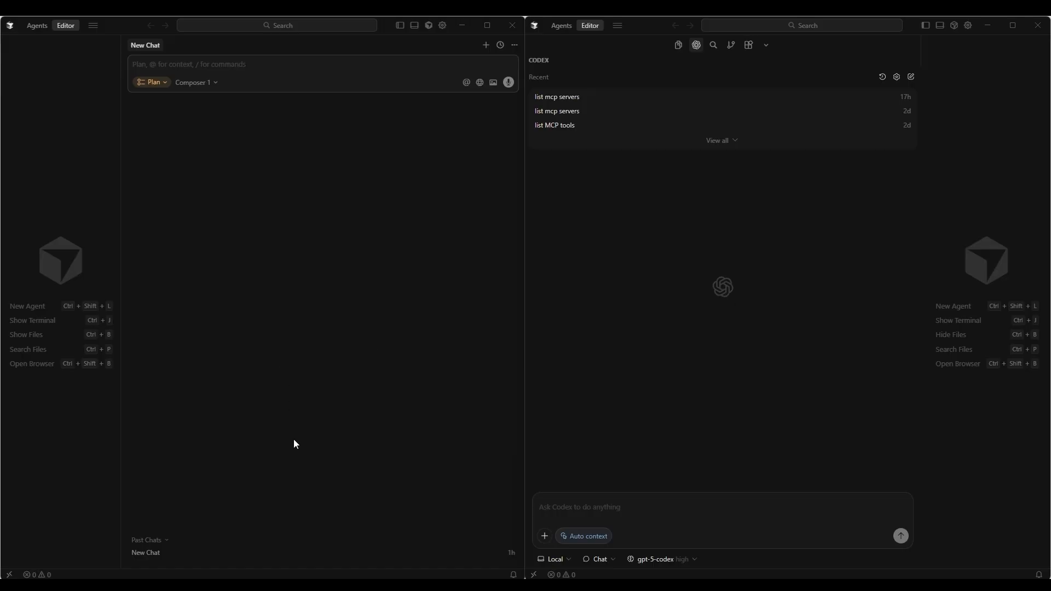
pyautogui.moveTo(226, 264)
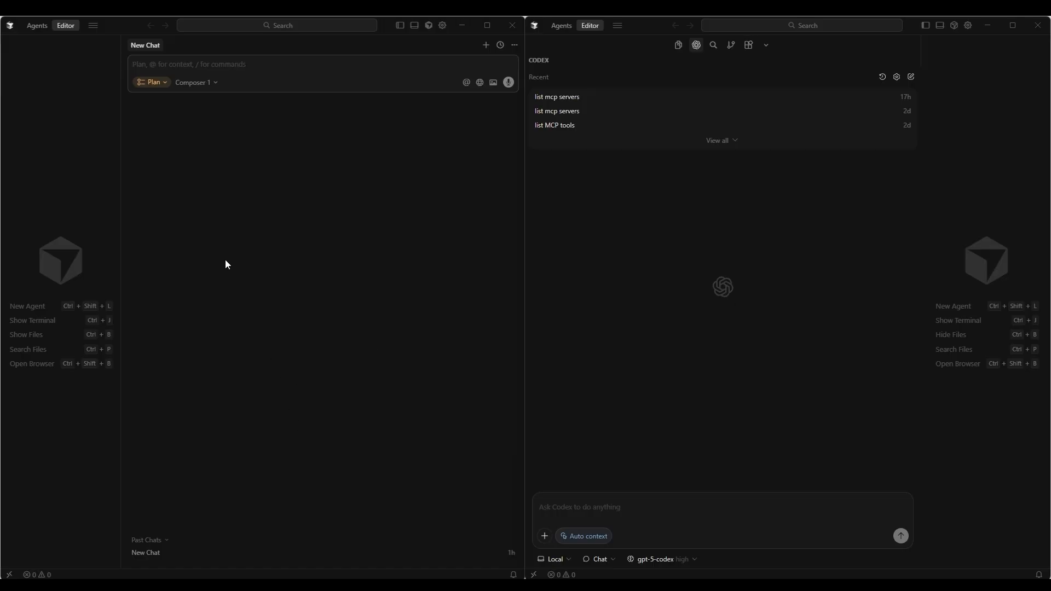
pyautogui.moveTo(205, 281)
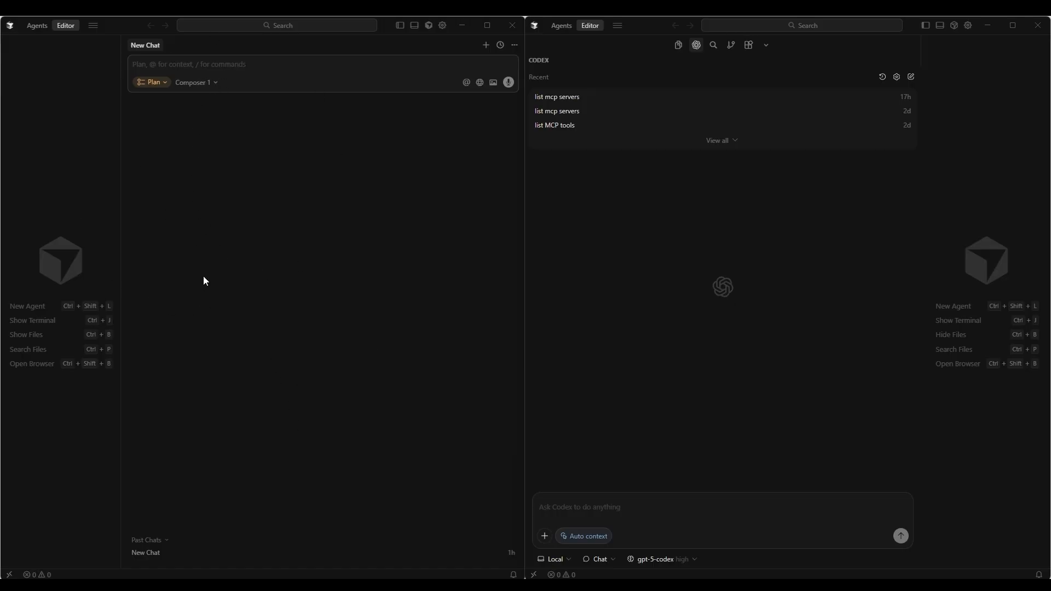
pyautogui.moveTo(657, 267)
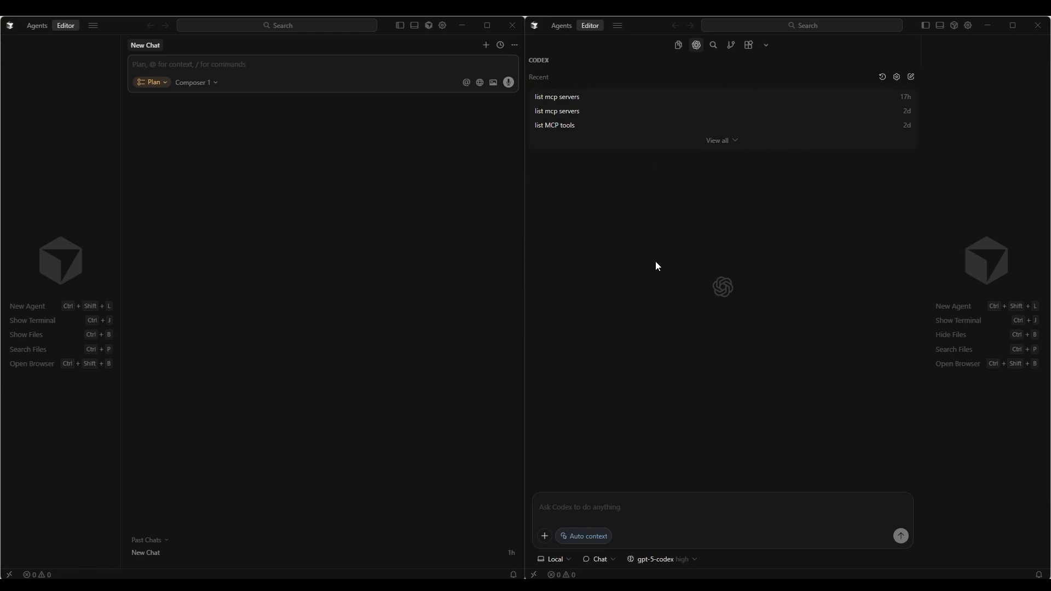
pyautogui.moveTo(153, 82)
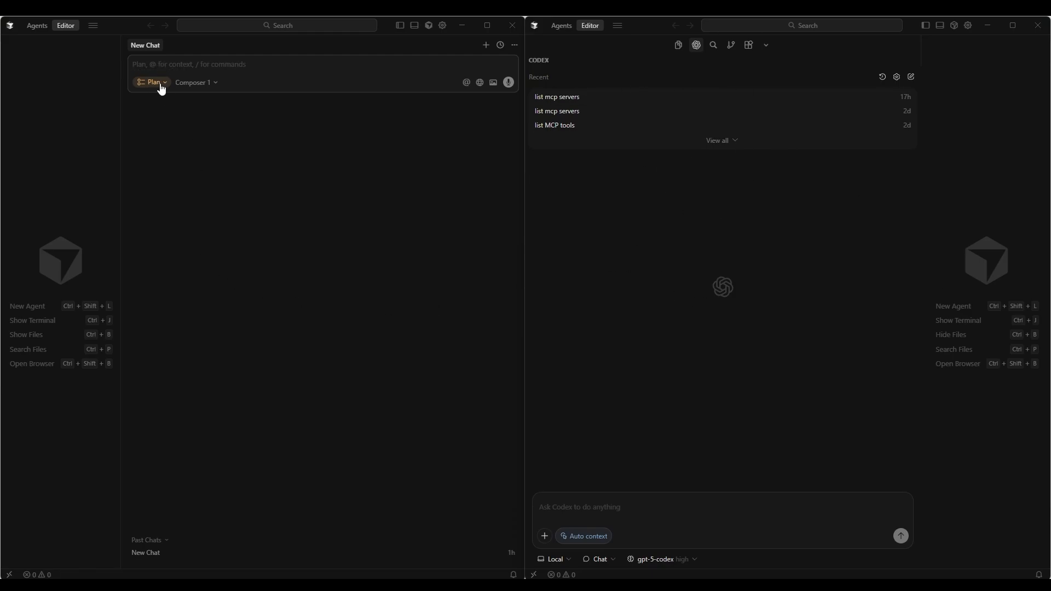
pyautogui.moveTo(165, 86)
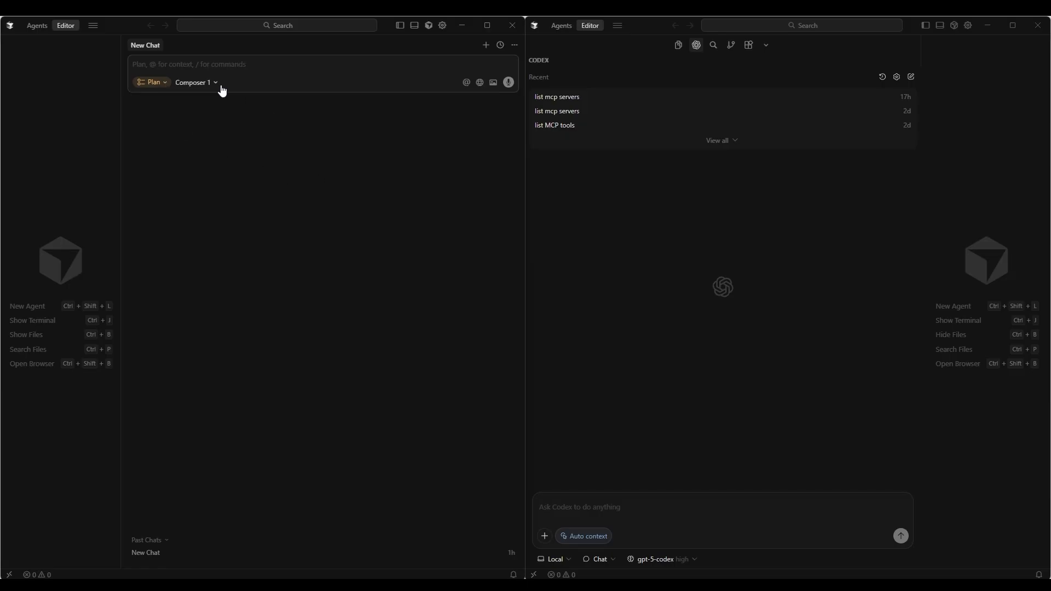
pyautogui.moveTo(268, 156)
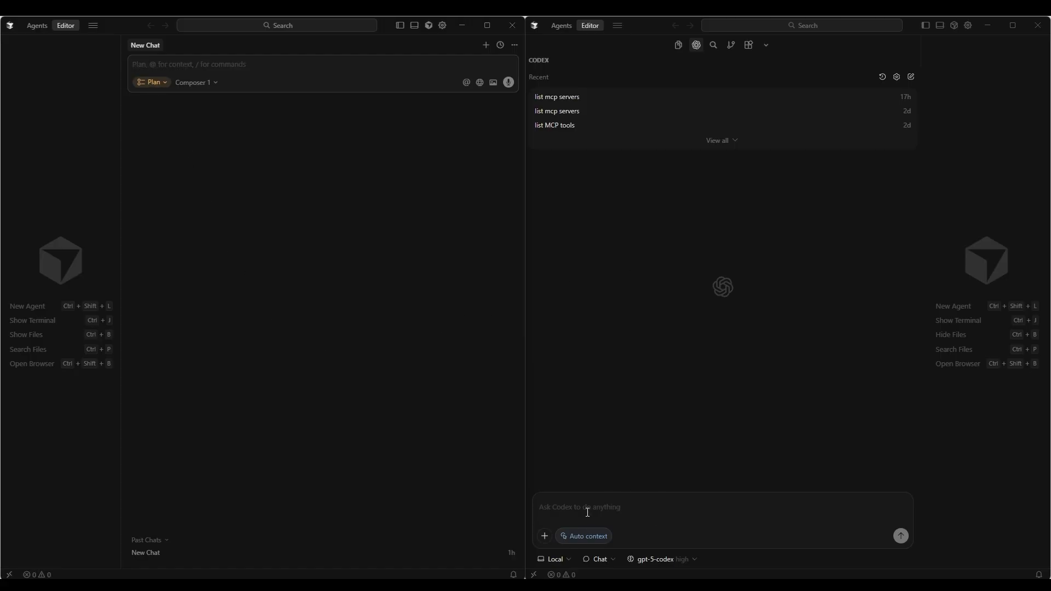
pyautogui.moveTo(661, 559)
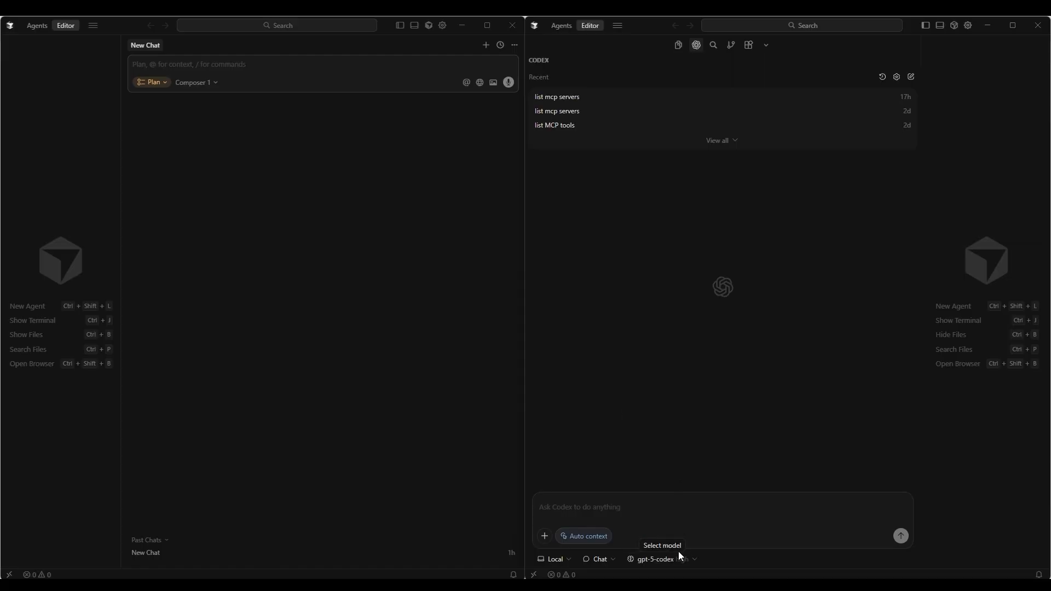
pyautogui.click(599, 558)
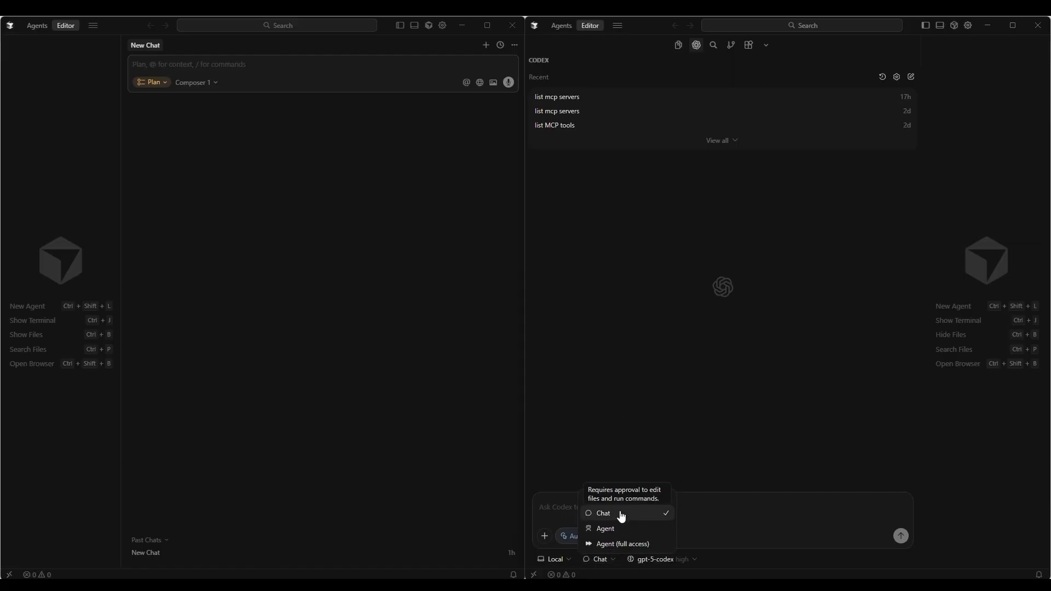
pyautogui.click(602, 513)
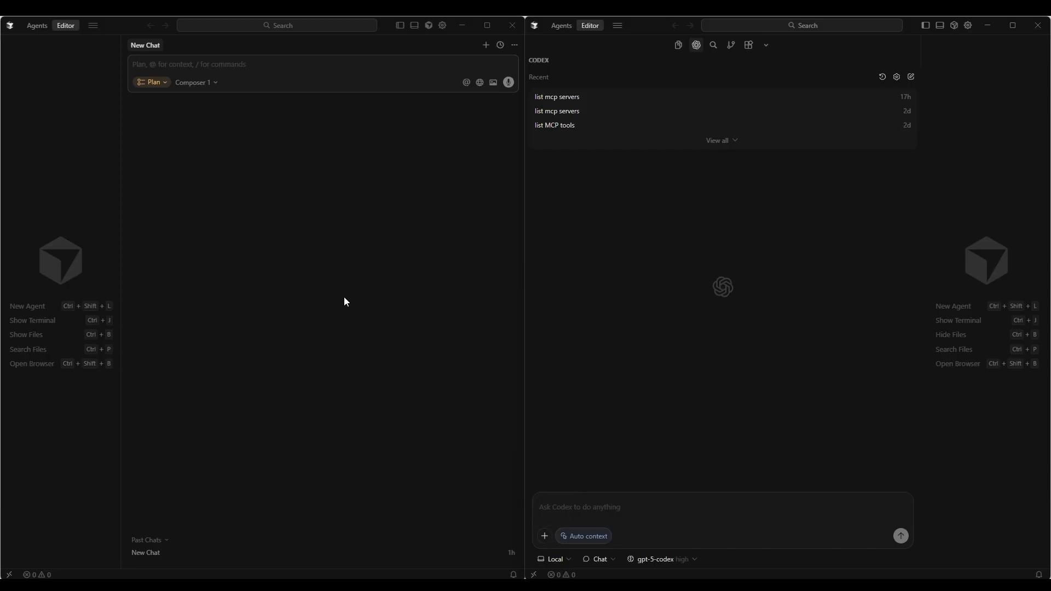
pyautogui.moveTo(310, 323)
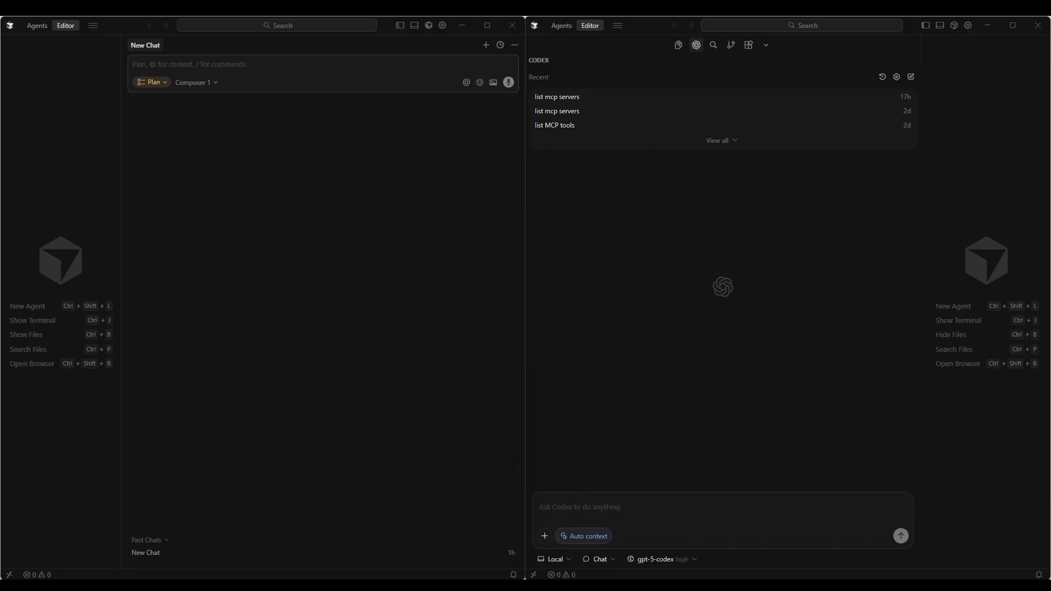
# Enter the prompt 'Write a Product Requirements Document (PRD) describing how the game should work.' and review it in Composer
pyautogui.write('Write a Product Requirements Document (PRD) describing how the game should work.')
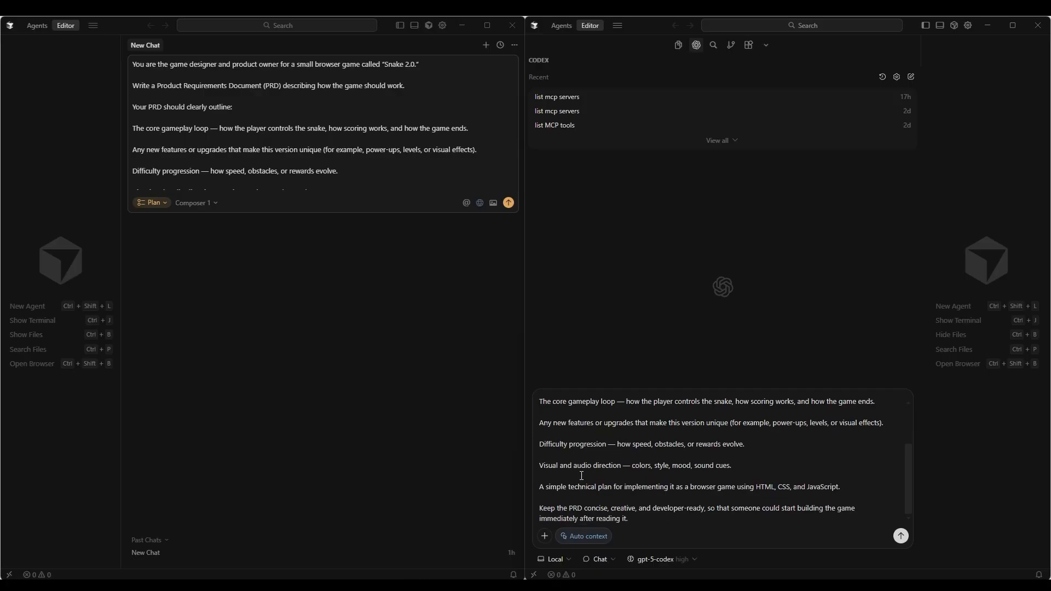
pyautogui.moveTo(603, 497)
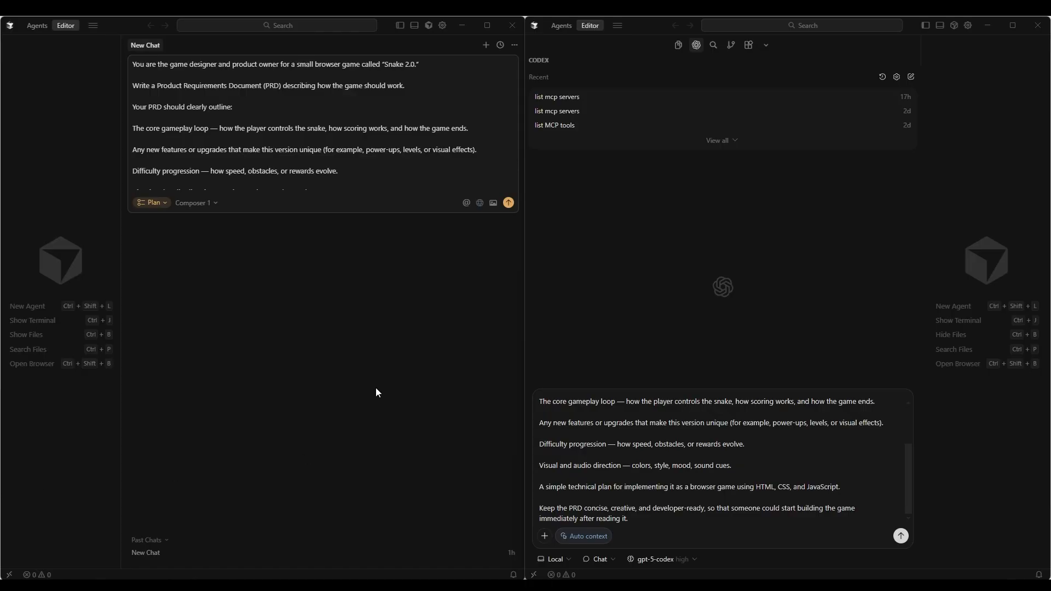
pyautogui.moveTo(373, 409)
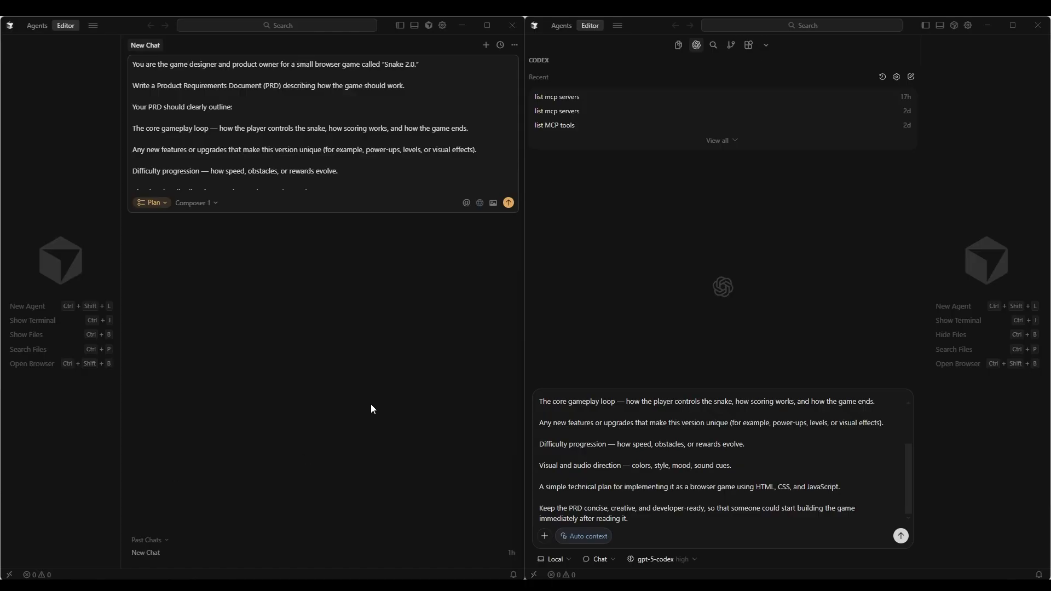
pyautogui.moveTo(378, 396)
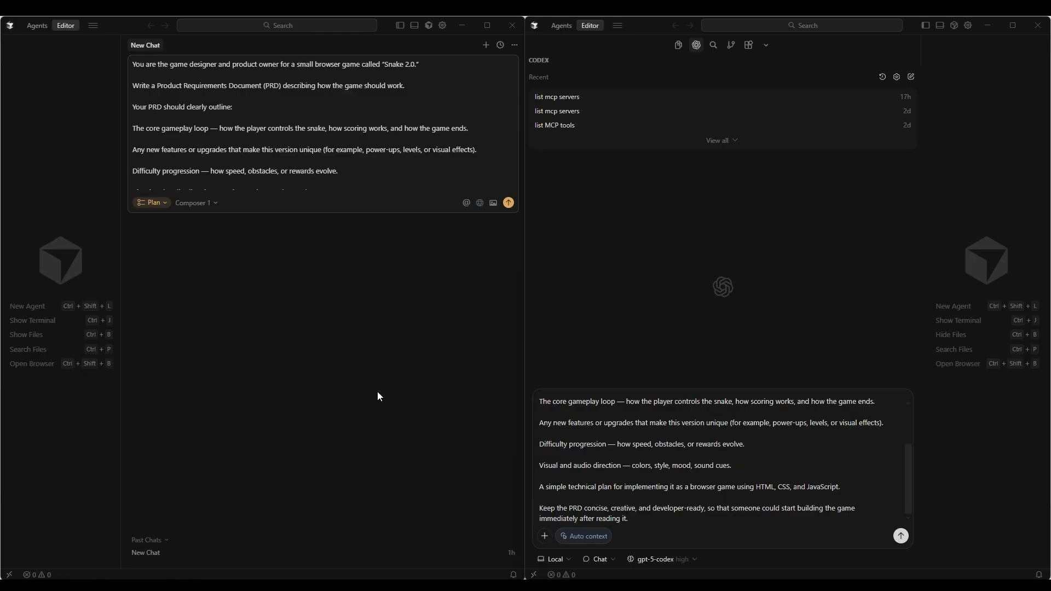
pyautogui.moveTo(377, 387)
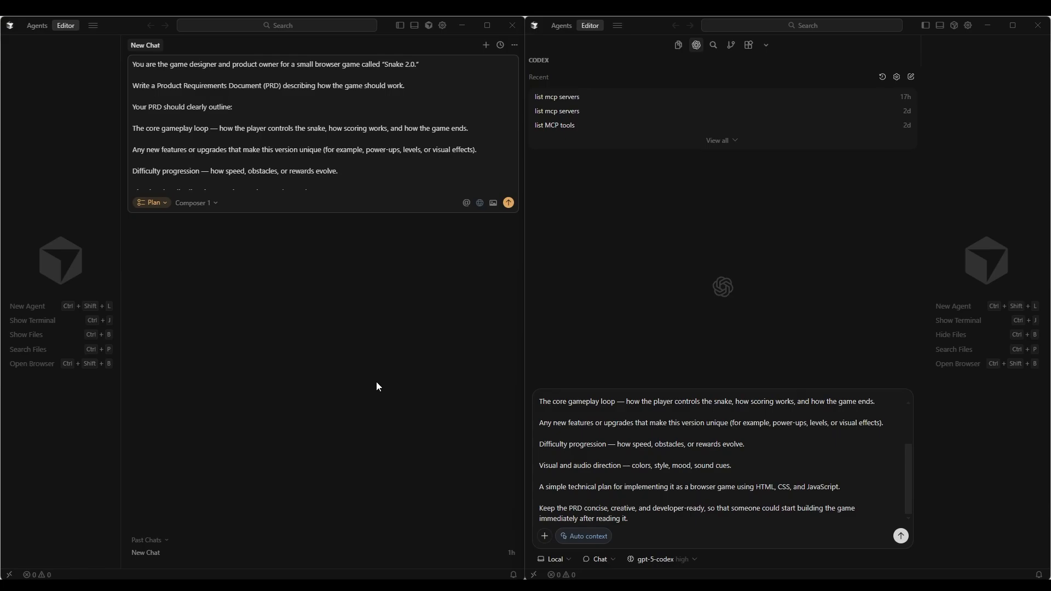
pyautogui.moveTo(390, 372)
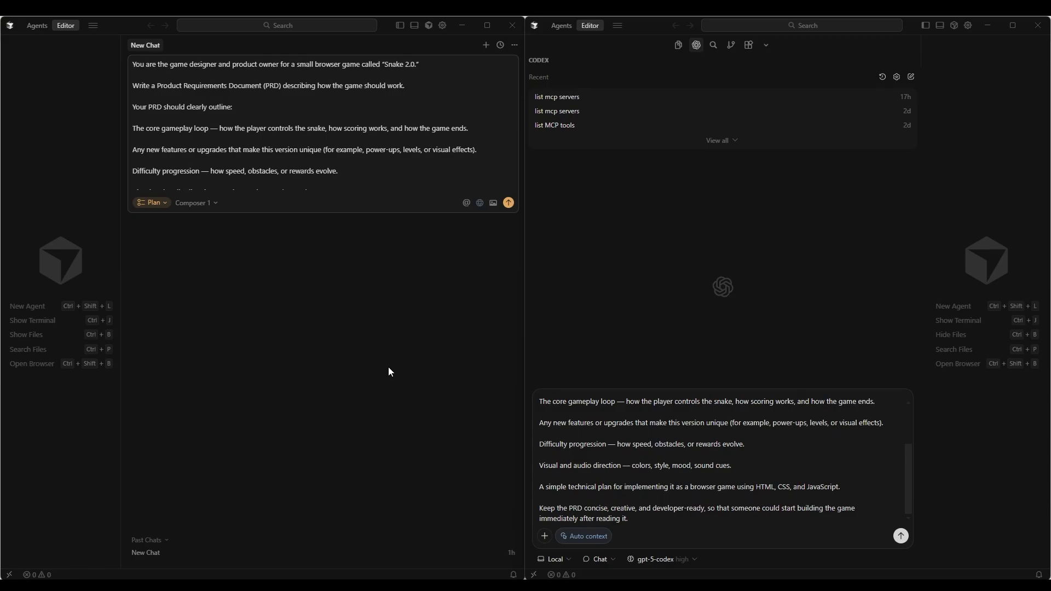
pyautogui.moveTo(391, 372)
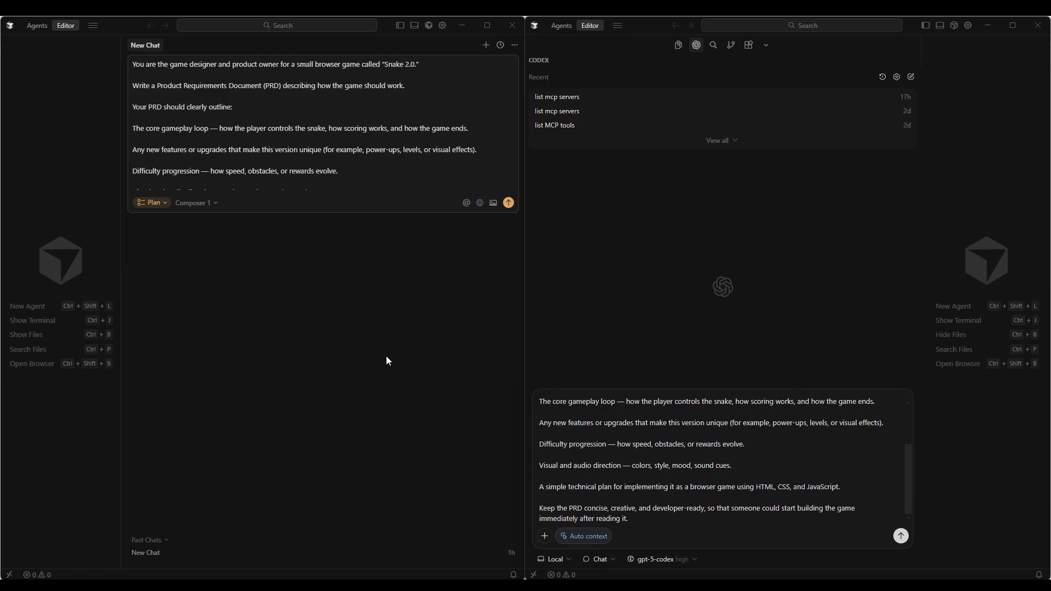
pyautogui.moveTo(393, 361)
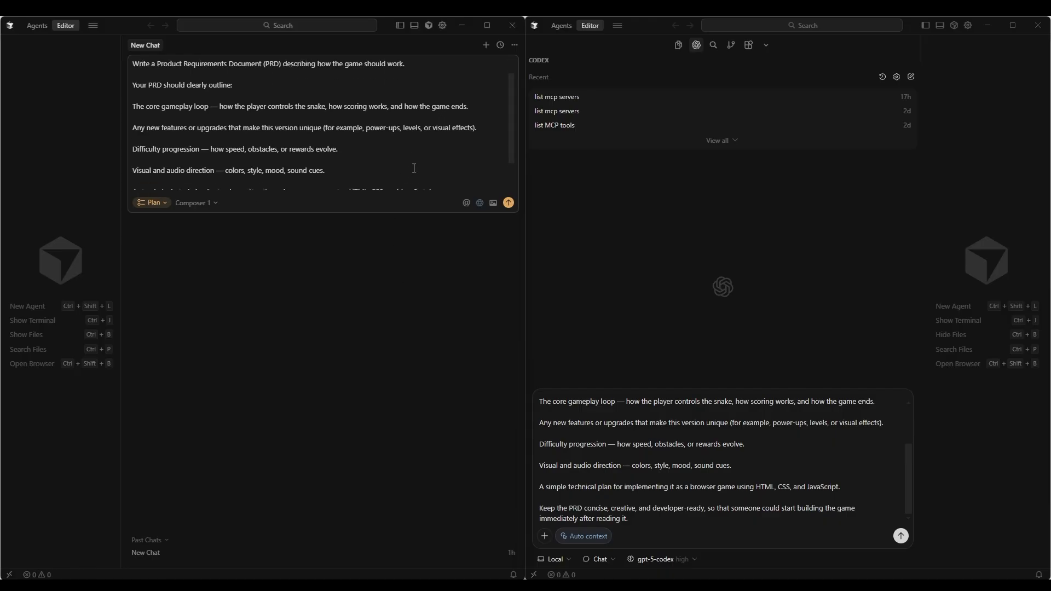
pyautogui.click(508, 203)
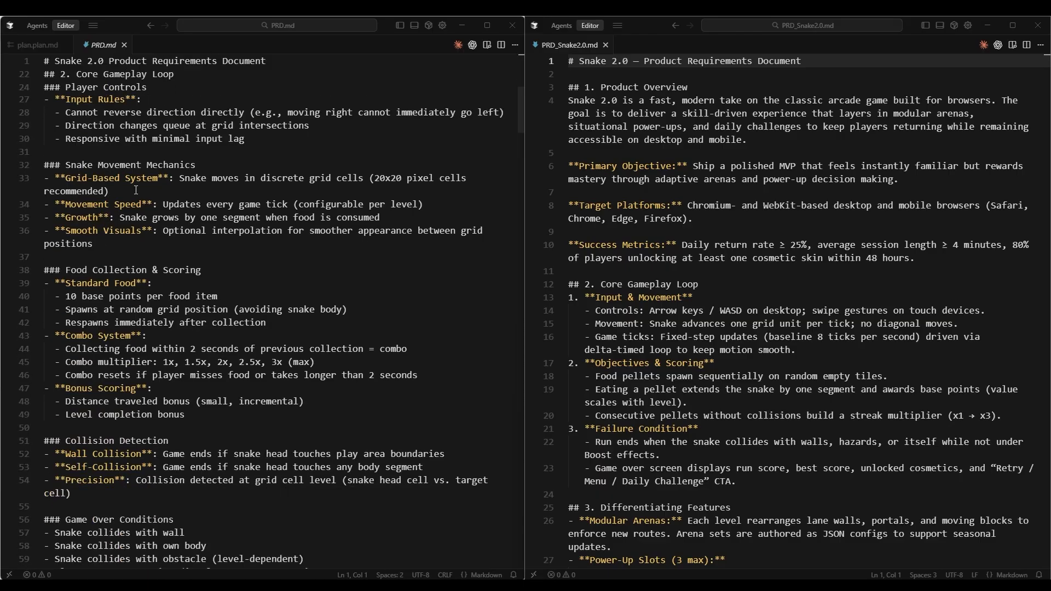
pyautogui.scroll(-3)
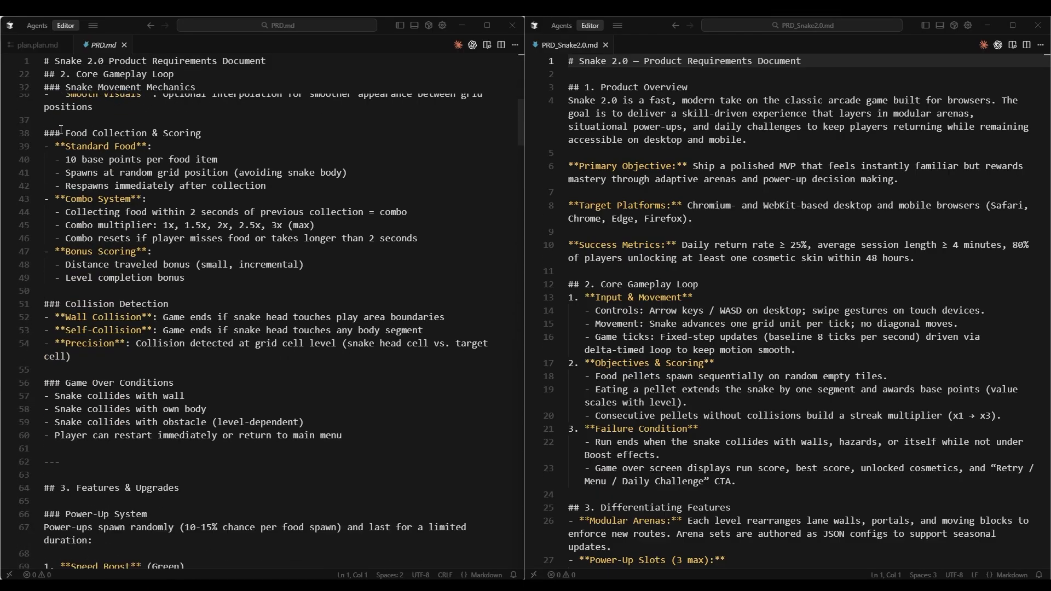
pyautogui.scroll(-3)
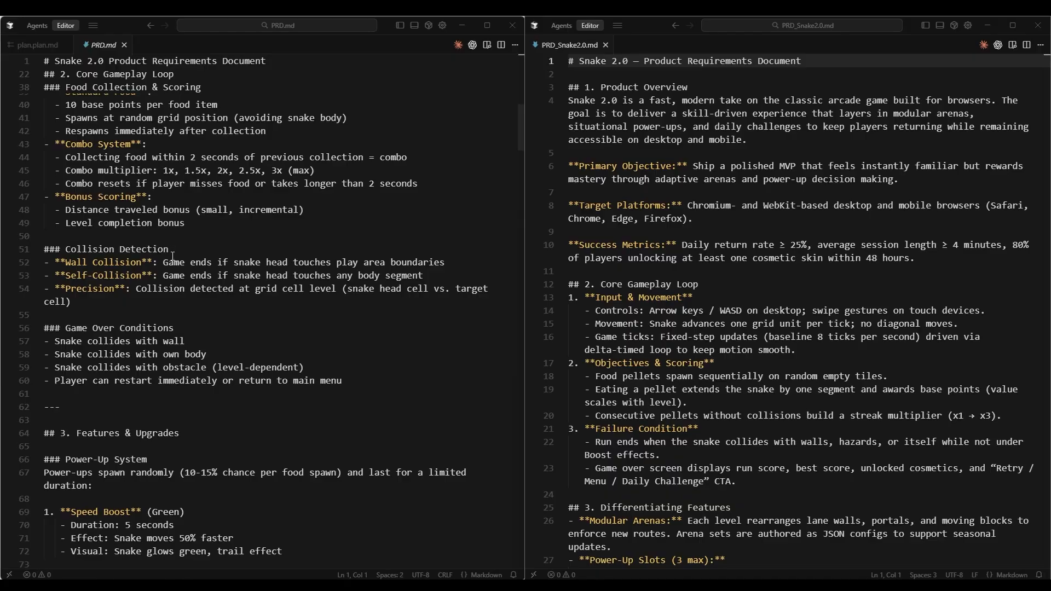
pyautogui.scroll(-3)
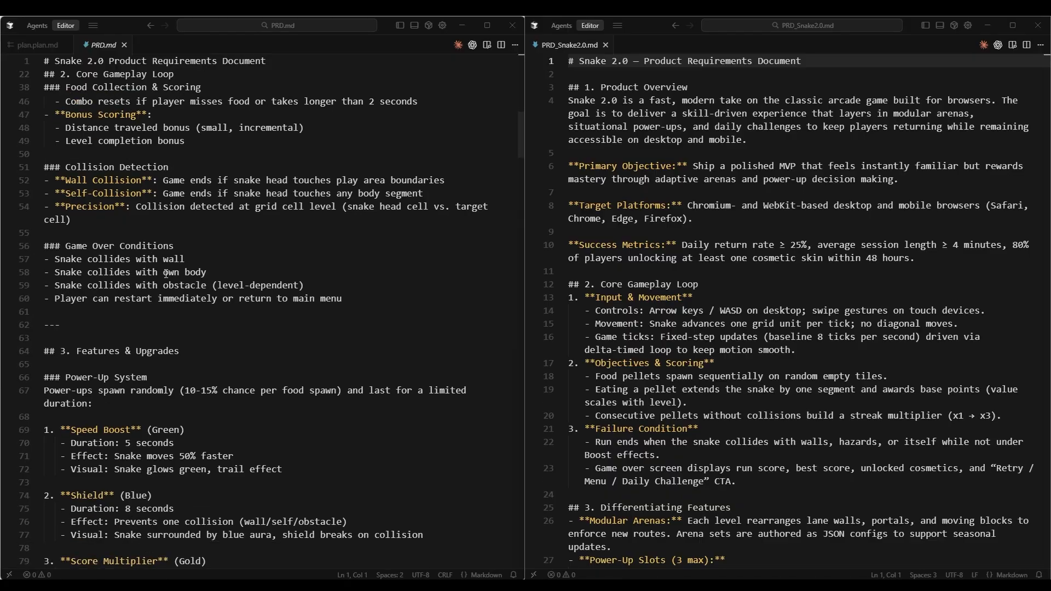
pyautogui.scroll(-3)
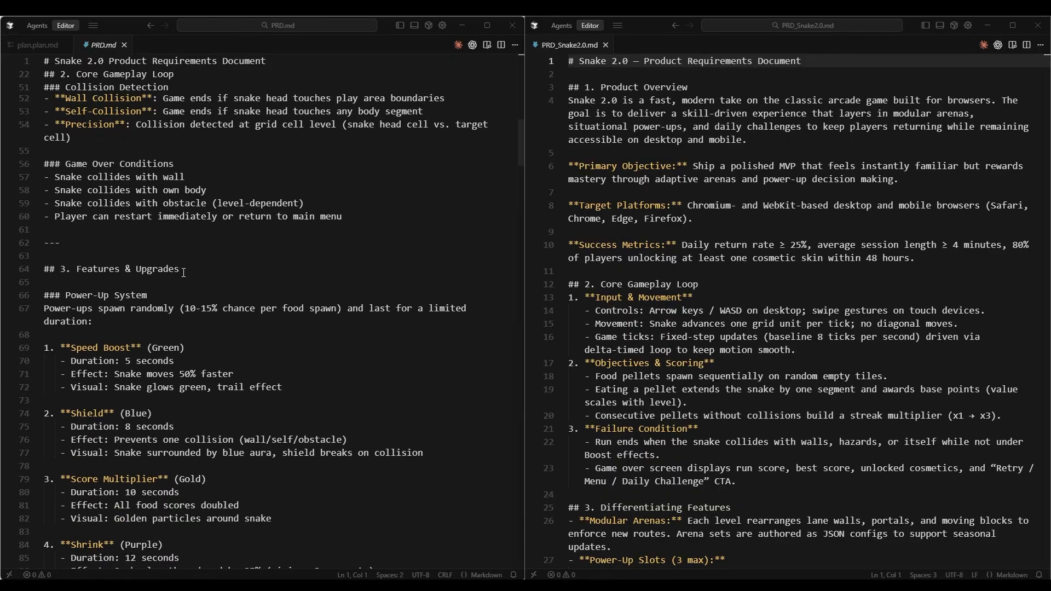
pyautogui.scroll(-3)
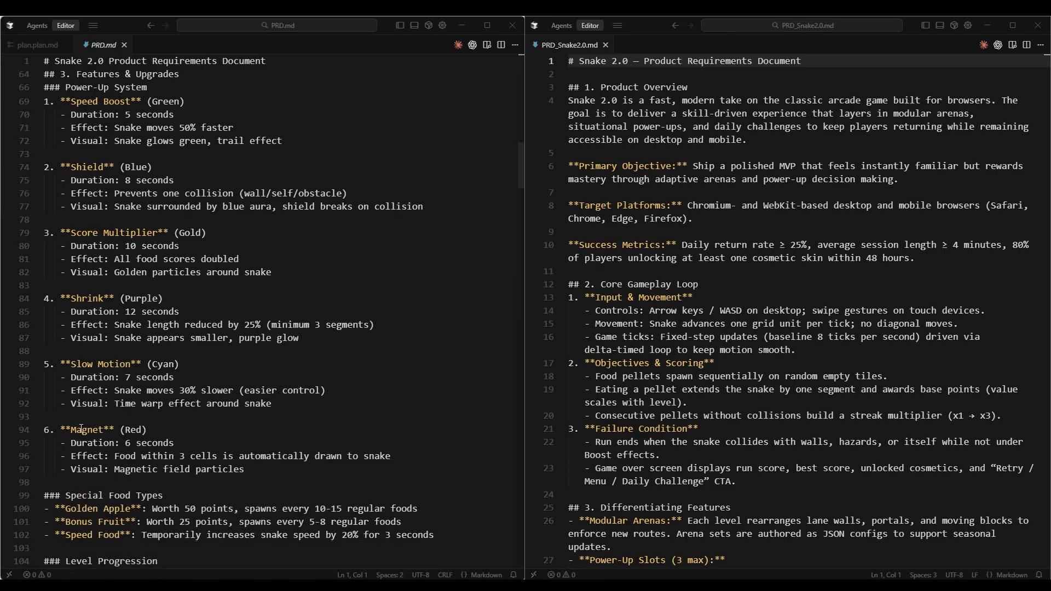
pyautogui.scroll(-3)
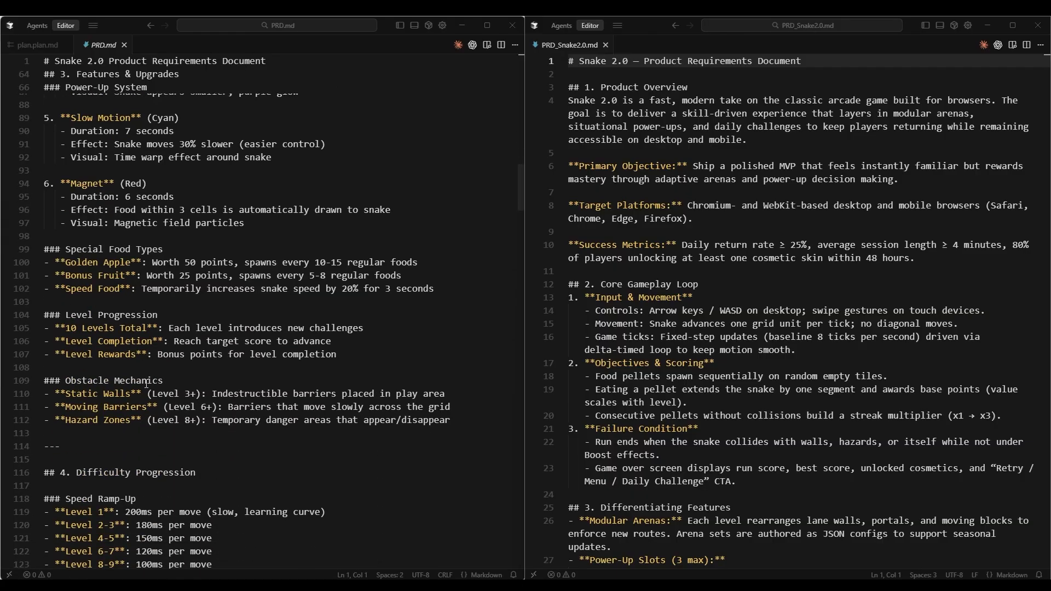
pyautogui.scroll(-3)
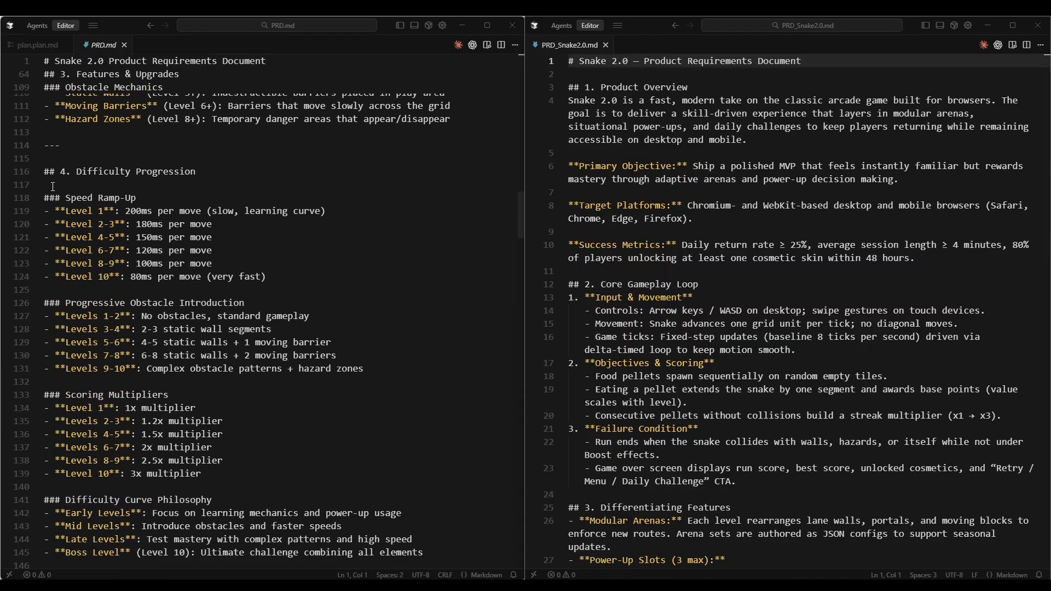
pyautogui.moveTo(134, 235)
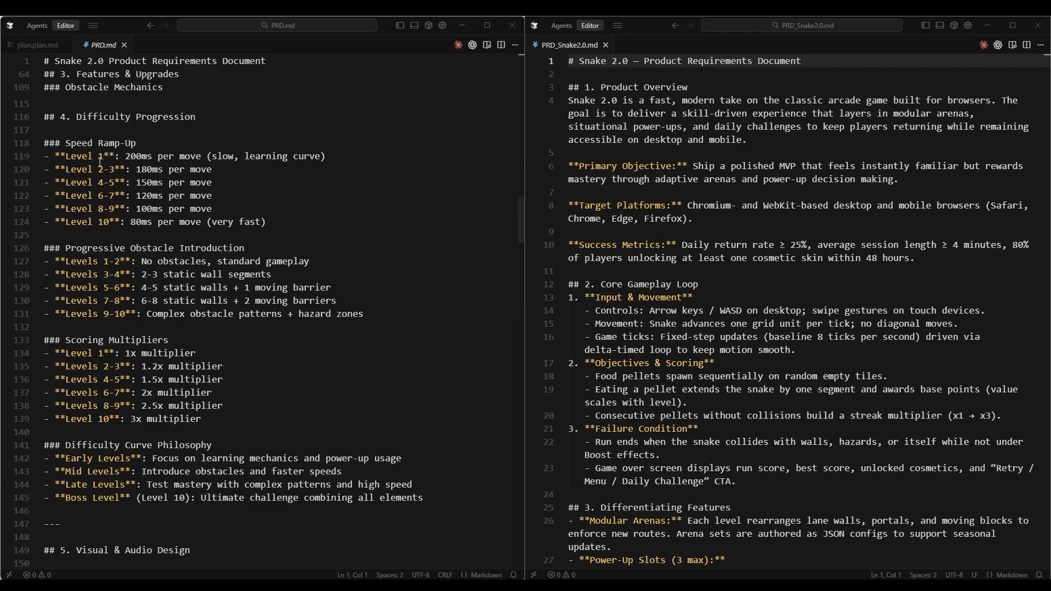
pyautogui.moveTo(234, 195)
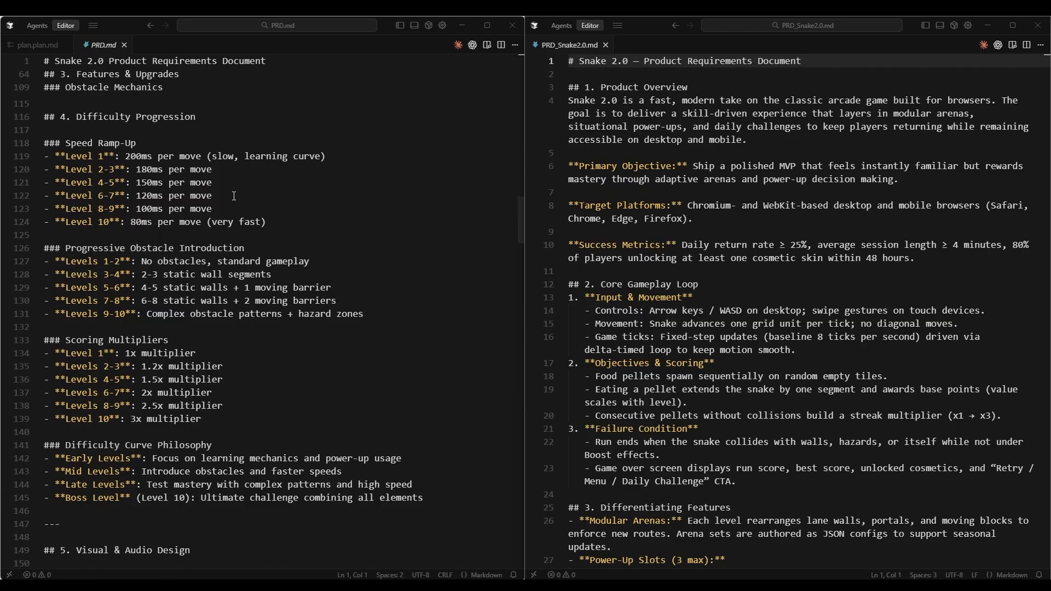
pyautogui.scroll(-3)
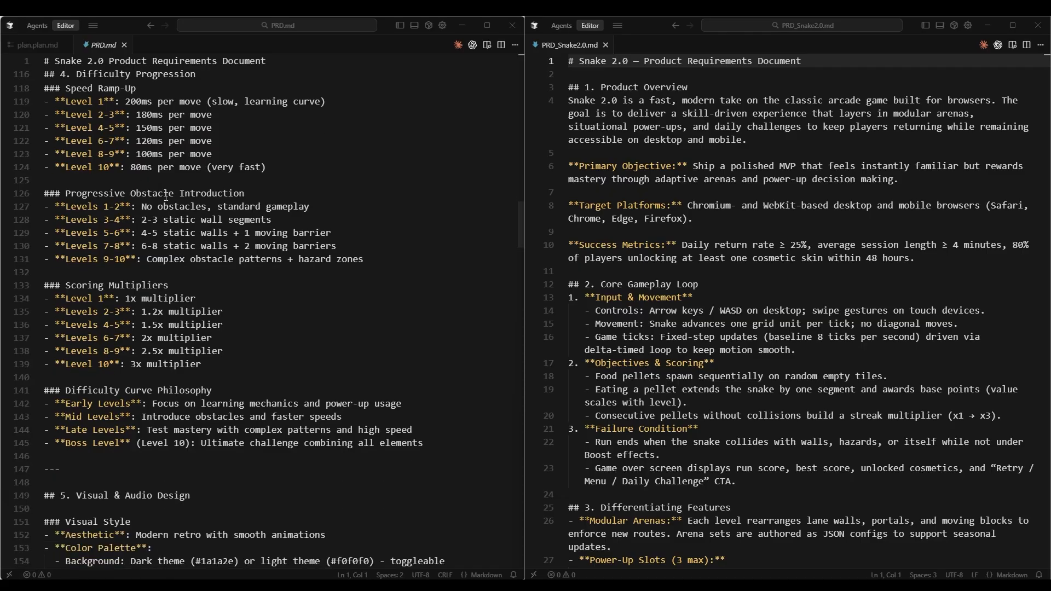
pyautogui.scroll(-3)
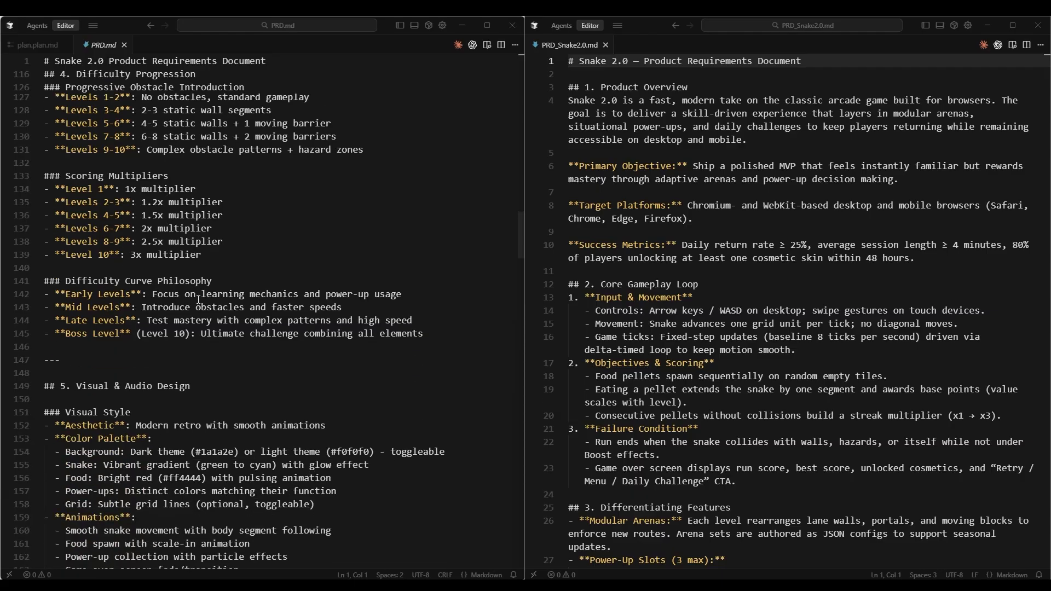
pyautogui.scroll(-3)
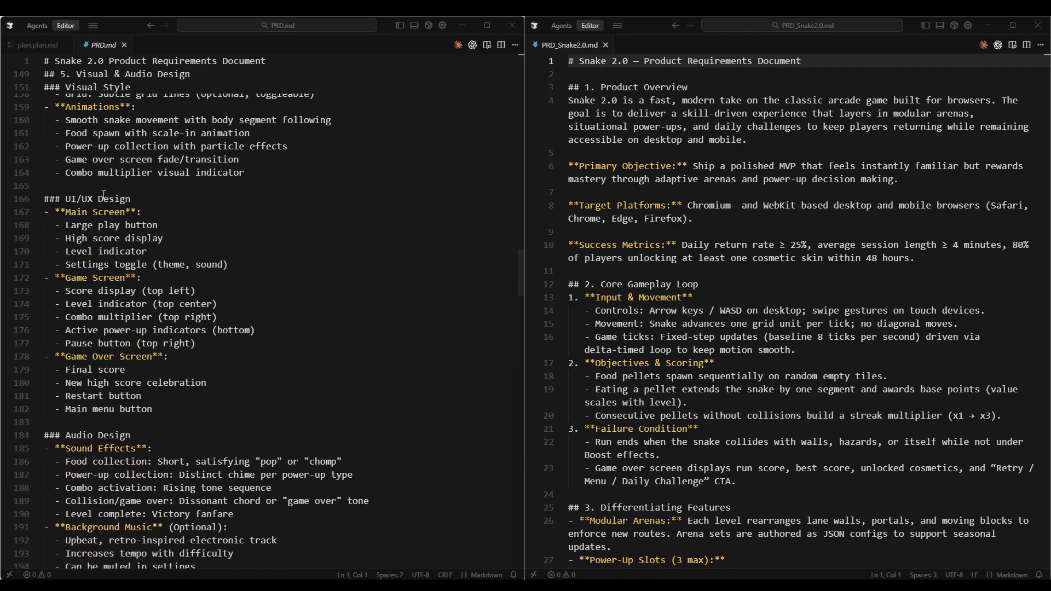
pyautogui.scroll(-3)
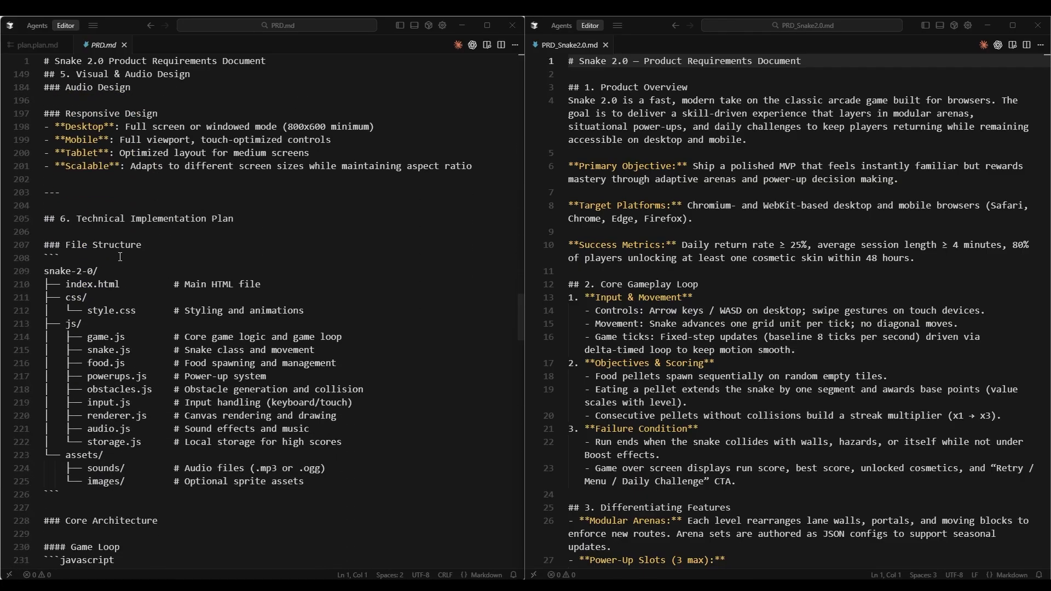
pyautogui.moveTo(209, 247)
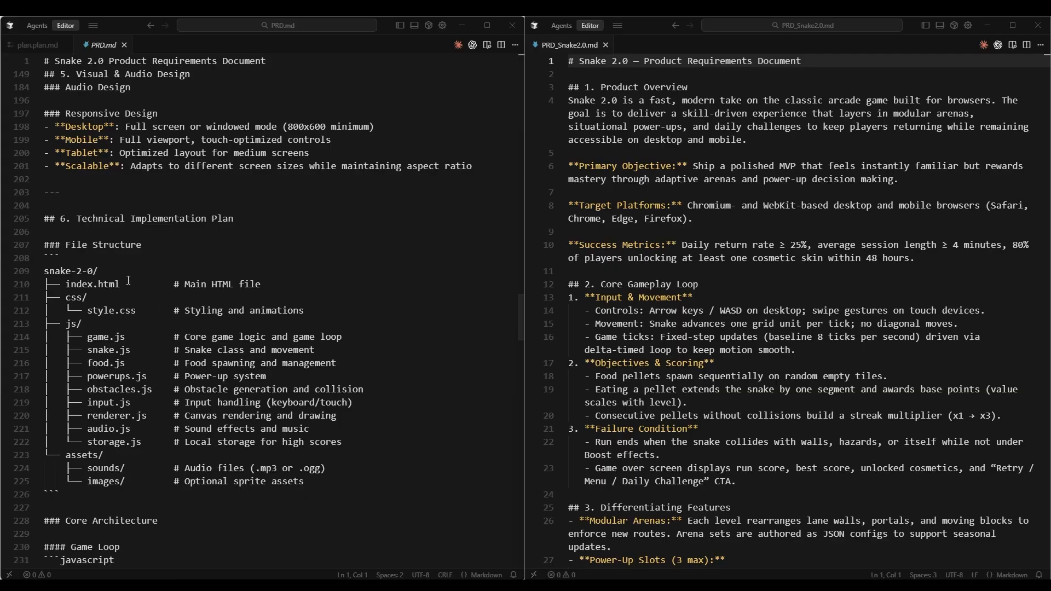
pyautogui.moveTo(215, 507)
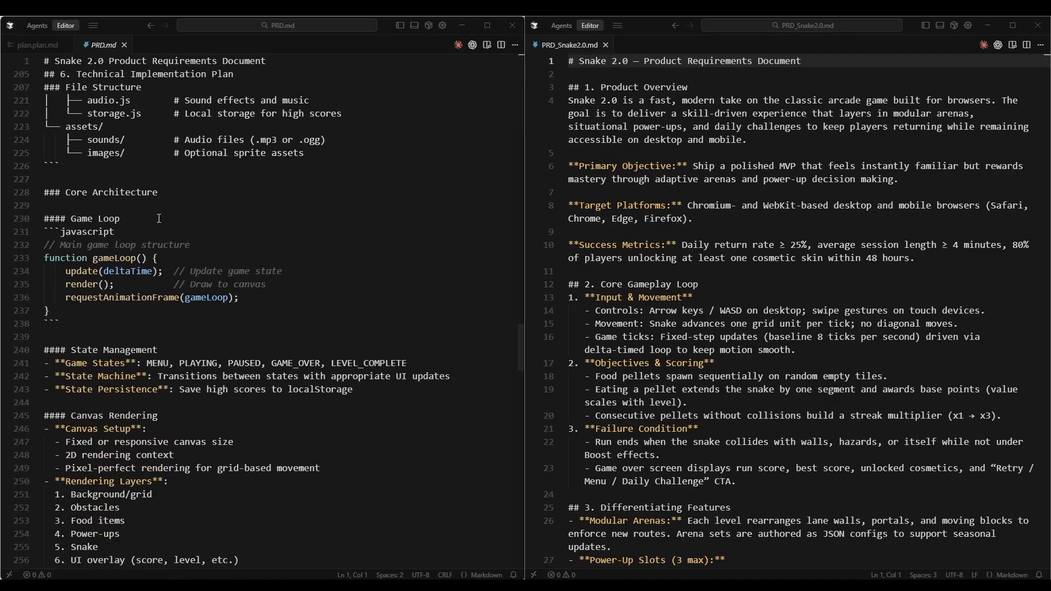
pyautogui.scroll(-3)
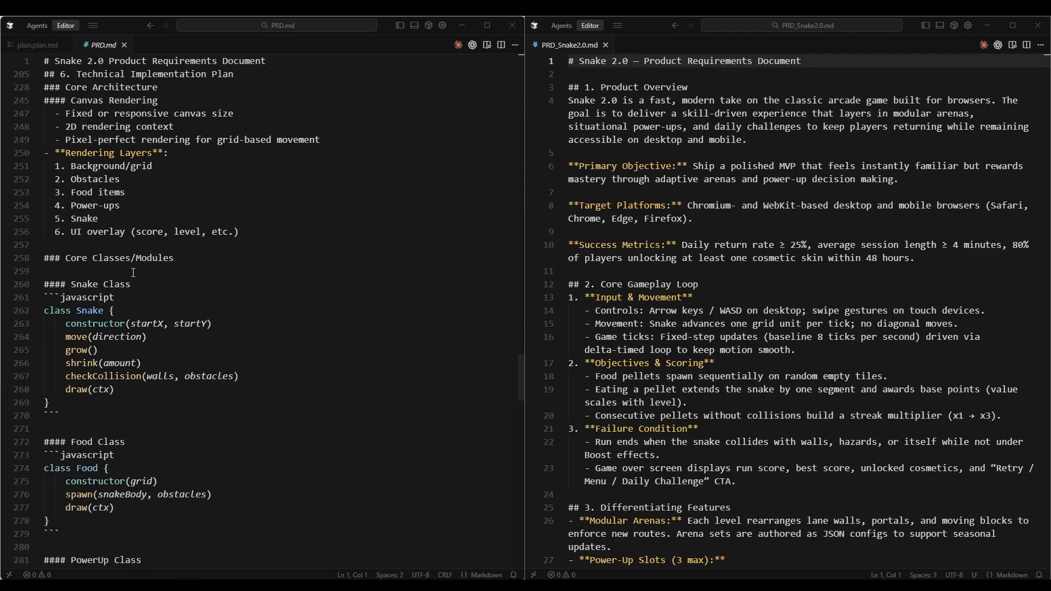
pyautogui.scroll(-3)
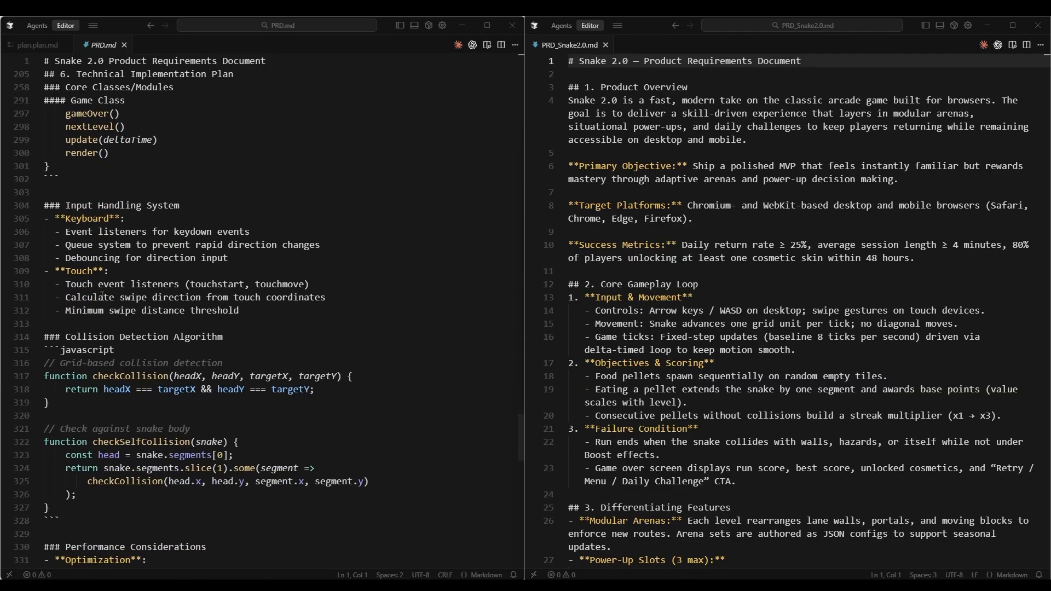
pyautogui.scroll(-3)
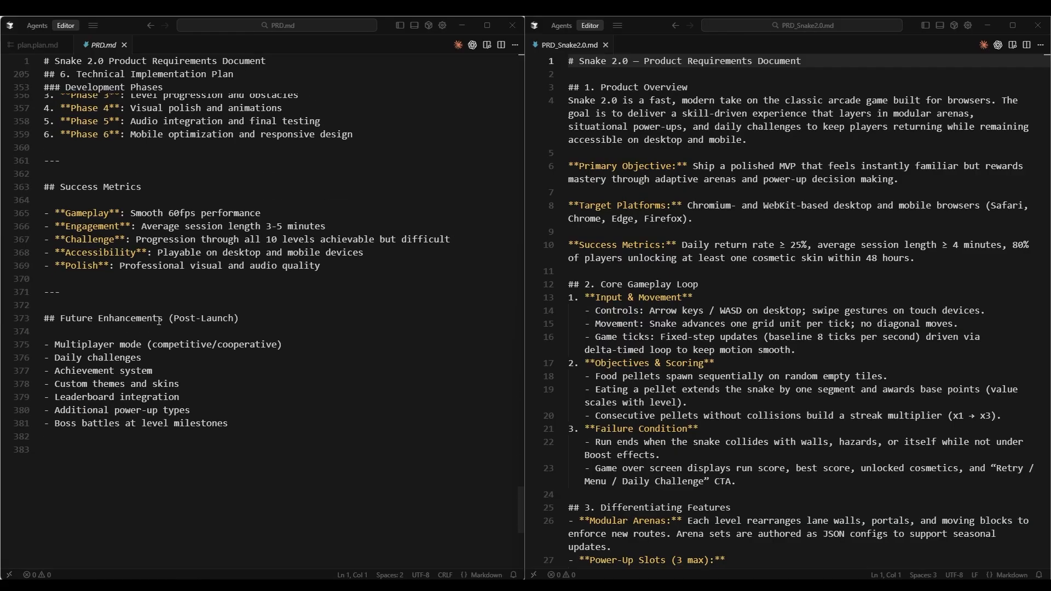
pyautogui.moveTo(34, 431)
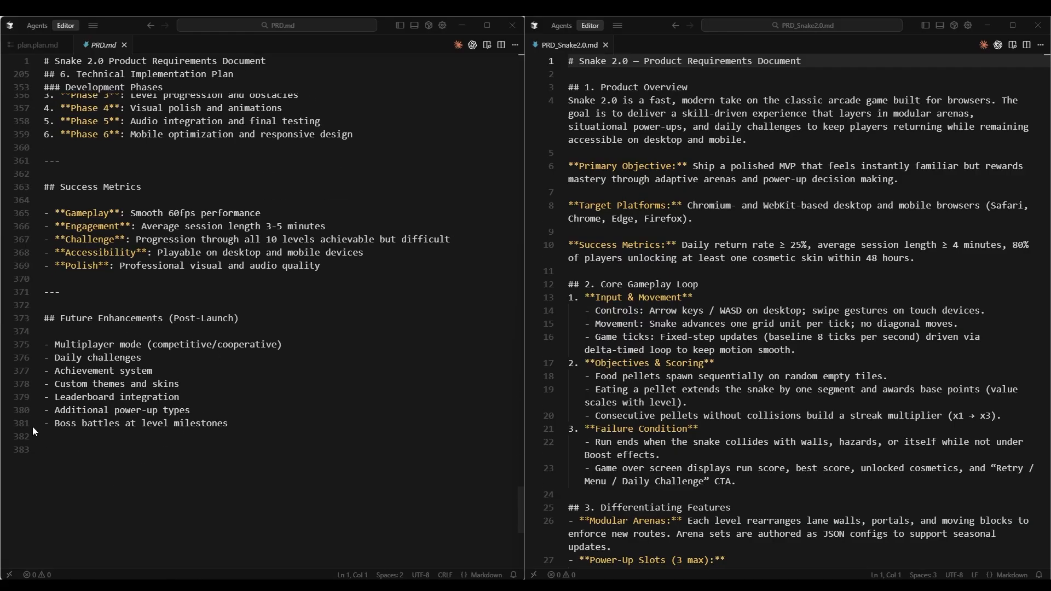
pyautogui.moveTo(208, 413)
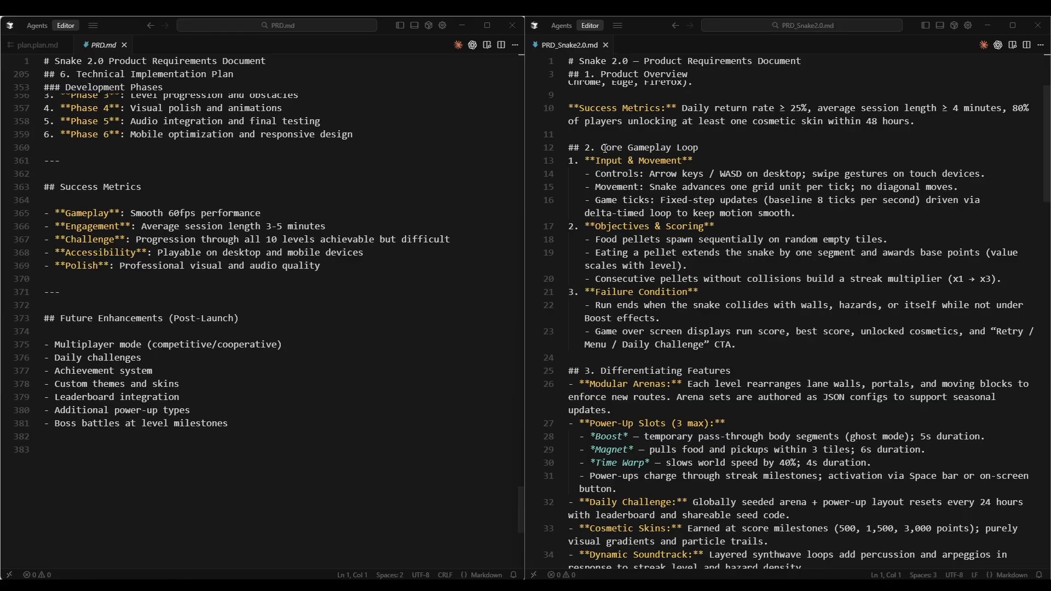
pyautogui.scroll(-3)
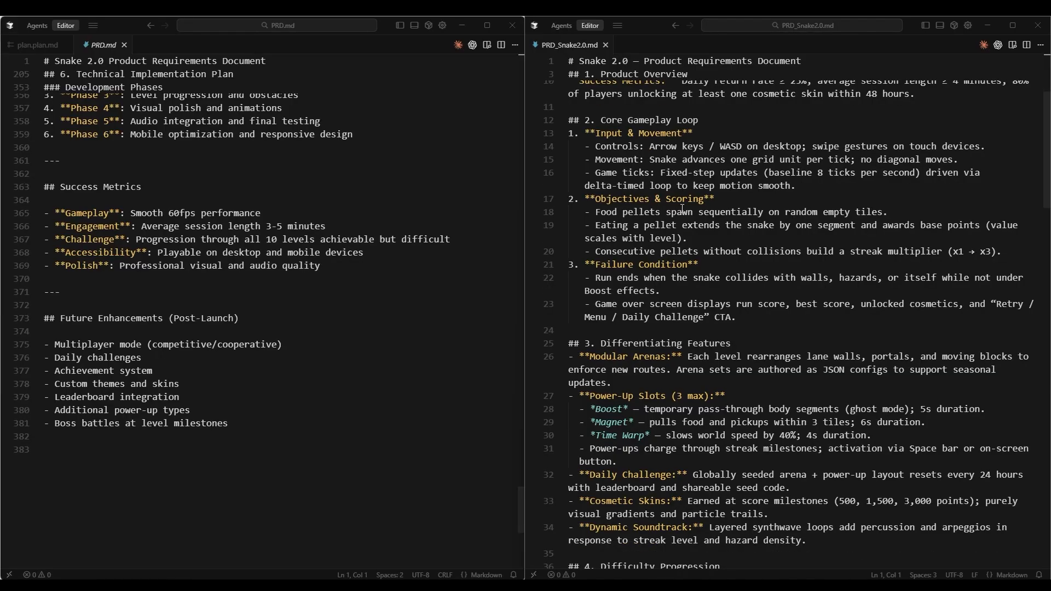
pyautogui.scroll(-3)
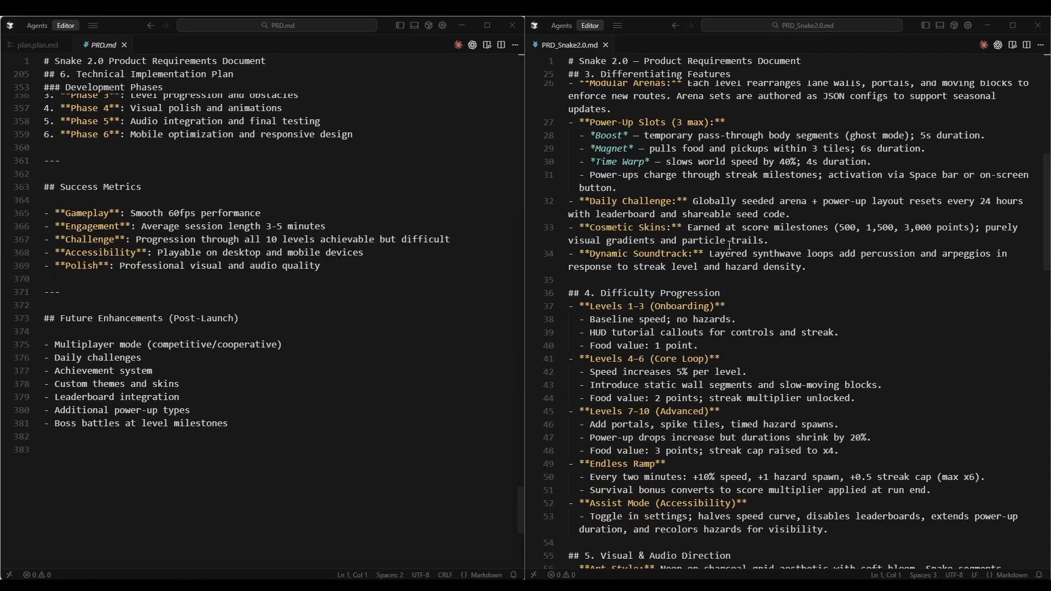
pyautogui.scroll(-3)
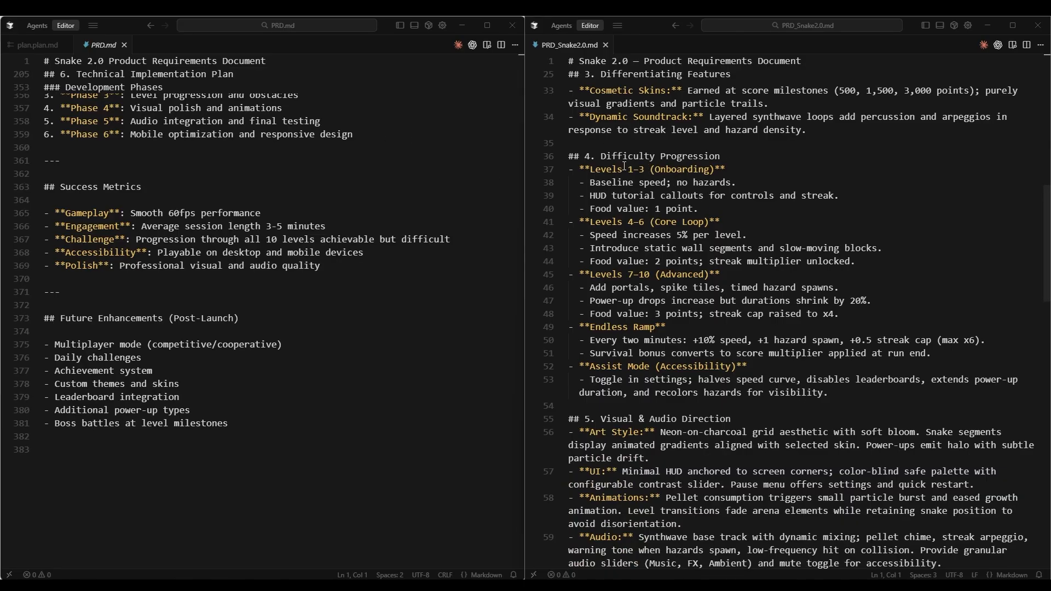
pyautogui.scroll(-3)
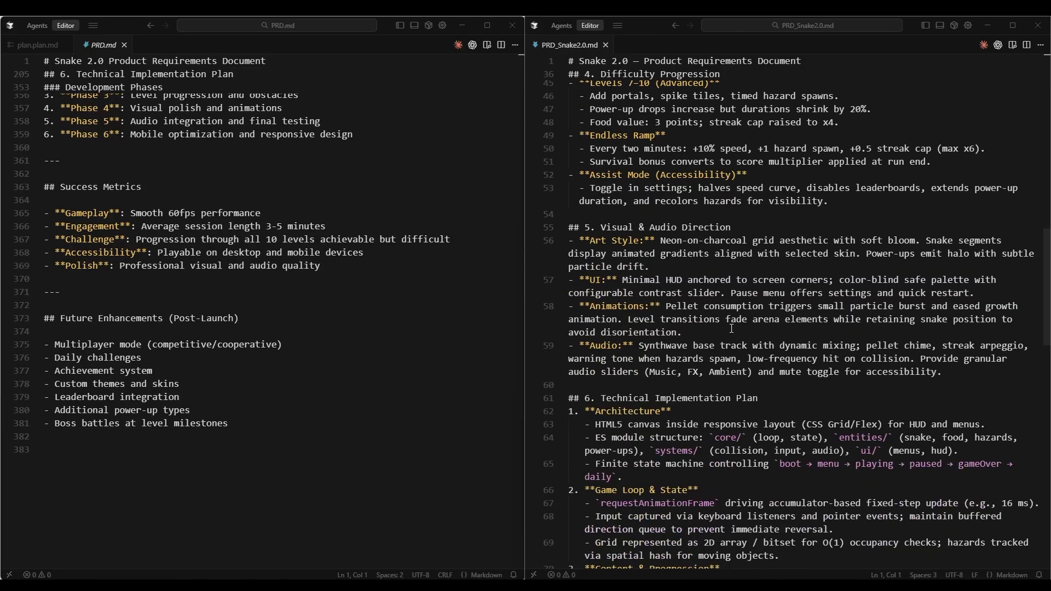
pyautogui.scroll(-3)
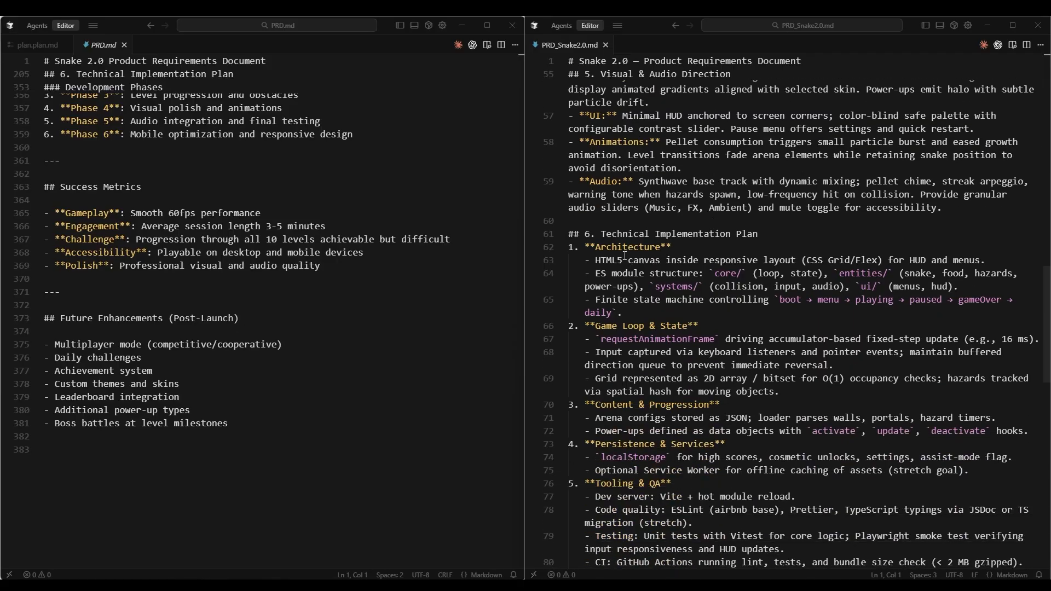
pyautogui.scroll(-3)
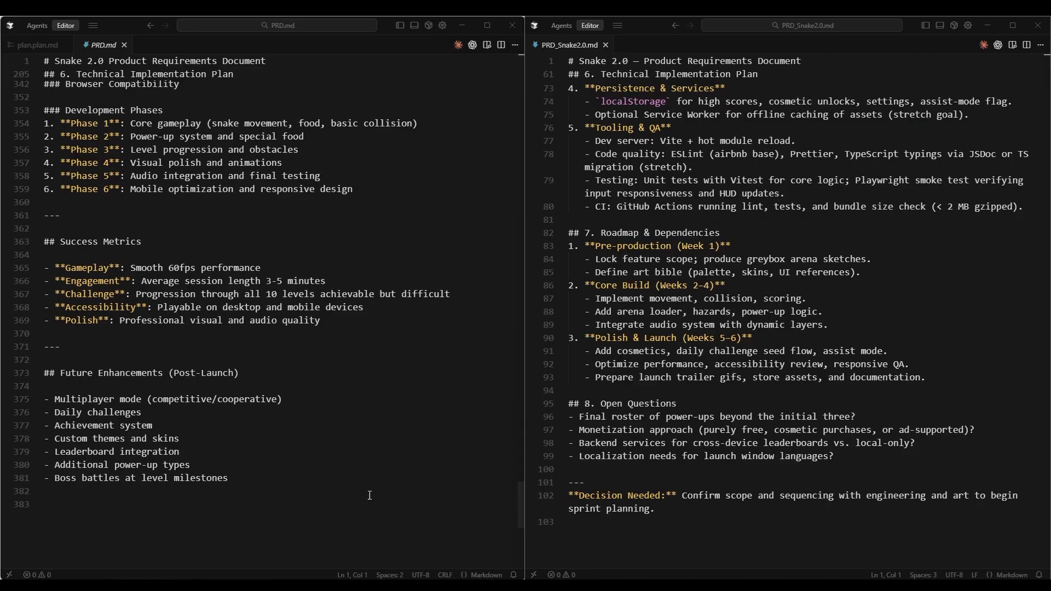
pyautogui.moveTo(633, 422)
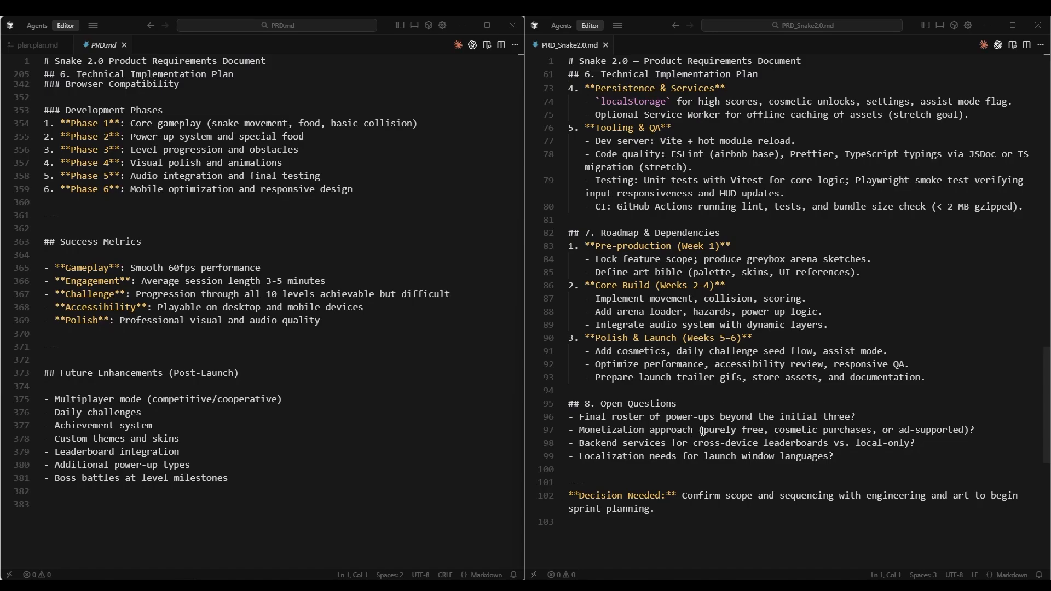
pyautogui.scroll(-3)
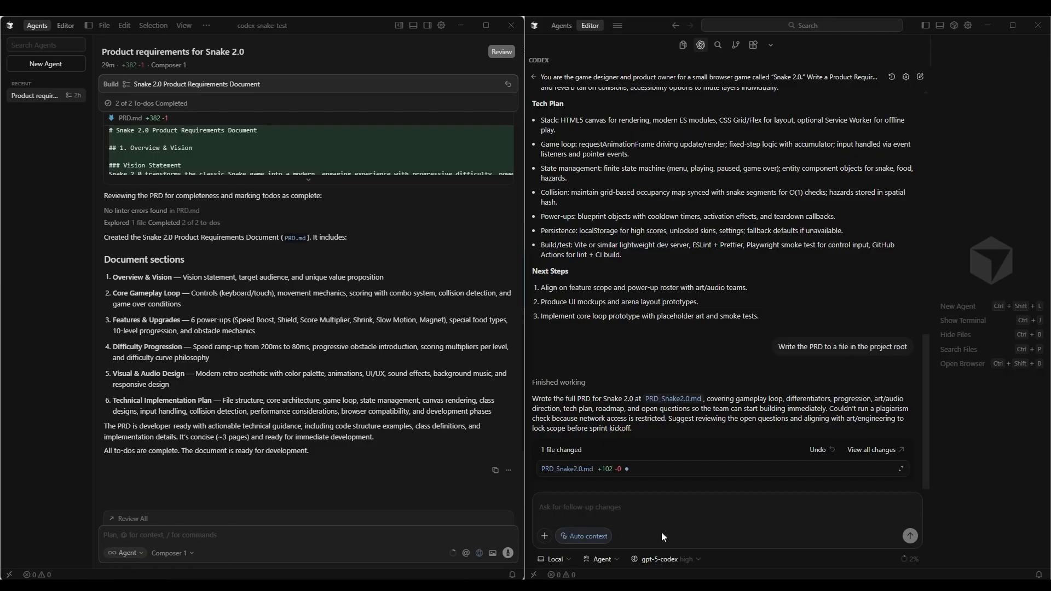
pyautogui.moveTo(694, 523)
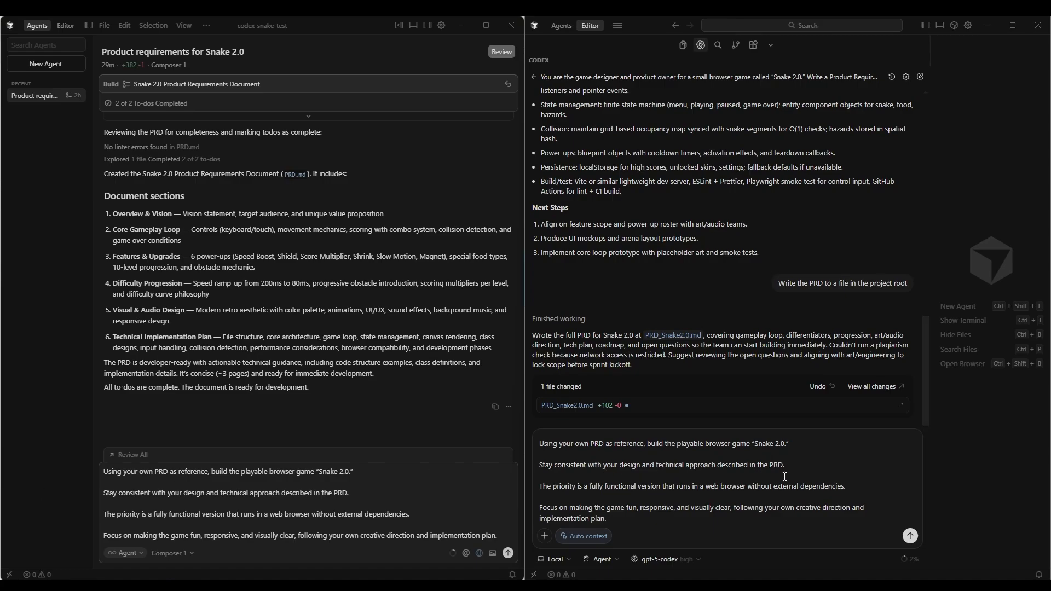
pyautogui.moveTo(675, 496)
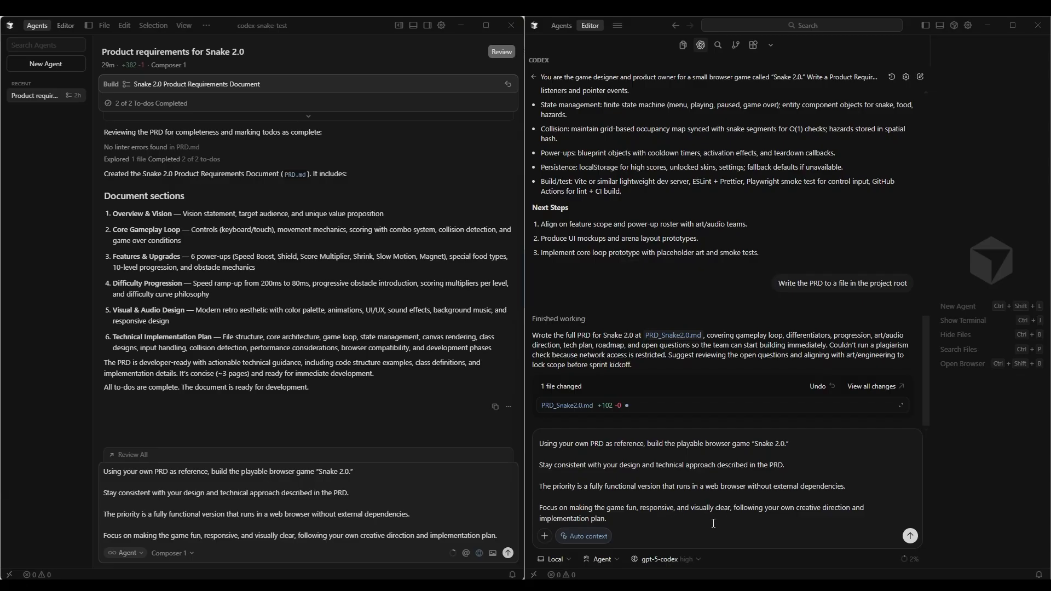
pyautogui.moveTo(832, 520)
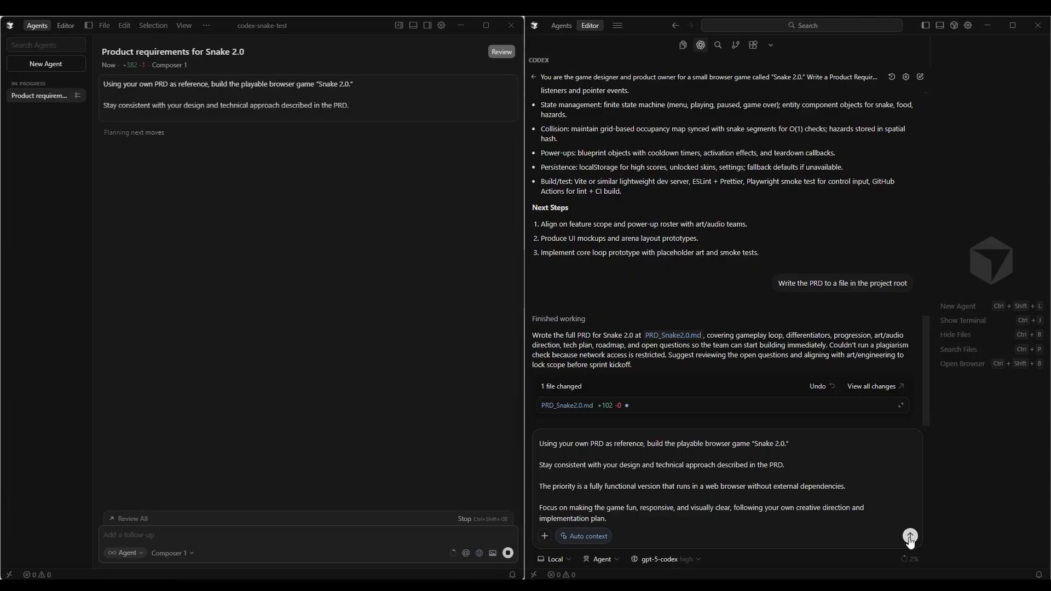
# Send the build request to Codex and follow Composer's game.js and loop-timing fixes
pyautogui.click(910, 541)
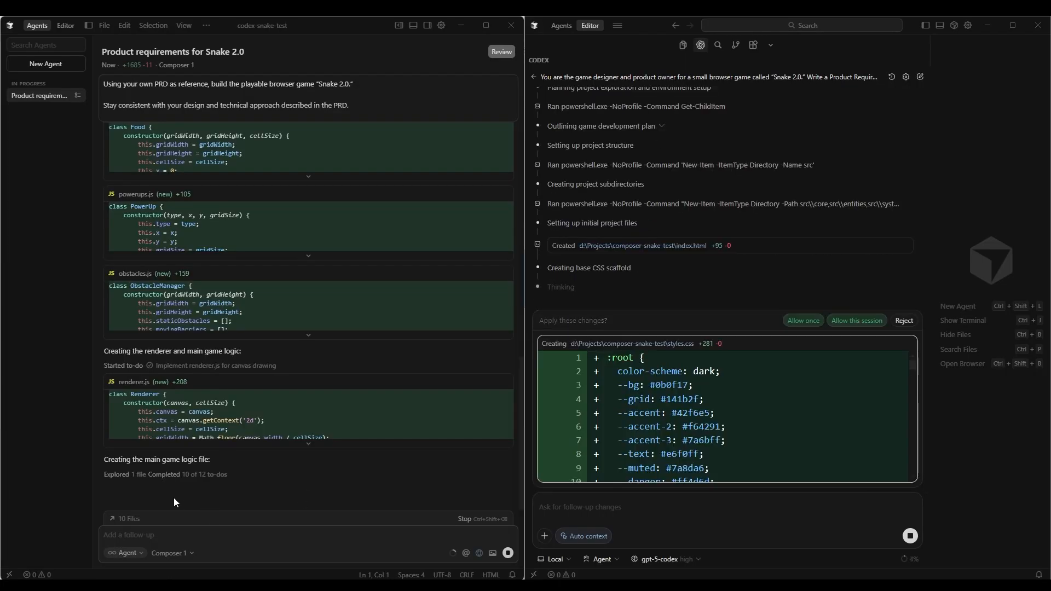
pyautogui.moveTo(191, 481)
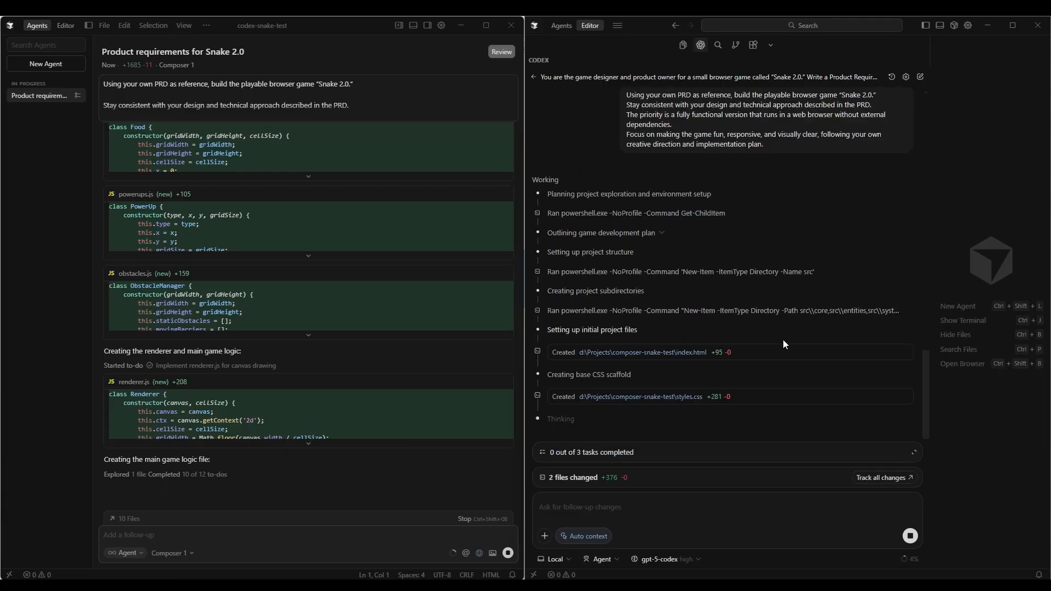
pyautogui.moveTo(594, 466)
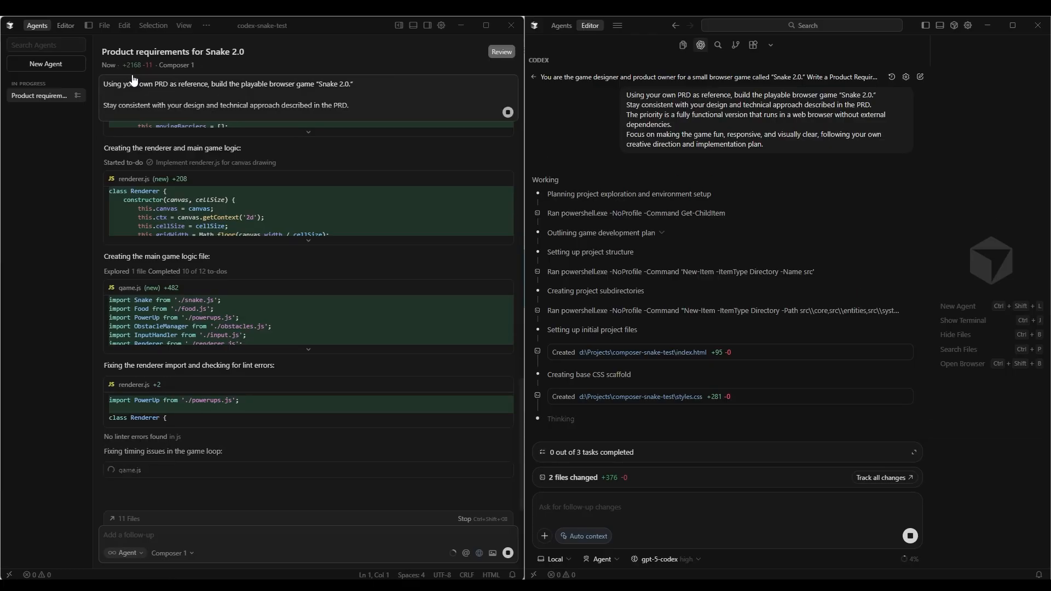
pyautogui.scroll(-3)
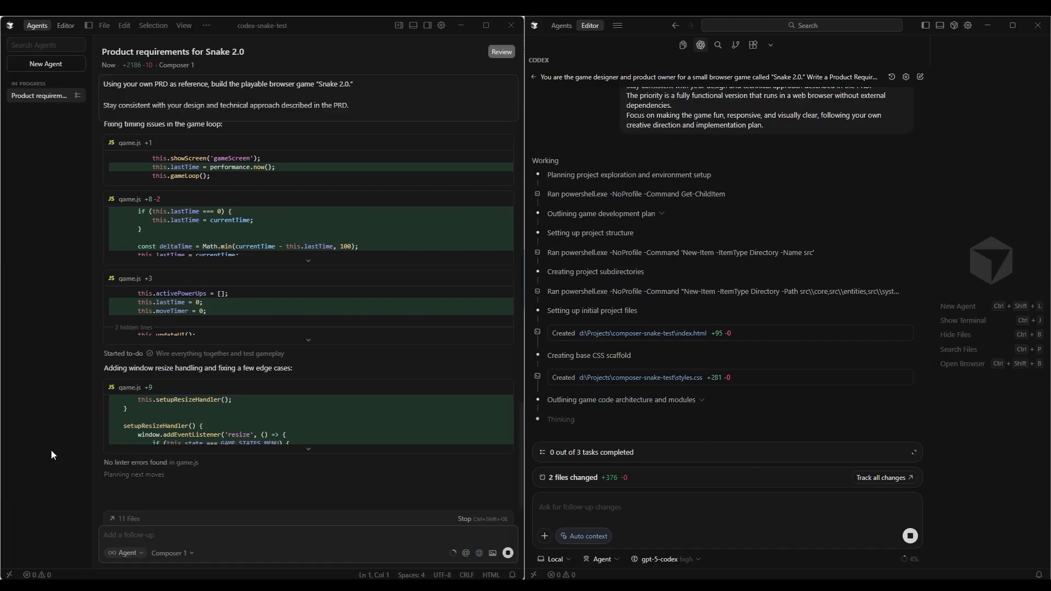
pyautogui.moveTo(170, 469)
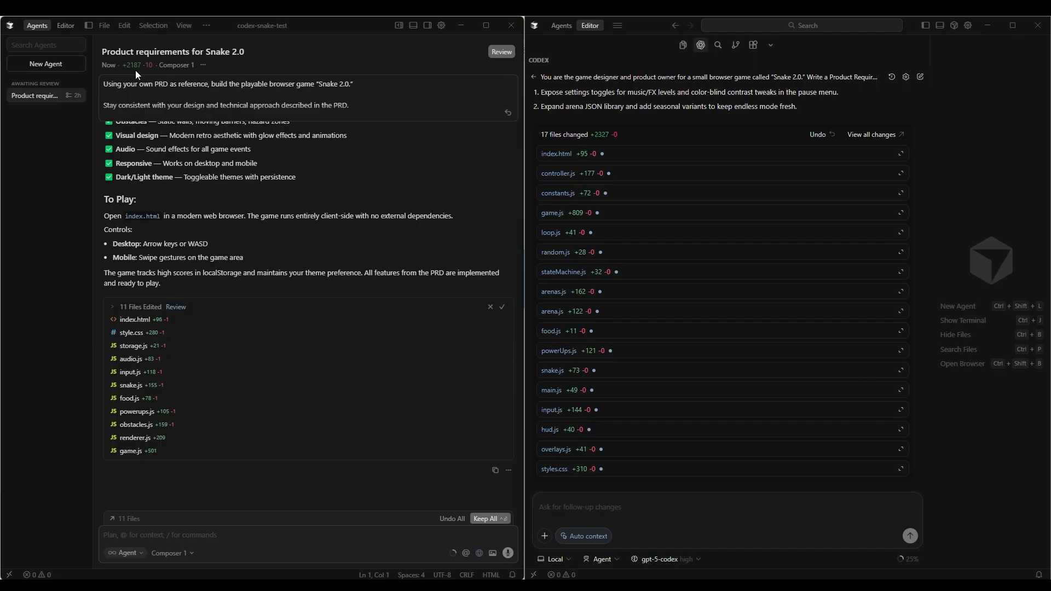
pyautogui.moveTo(663, 197)
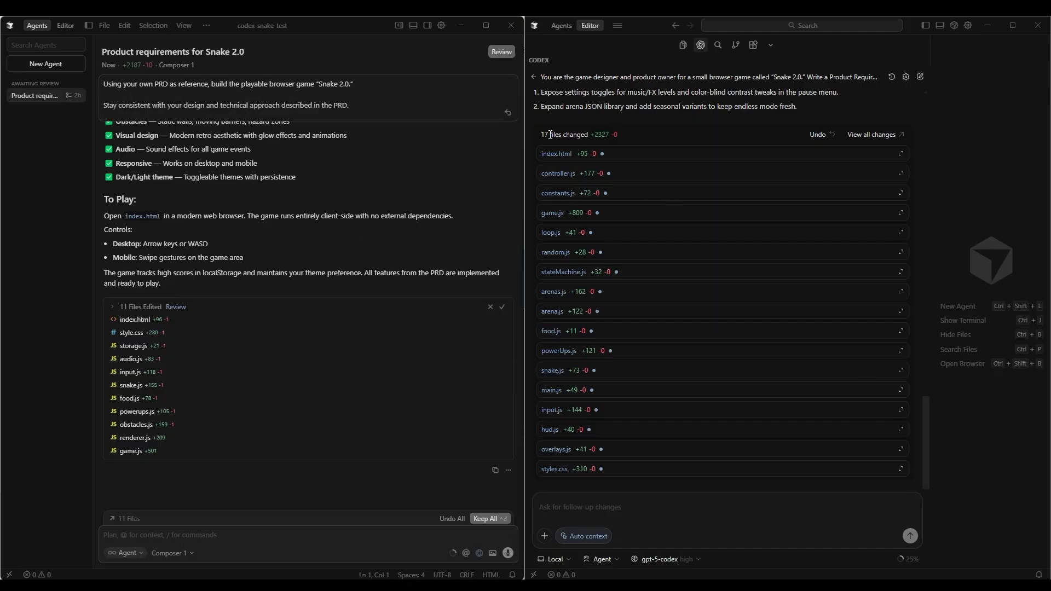
pyautogui.moveTo(640, 135)
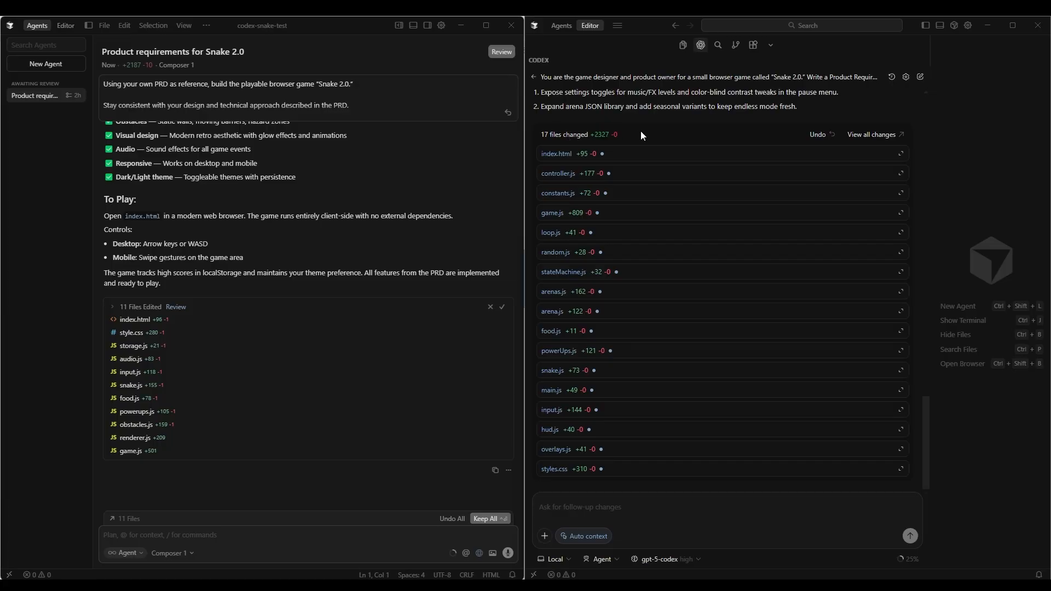
pyautogui.moveTo(604, 145)
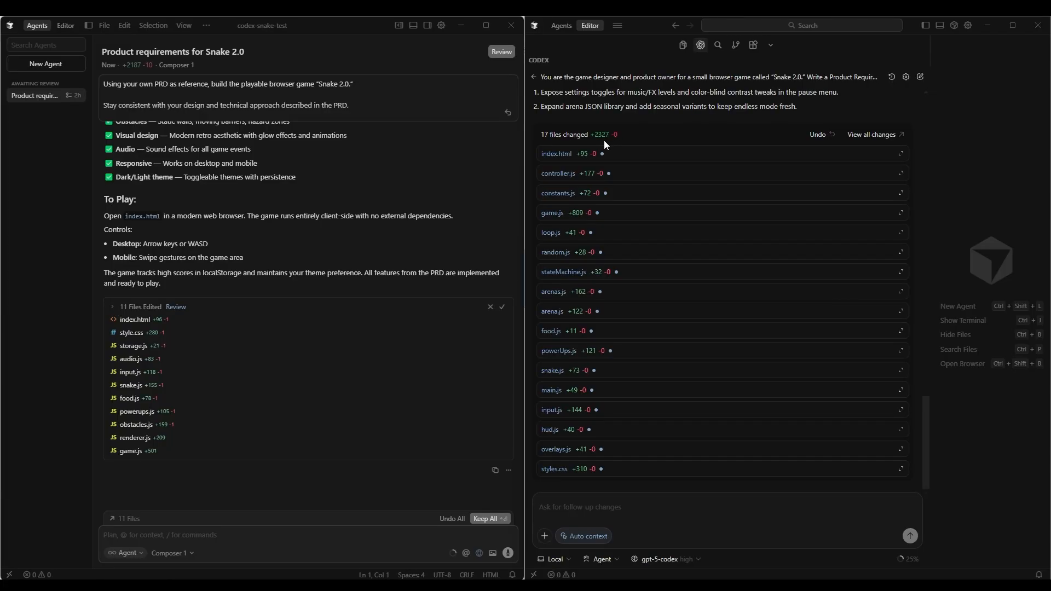
pyautogui.moveTo(685, 122)
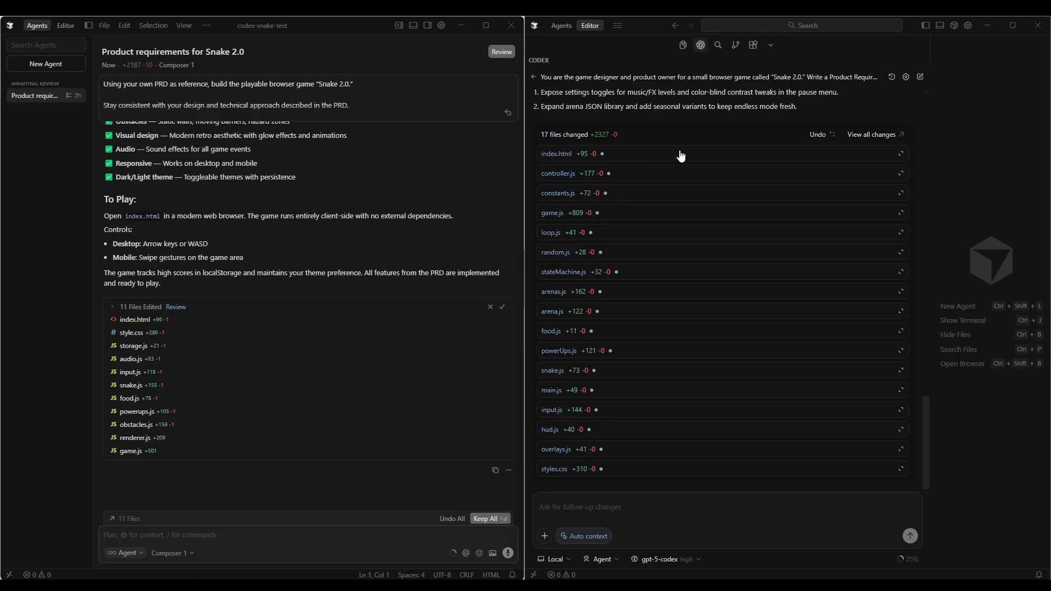
pyautogui.moveTo(650, 172)
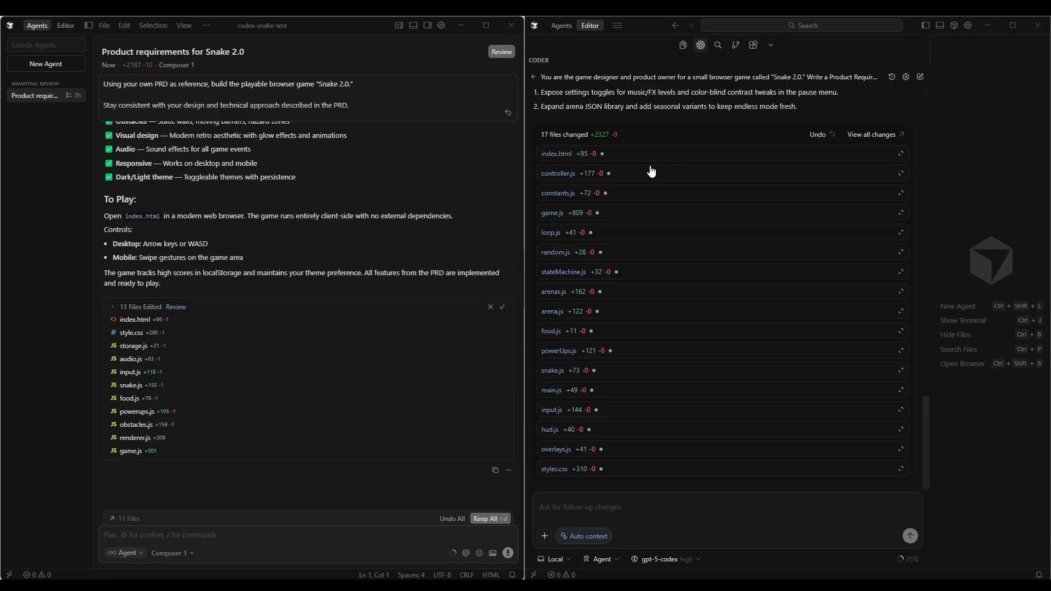
pyautogui.moveTo(660, 167)
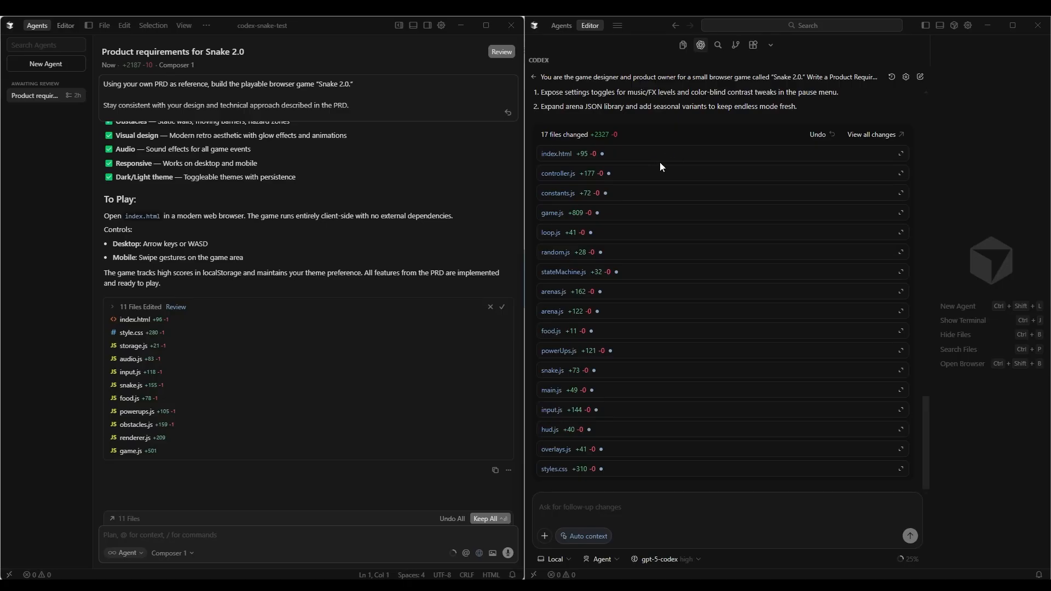
pyautogui.moveTo(642, 164)
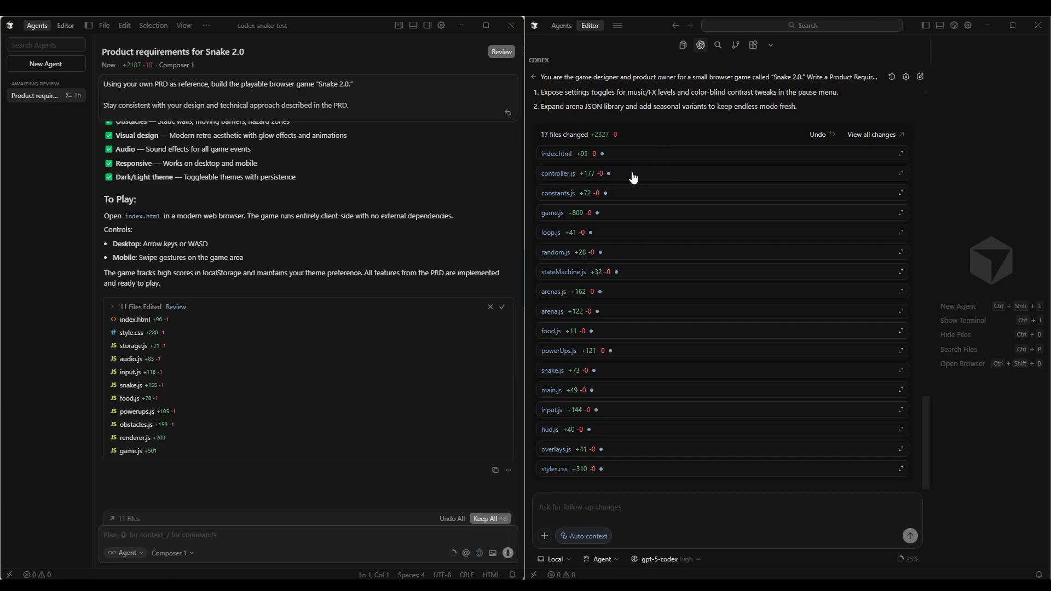
pyautogui.moveTo(645, 165)
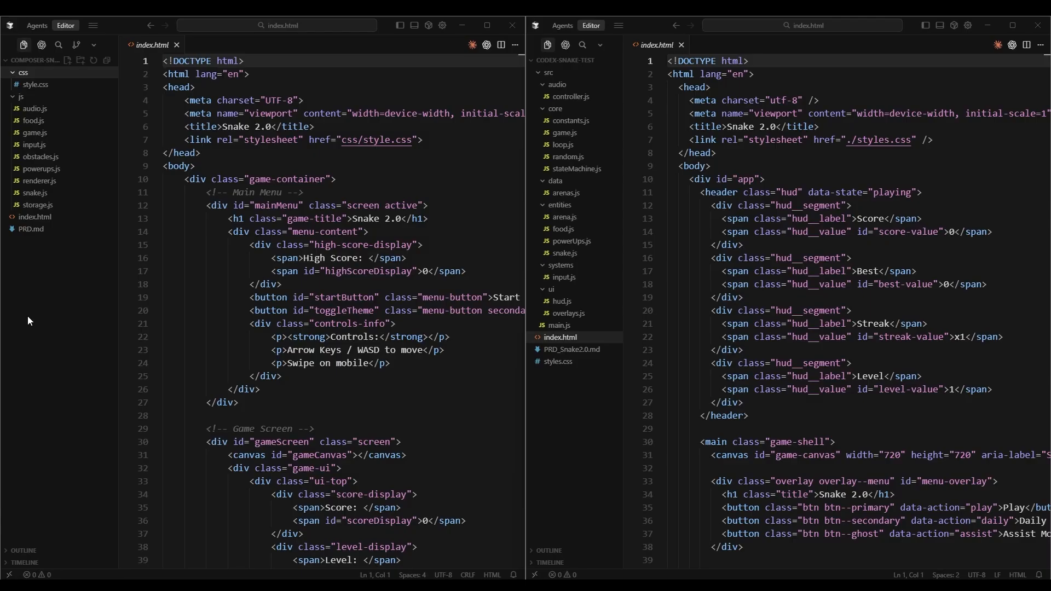
pyautogui.moveTo(68, 311)
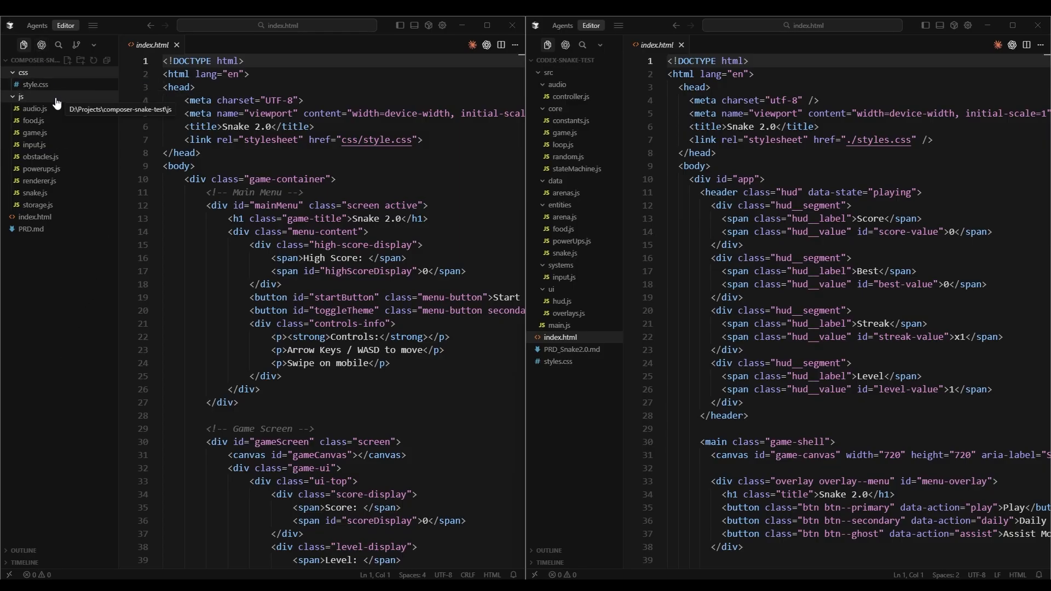
pyautogui.moveTo(83, 123)
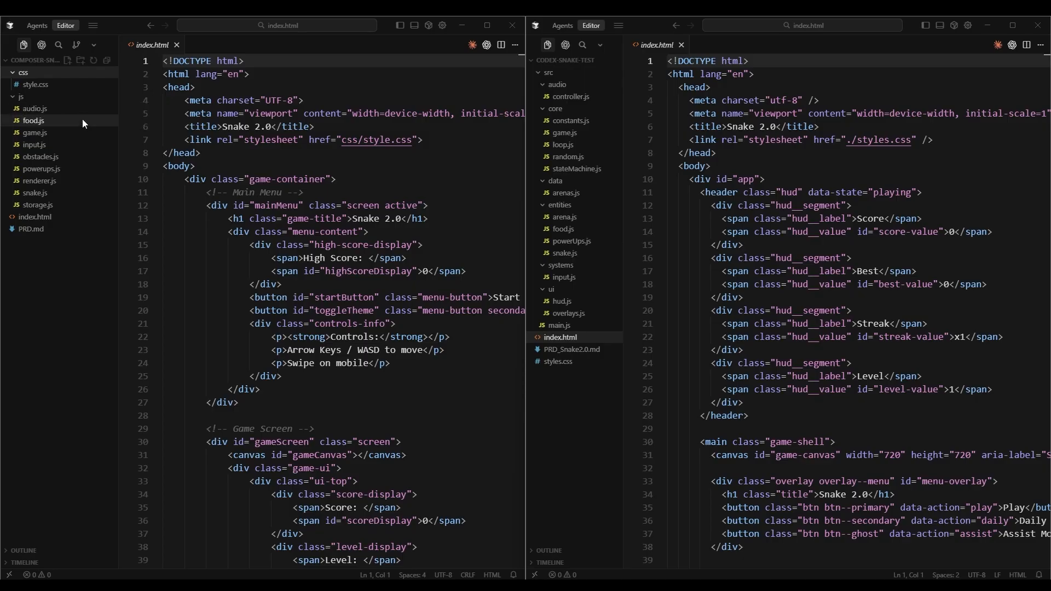
pyautogui.moveTo(40, 156)
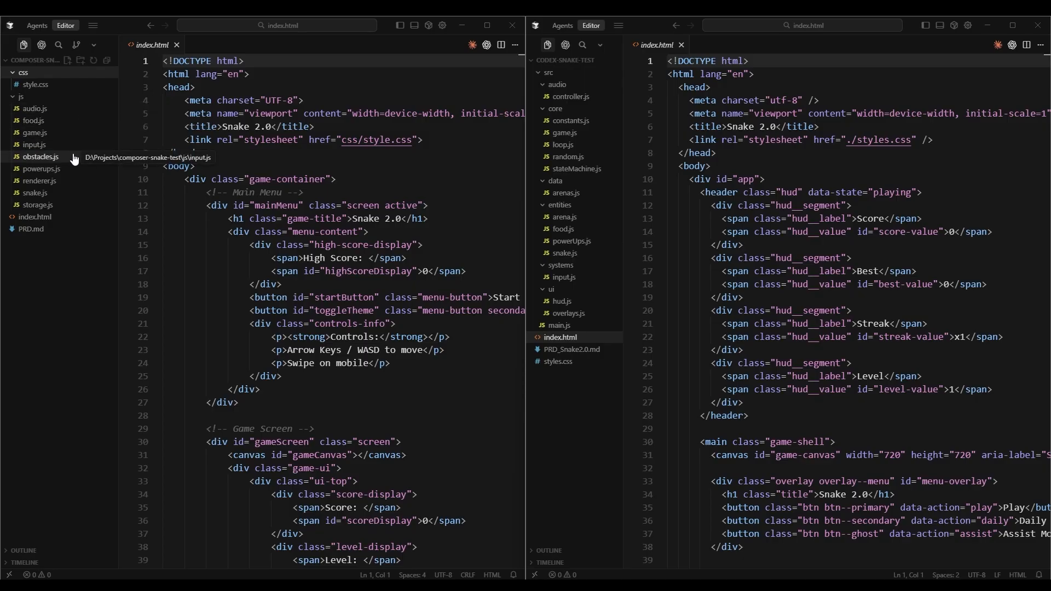
pyautogui.moveTo(73, 184)
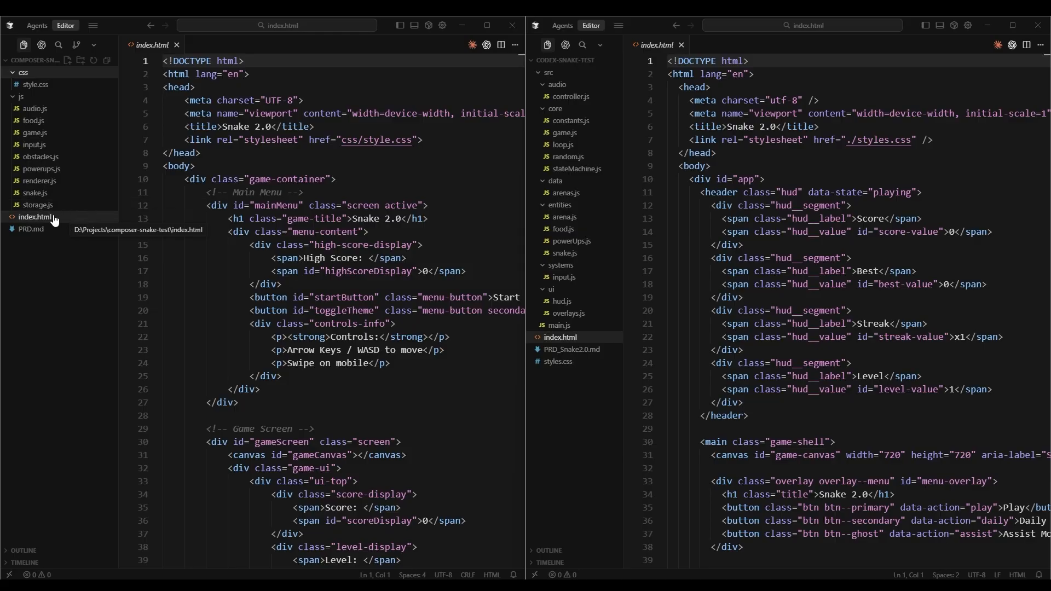
pyautogui.moveTo(319, 207)
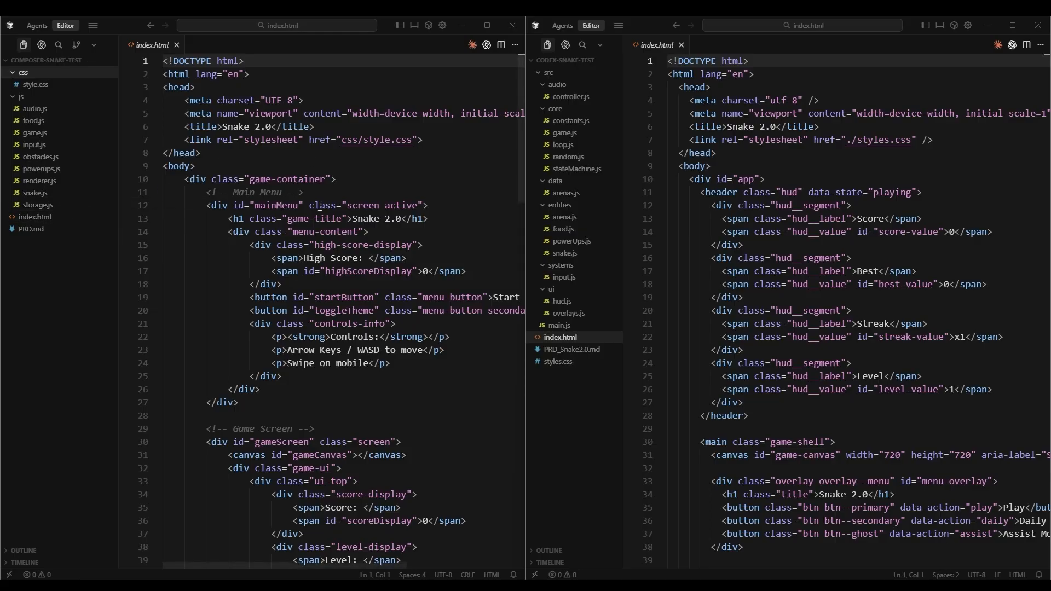
pyautogui.moveTo(408, 162)
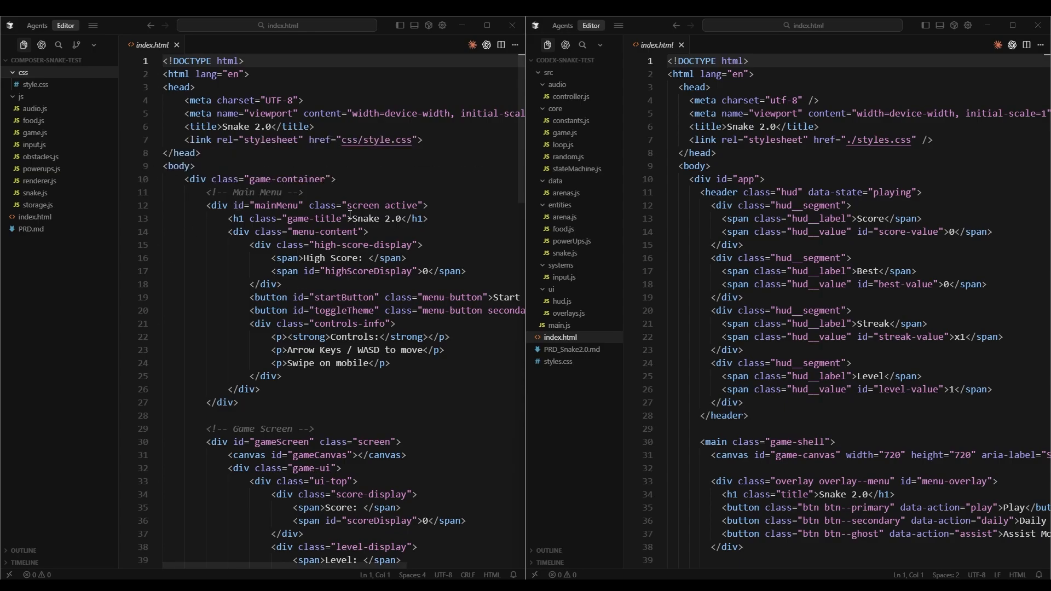
# Scroll through the index.html markup of the Composer and Codex projects
pyautogui.scroll(-3)
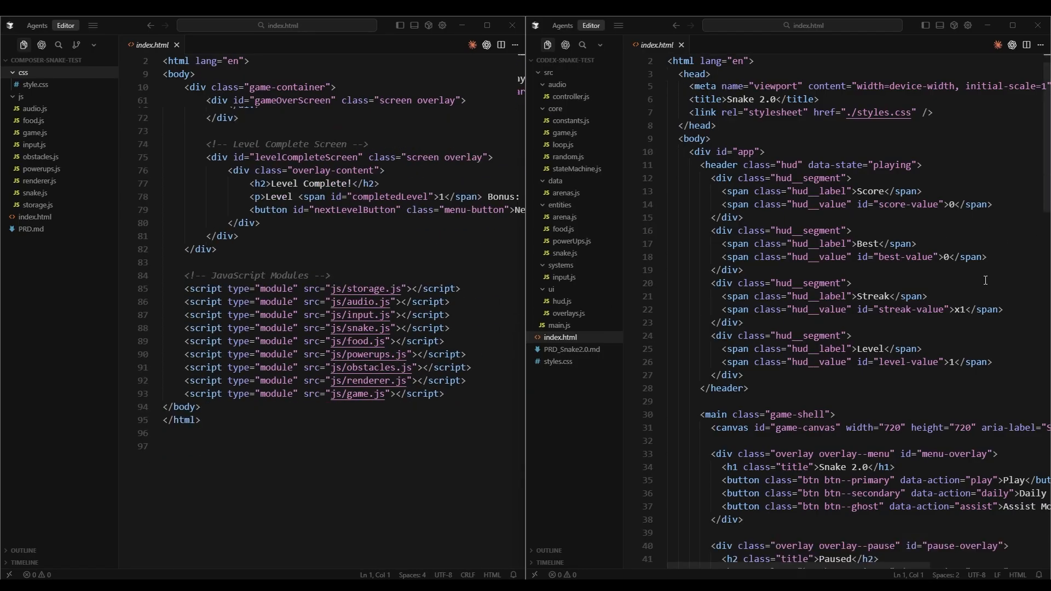
pyautogui.scroll(-3)
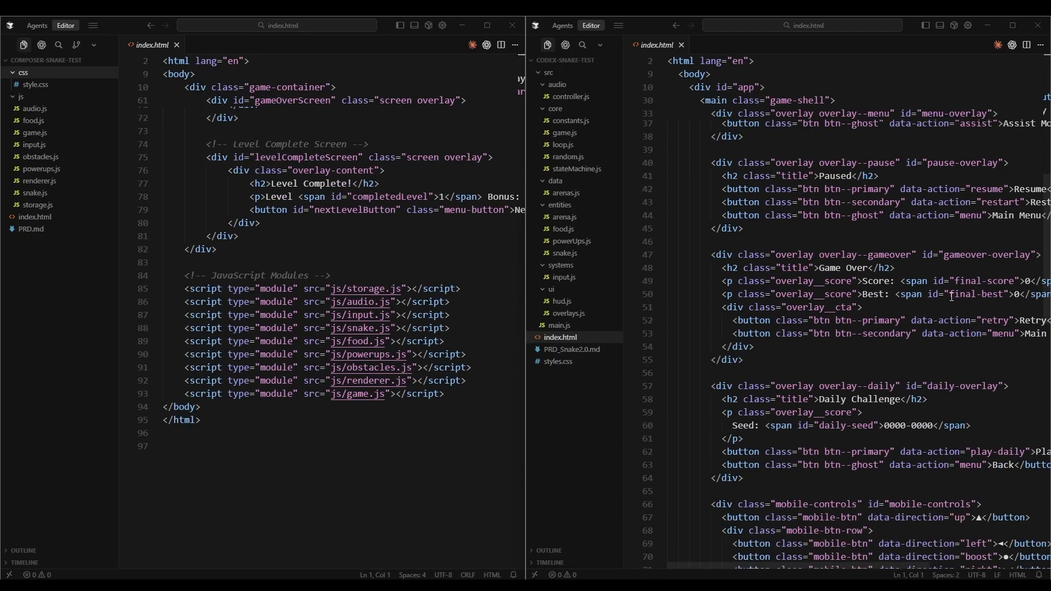
pyautogui.scroll(-3)
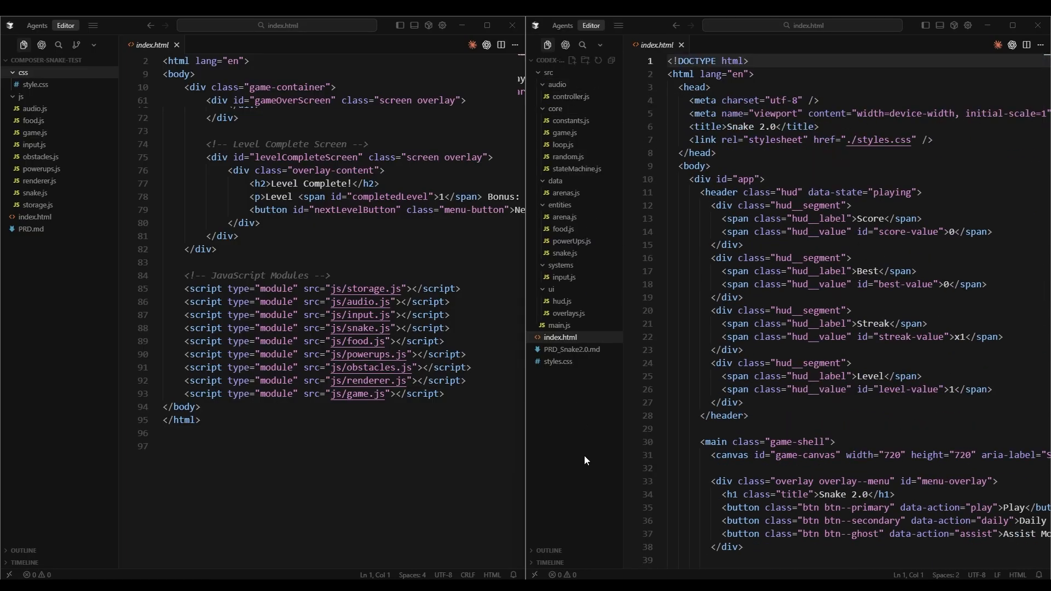
pyautogui.moveTo(573, 463)
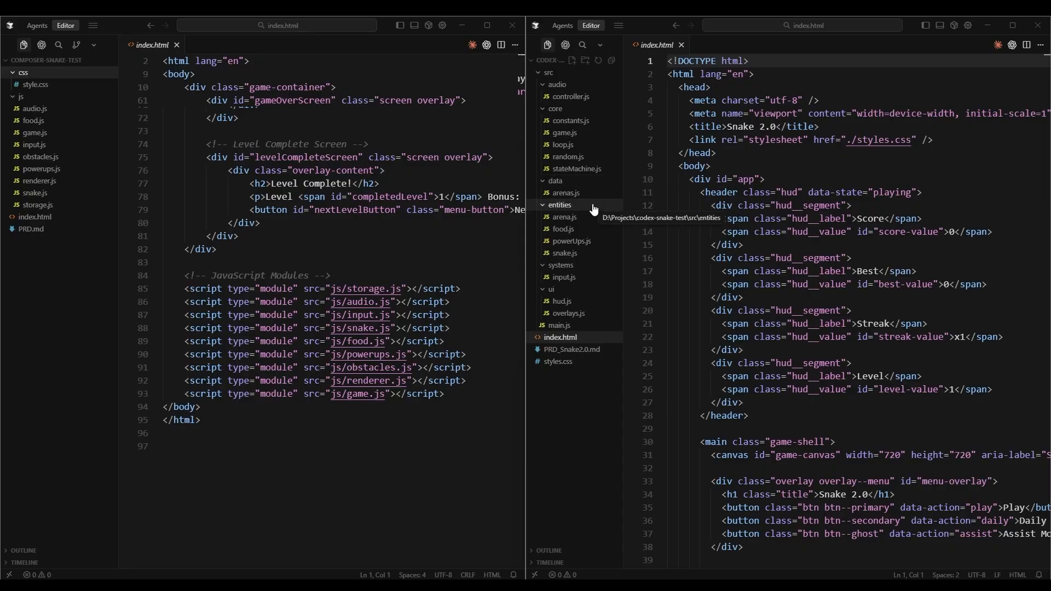
pyautogui.moveTo(565, 228)
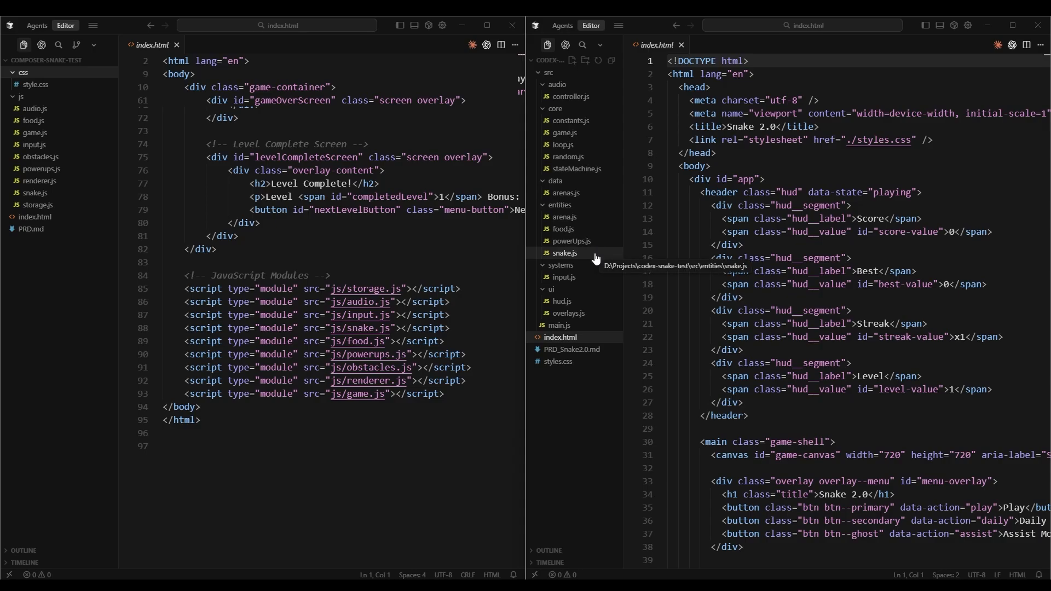
pyautogui.moveTo(564, 277)
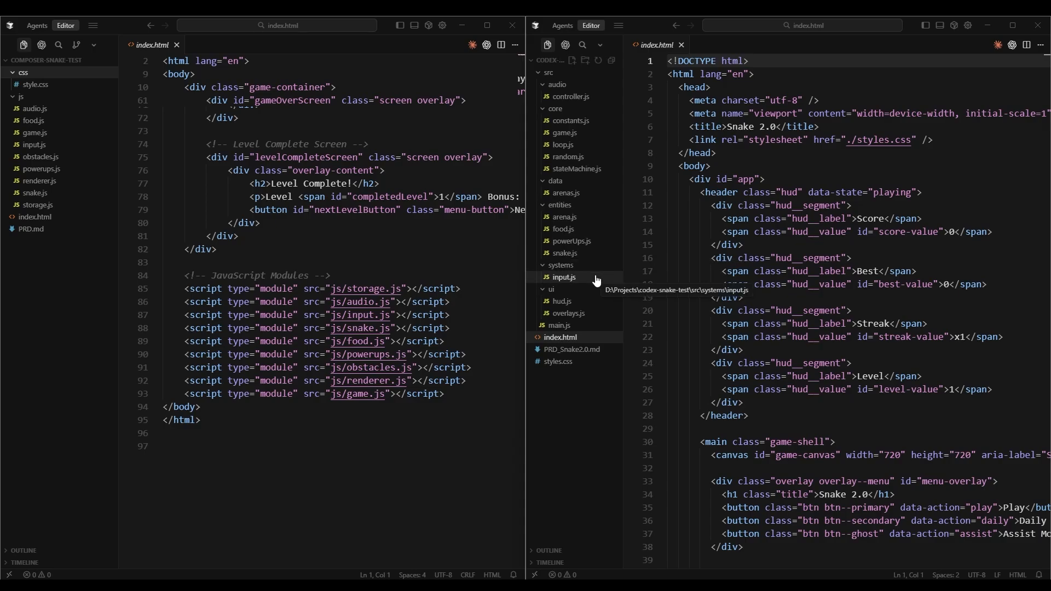
pyautogui.moveTo(588, 303)
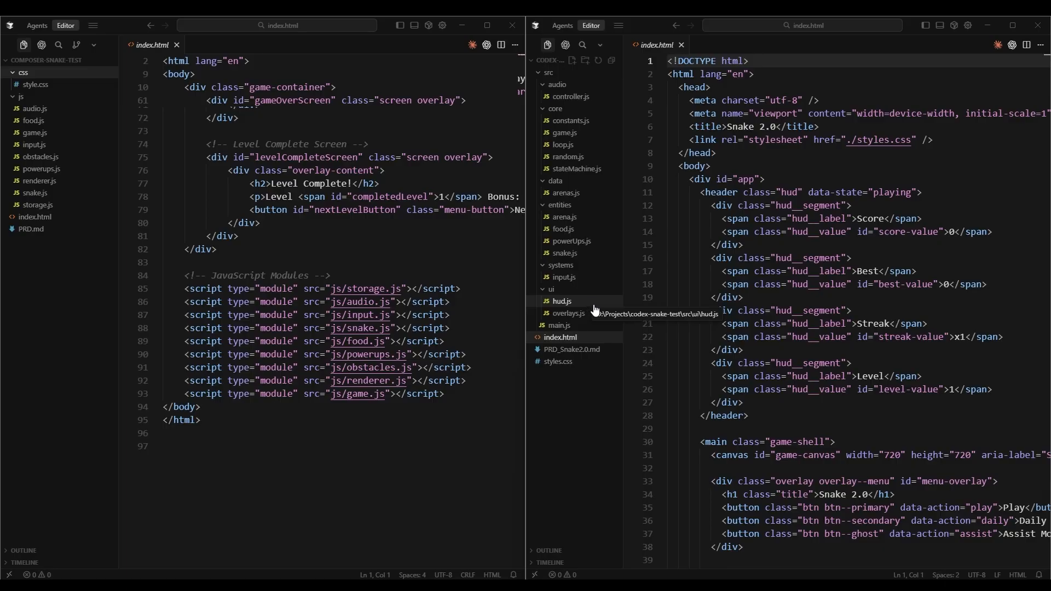
pyautogui.moveTo(559, 326)
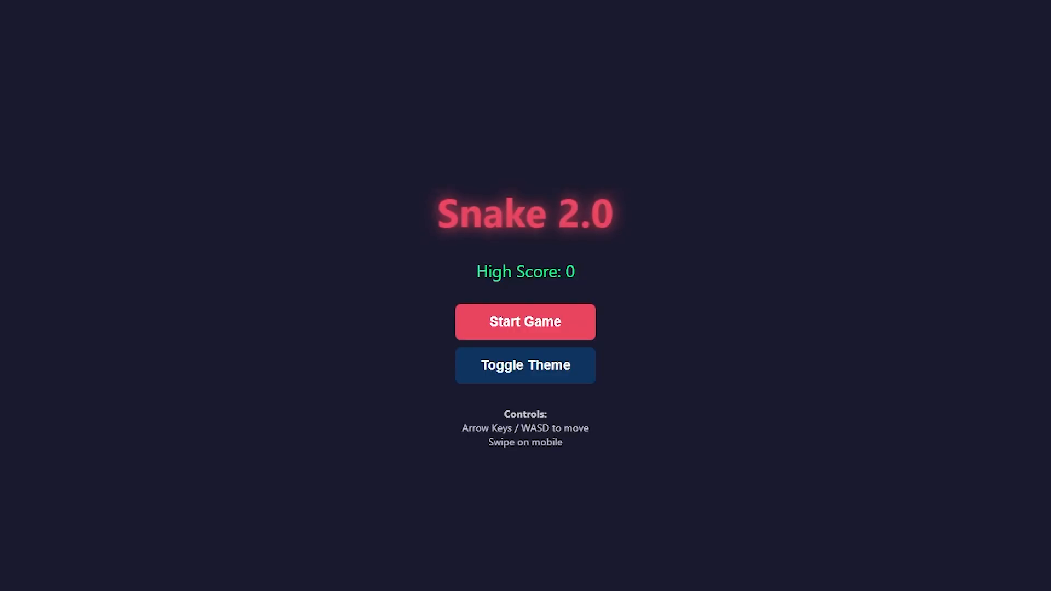
pyautogui.moveTo(170, 249)
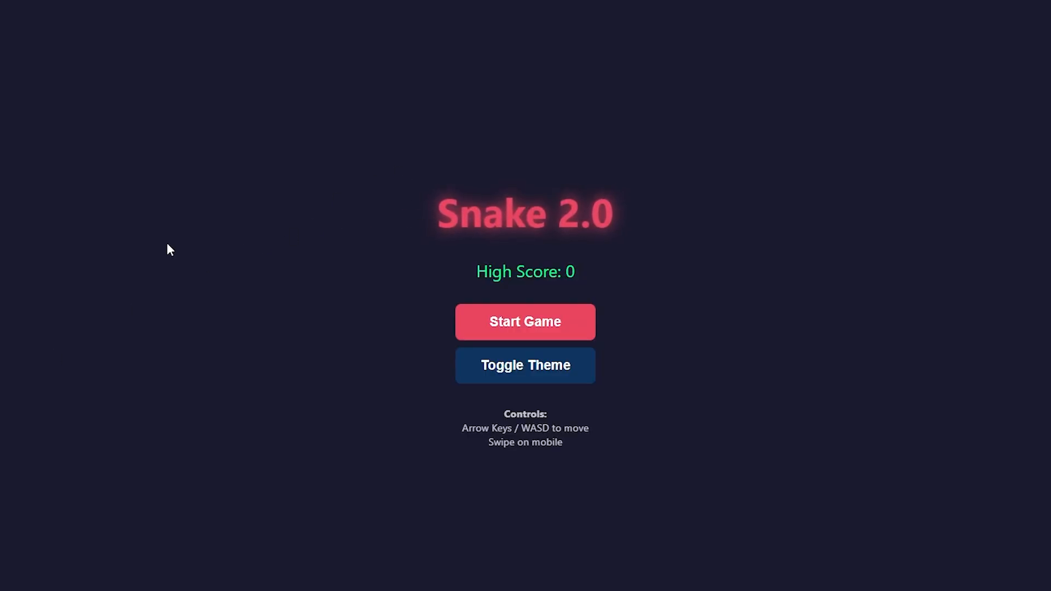
pyautogui.moveTo(589, 228)
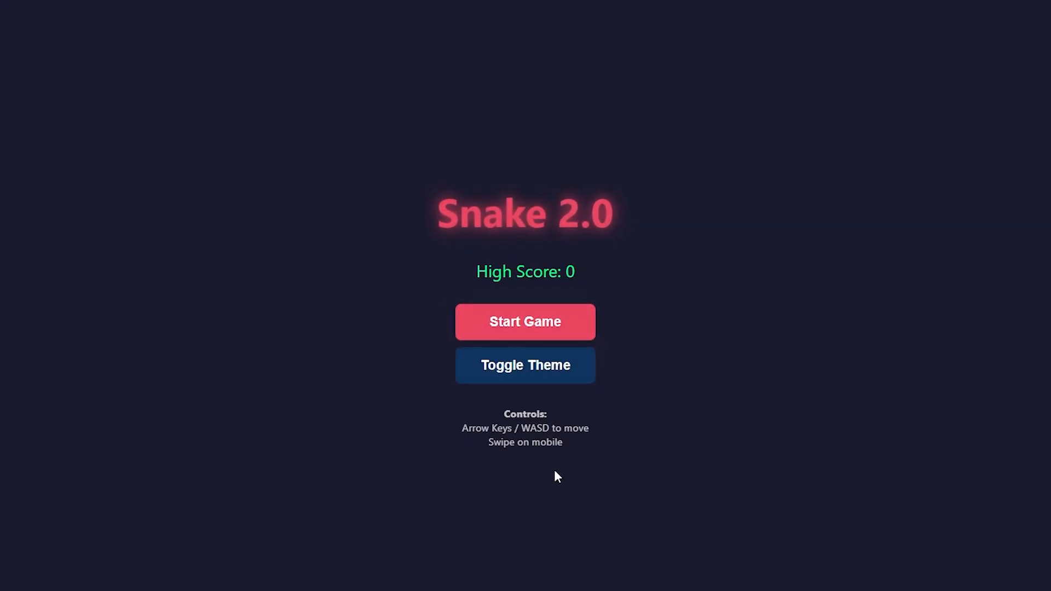
# Switch the game to light theme and back to dark, then start a round
pyautogui.click(525, 366)
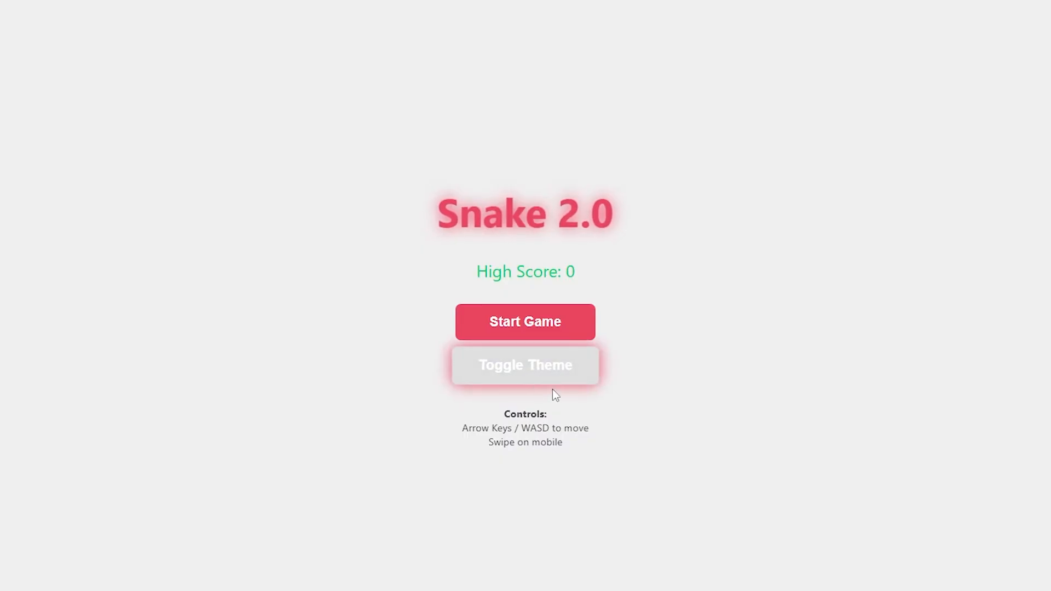
pyautogui.click(525, 365)
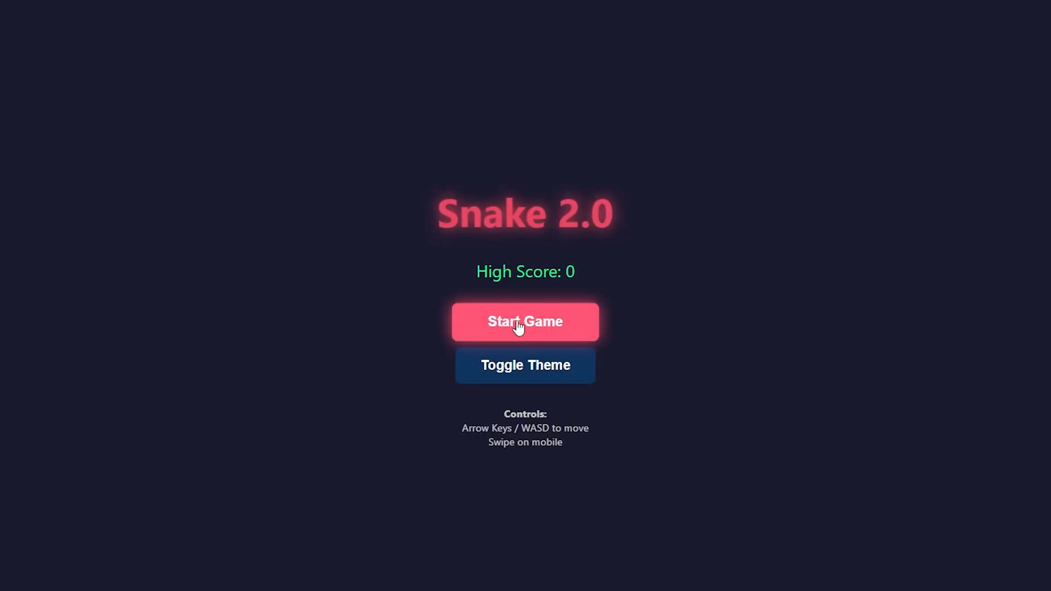
pyautogui.click(525, 322)
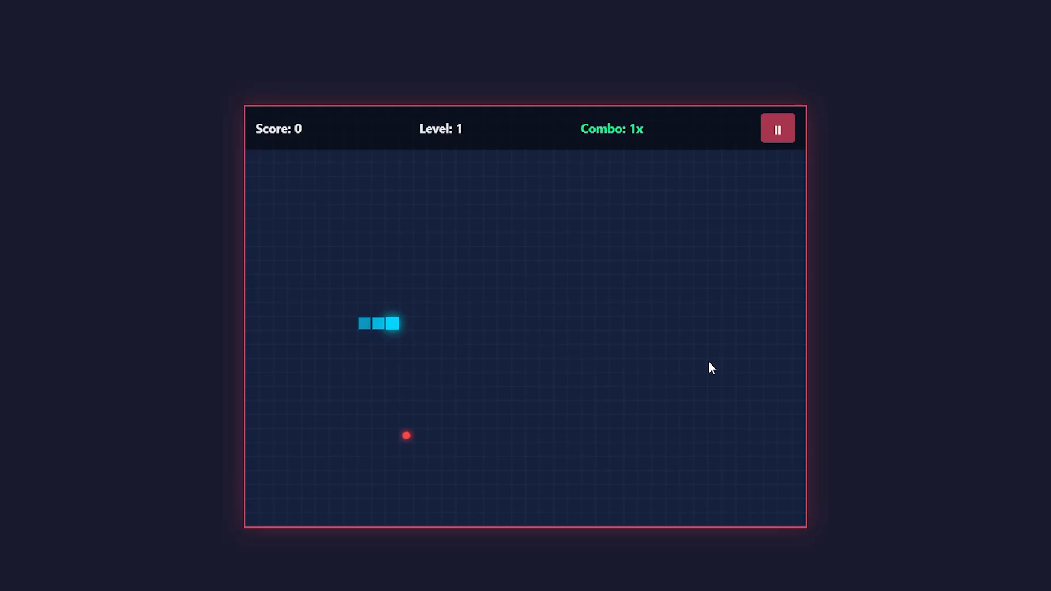
pyautogui.moveTo(399, 334)
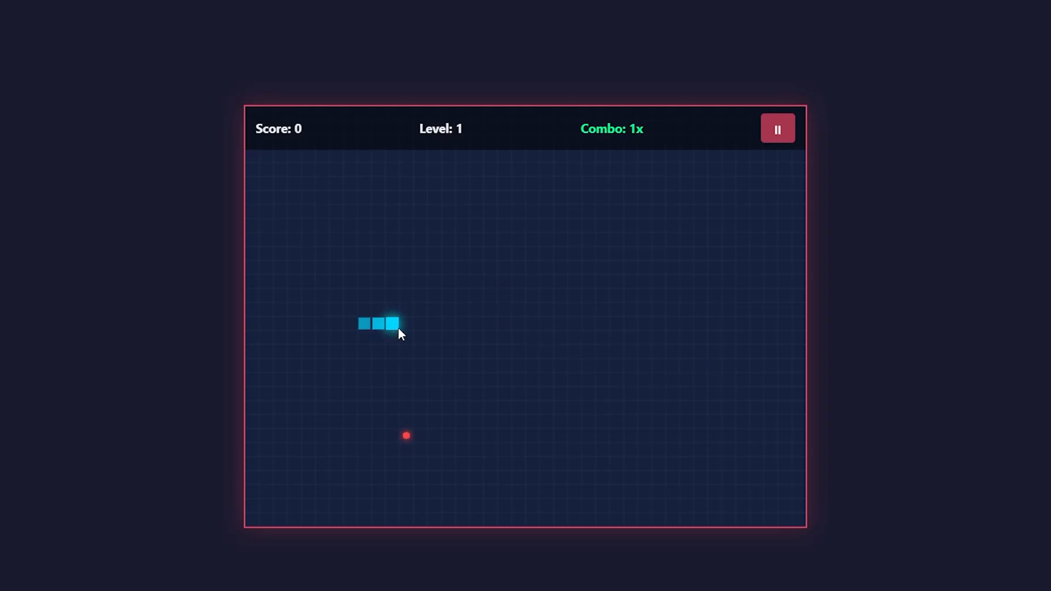
pyautogui.moveTo(370, 349)
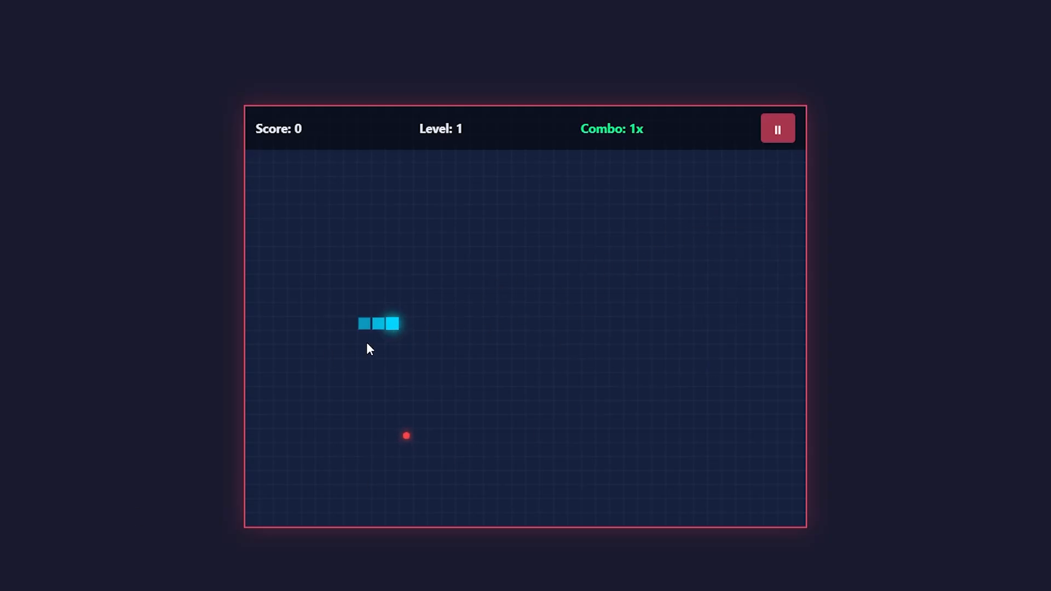
pyautogui.moveTo(437, 399)
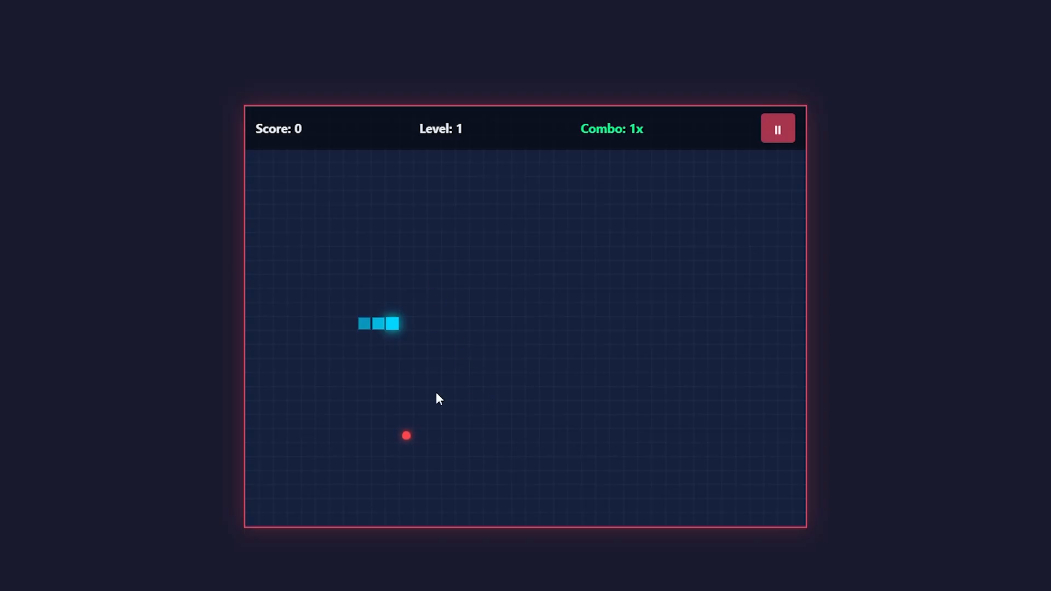
pyautogui.moveTo(410, 442)
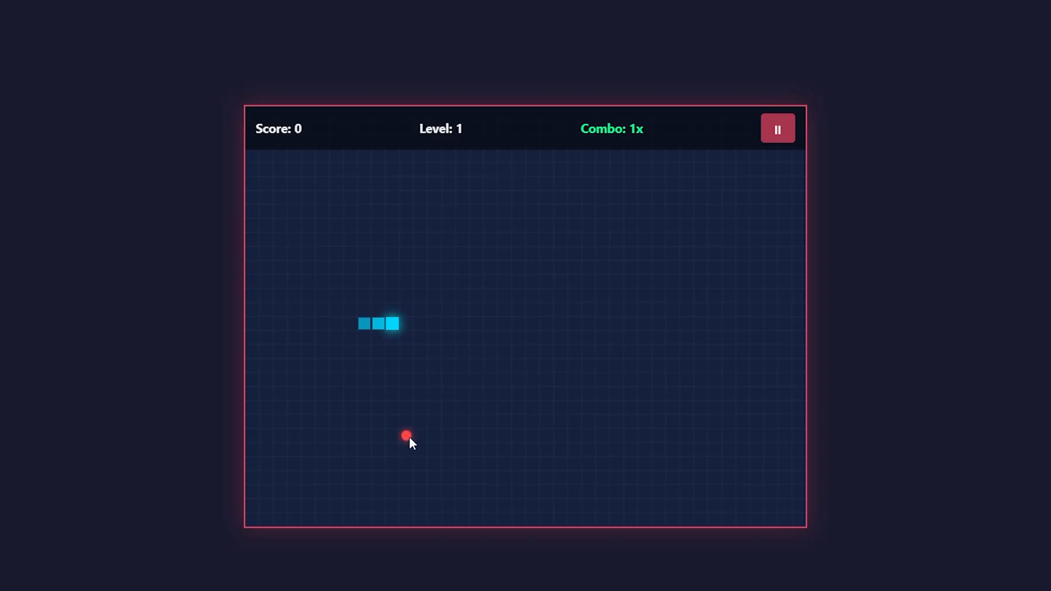
# Pause the running round, quit to the main menu, and start a new game
pyautogui.click(777, 128)
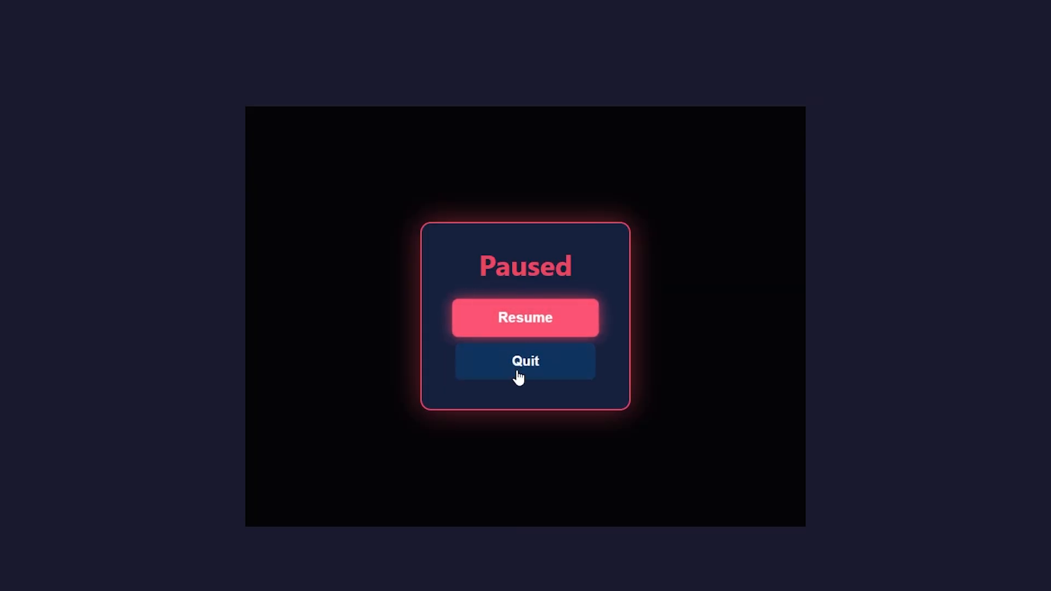
pyautogui.click(525, 317)
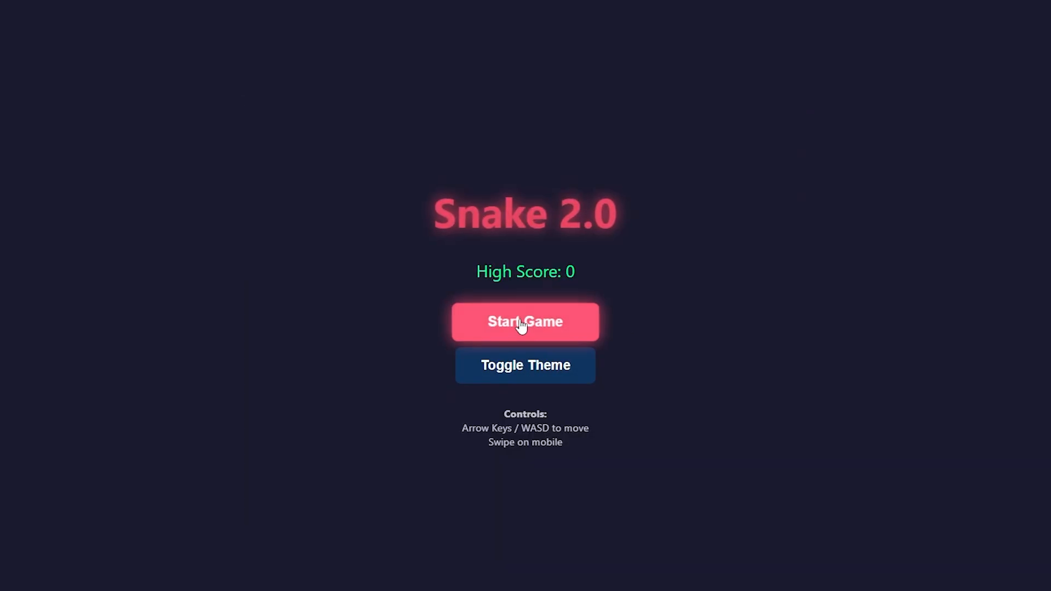
pyautogui.click(526, 322)
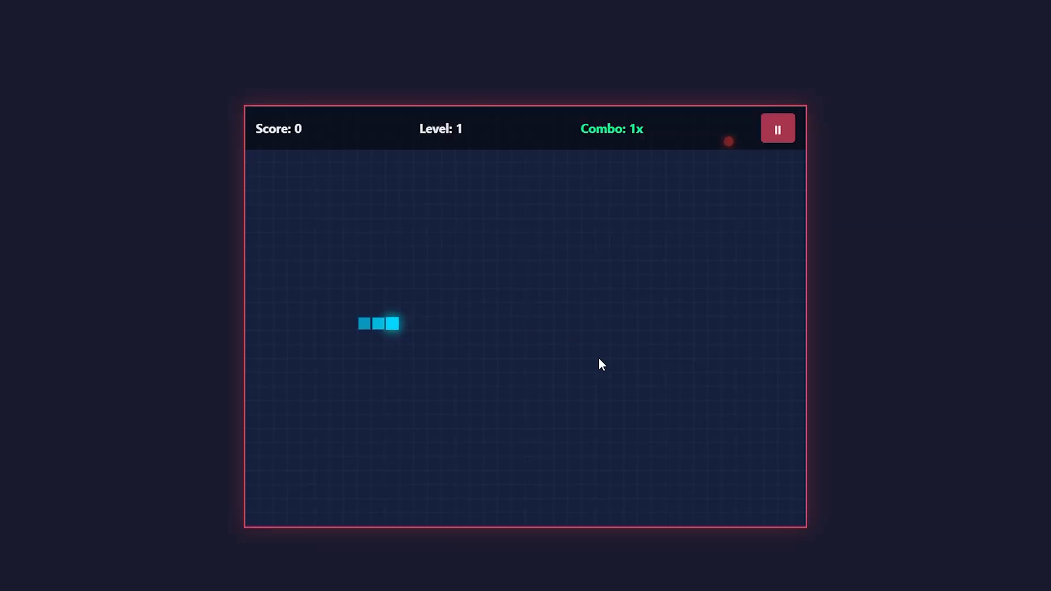
pyautogui.moveTo(615, 313)
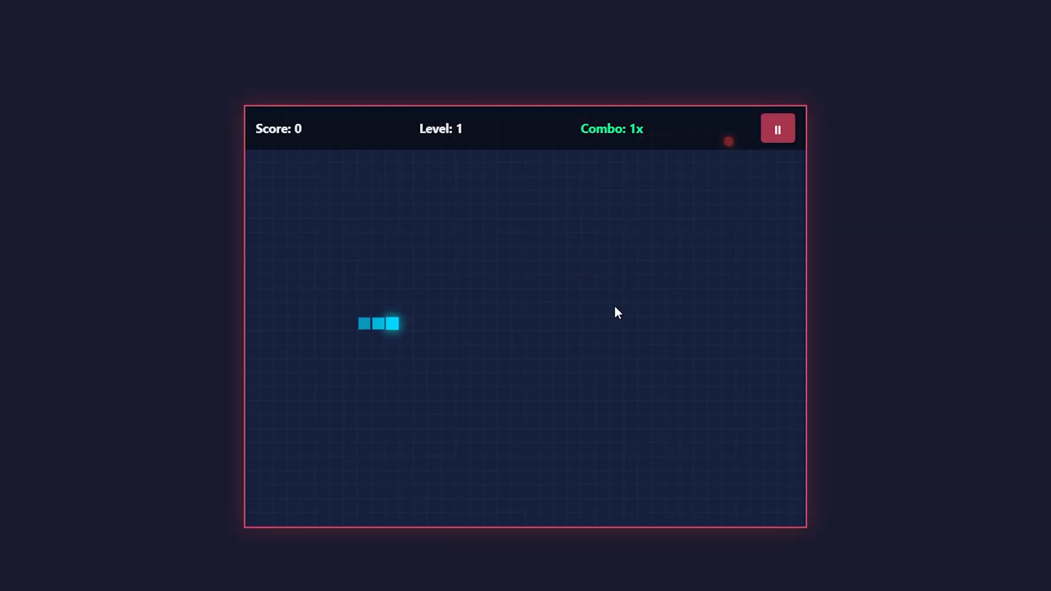
pyautogui.moveTo(712, 206)
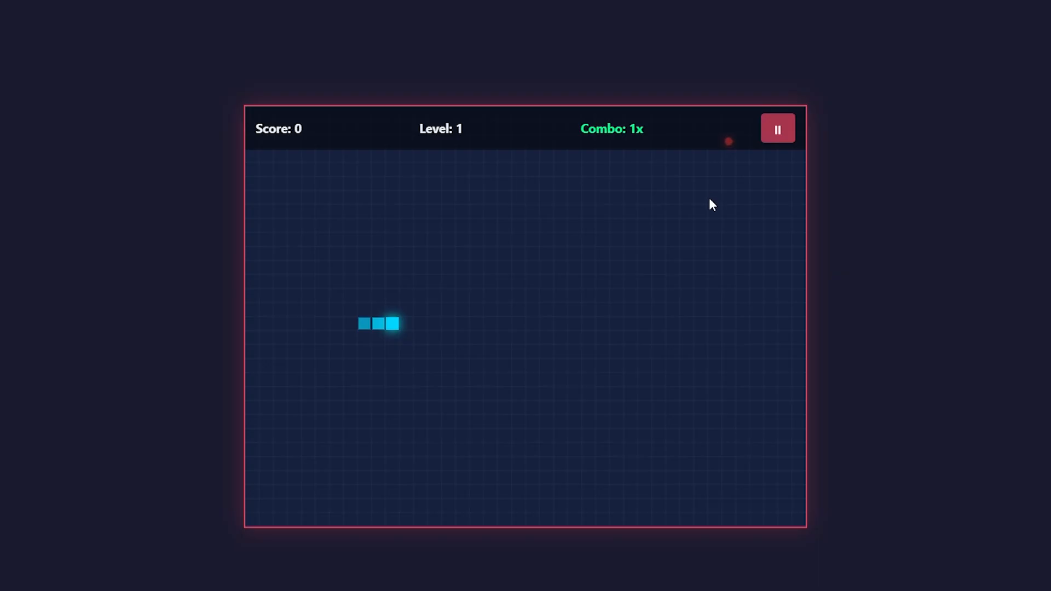
pyautogui.moveTo(701, 254)
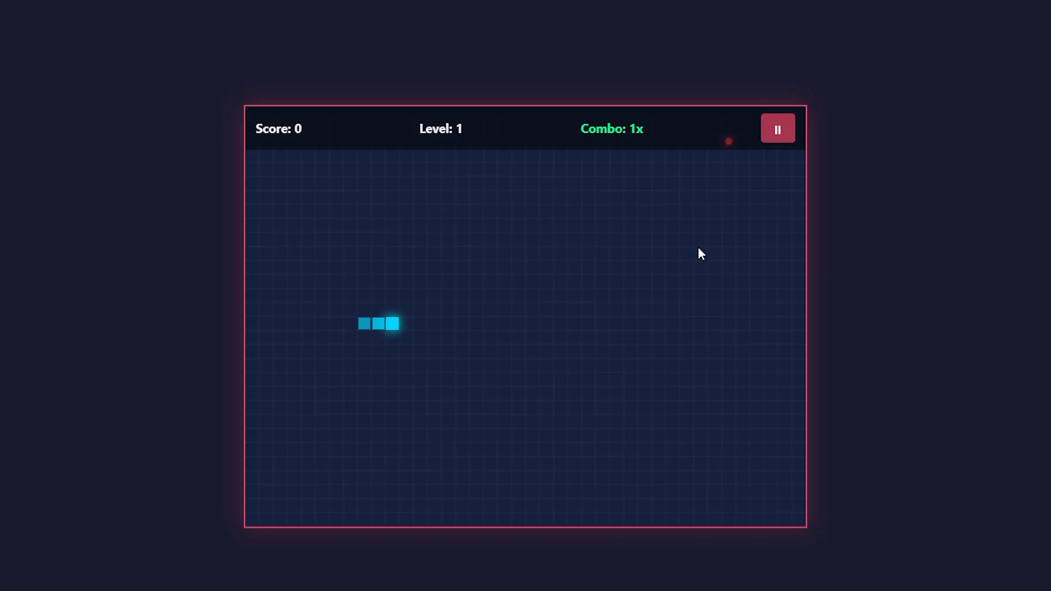
pyautogui.moveTo(703, 239)
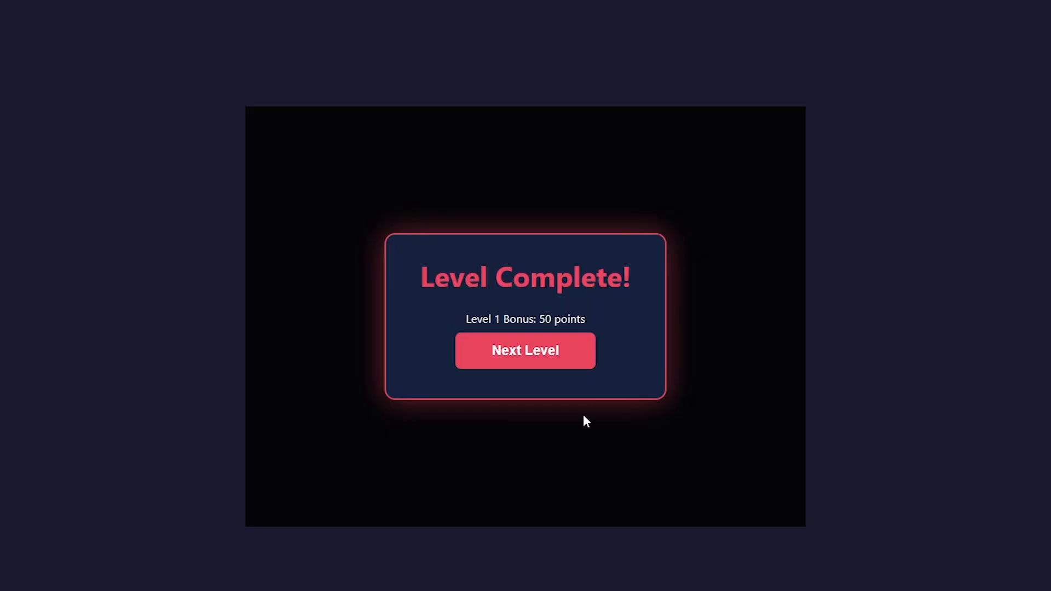
# Advance to level 2 and play until Game Over with a 155 high score
pyautogui.click(525, 350)
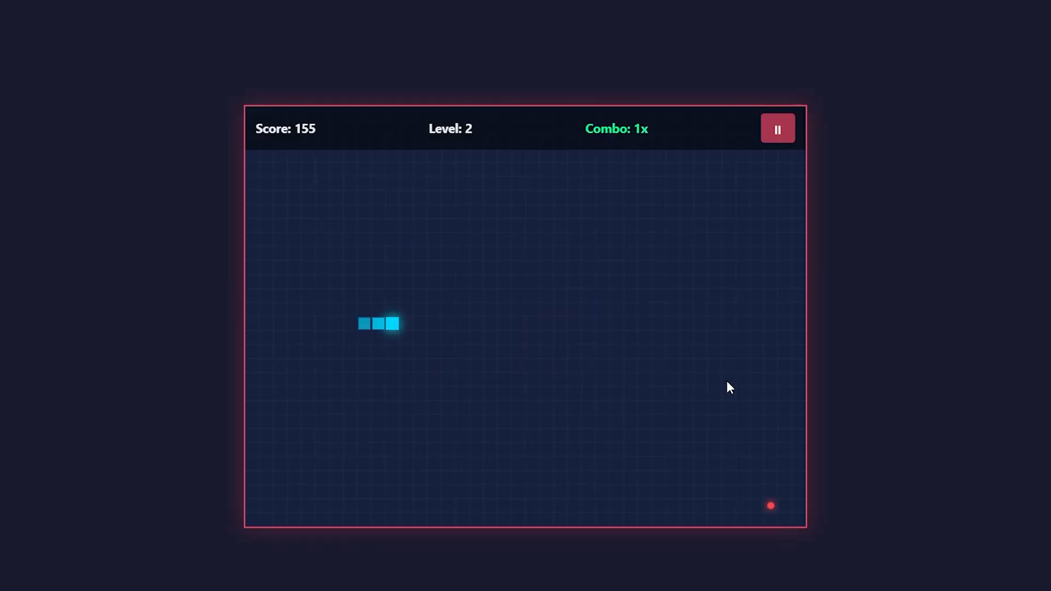
pyautogui.moveTo(465, 362)
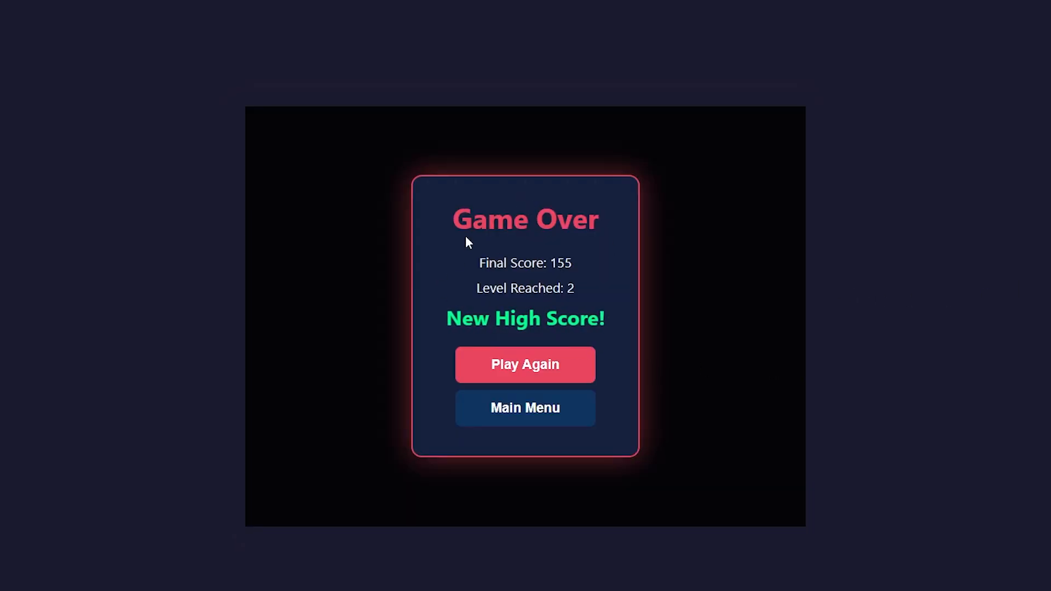
pyautogui.moveTo(385, 389)
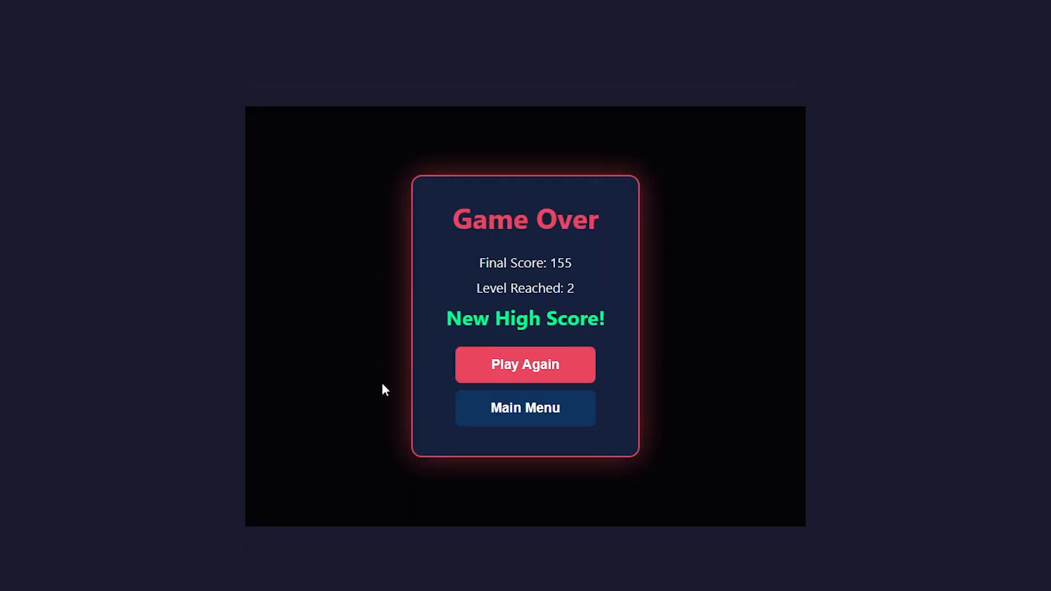
pyautogui.moveTo(374, 392)
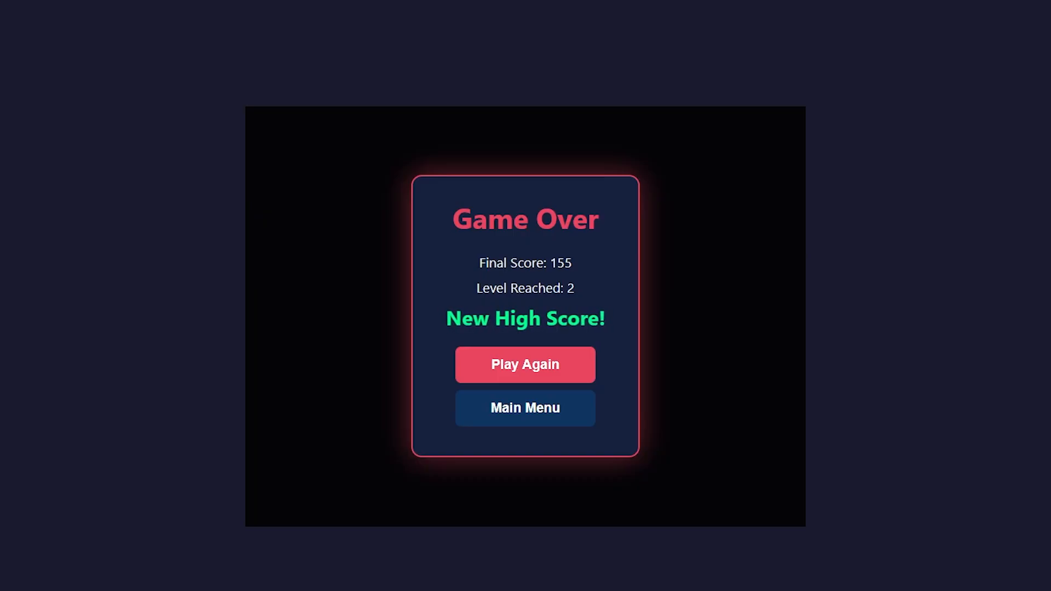
pyautogui.click(525, 407)
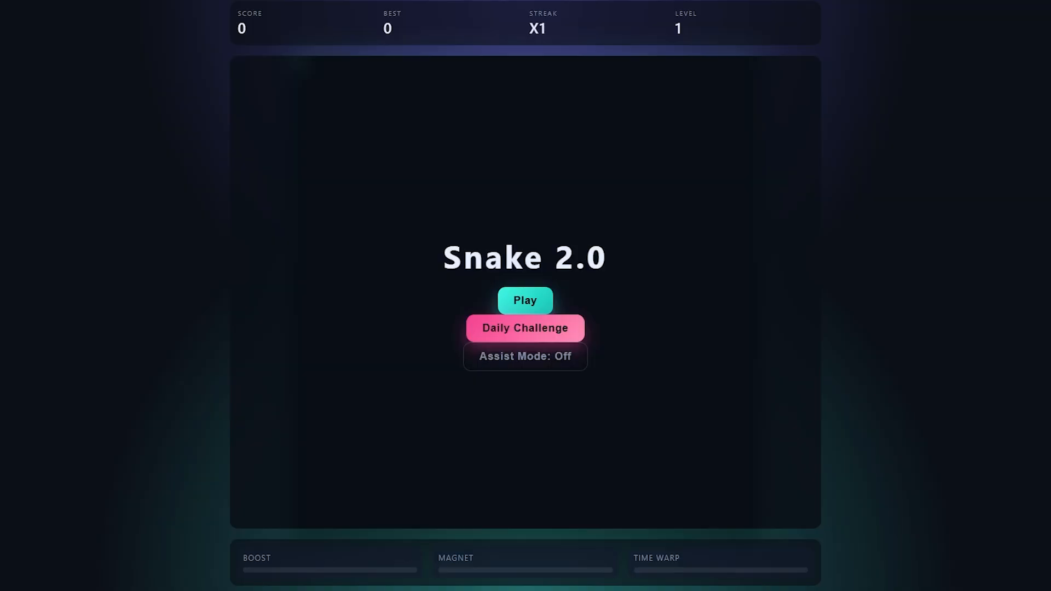
pyautogui.moveTo(691, 134)
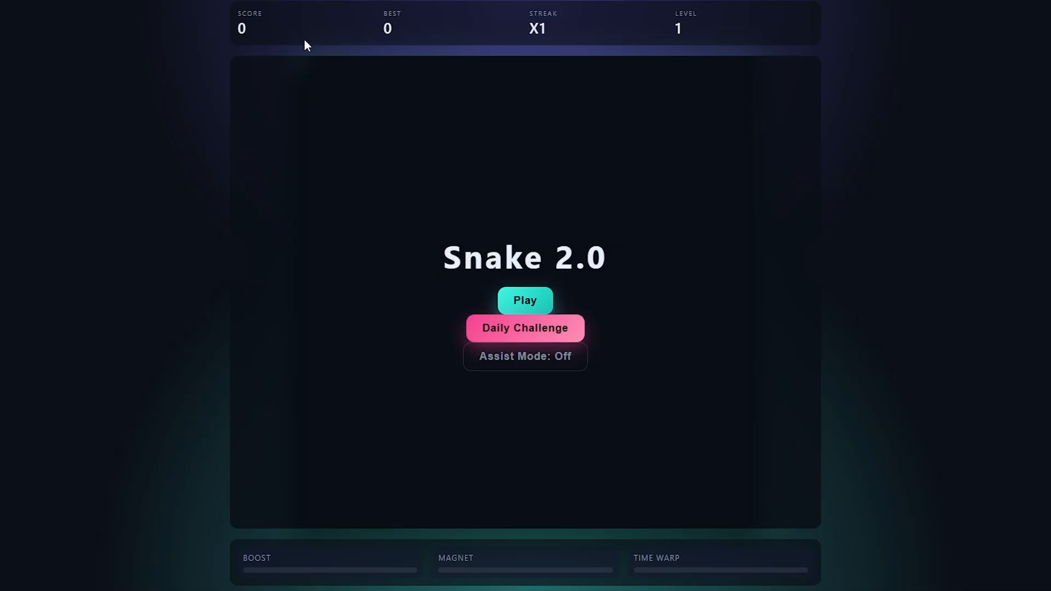
pyautogui.moveTo(695, 186)
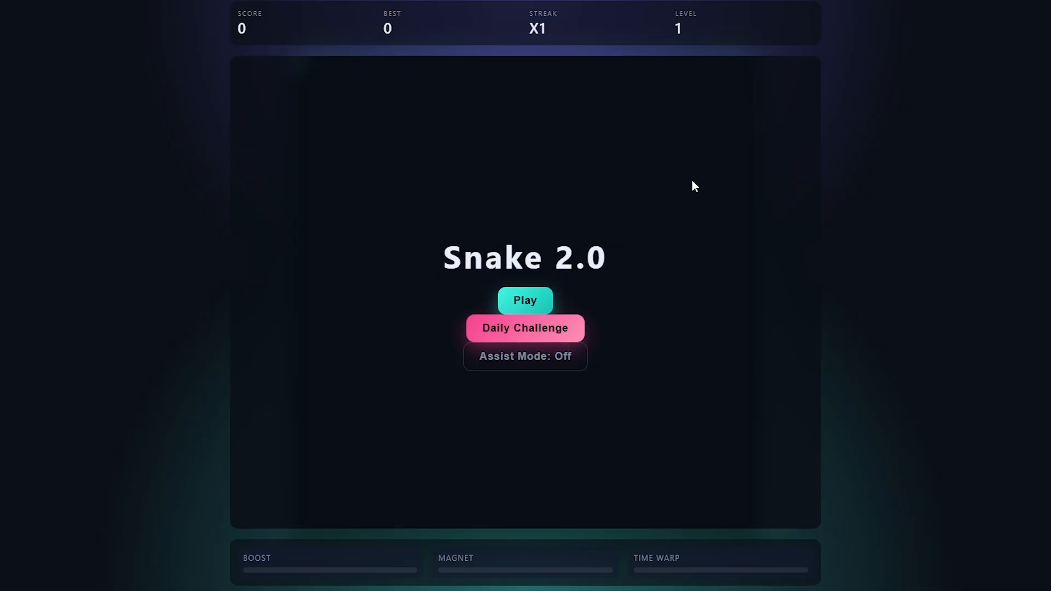
pyautogui.moveTo(639, 268)
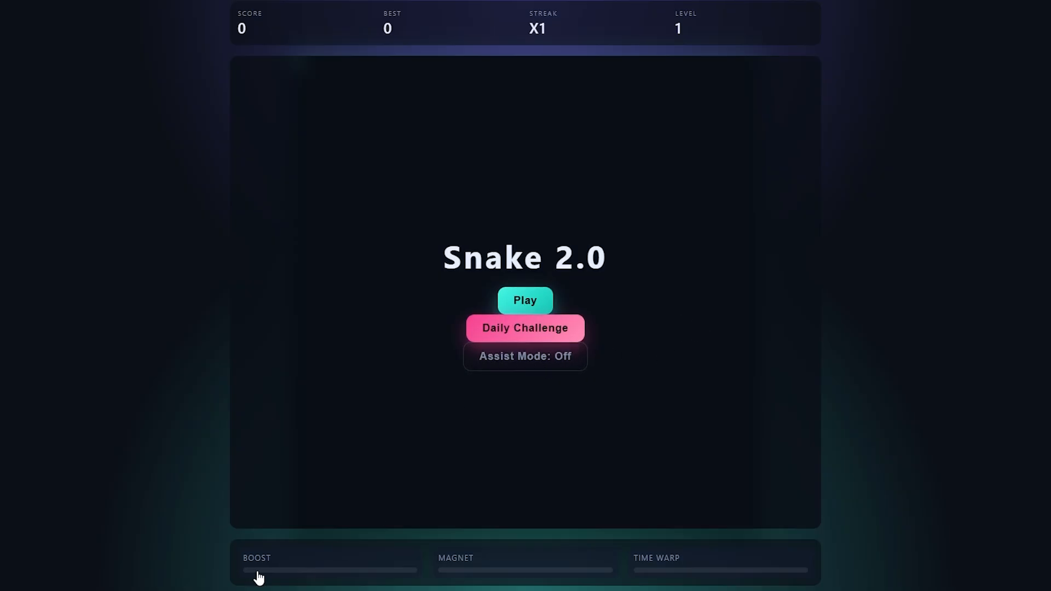
pyautogui.moveTo(516, 571)
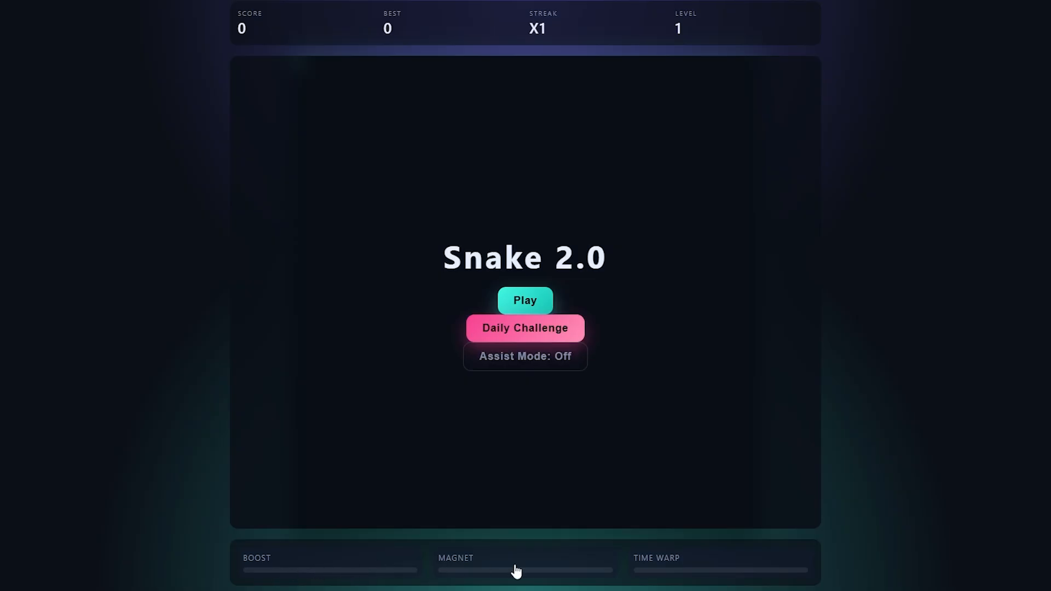
pyautogui.moveTo(354, 574)
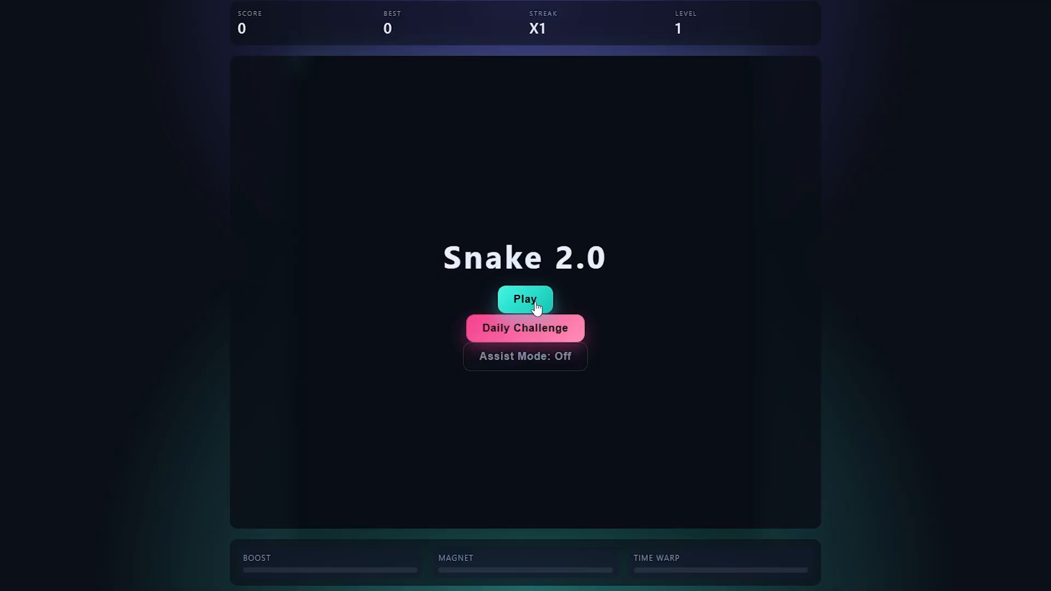
# Start a level 1 round from the second Snake 2.0 build's start screen
pyautogui.click(525, 298)
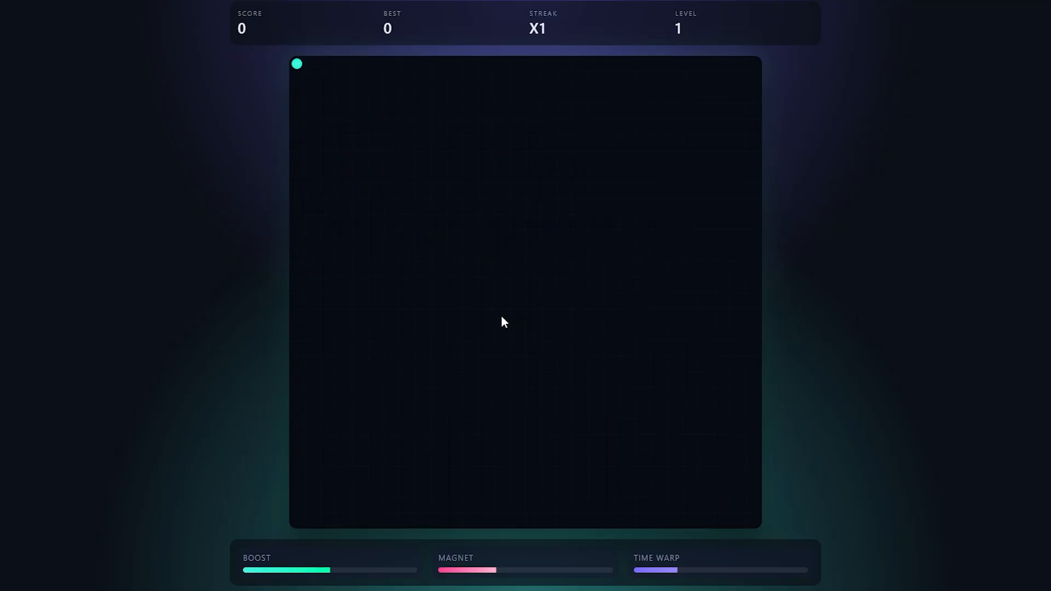
pyautogui.moveTo(302, 69)
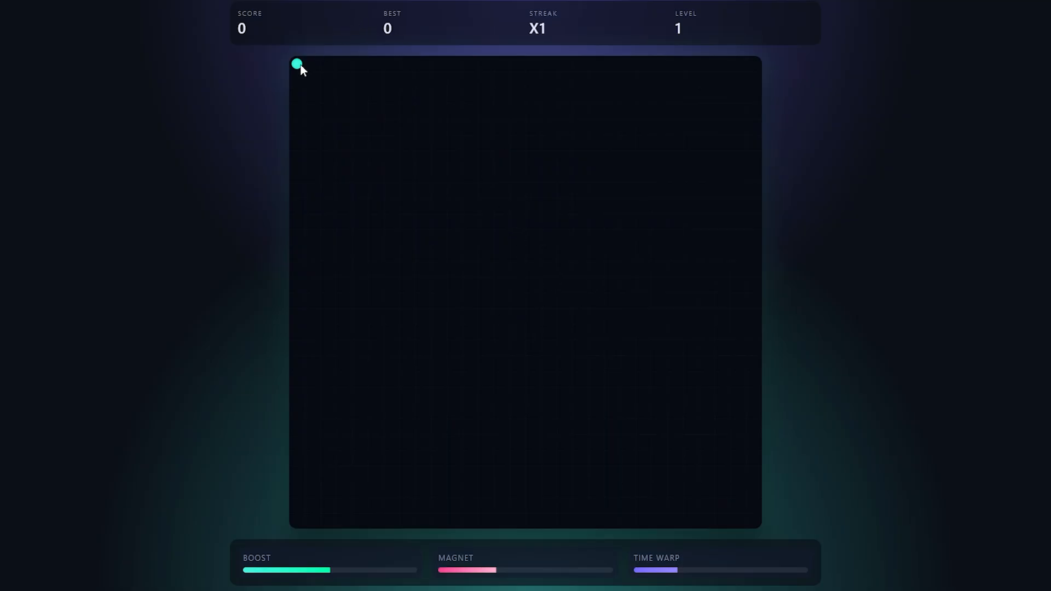
pyautogui.moveTo(601, 410)
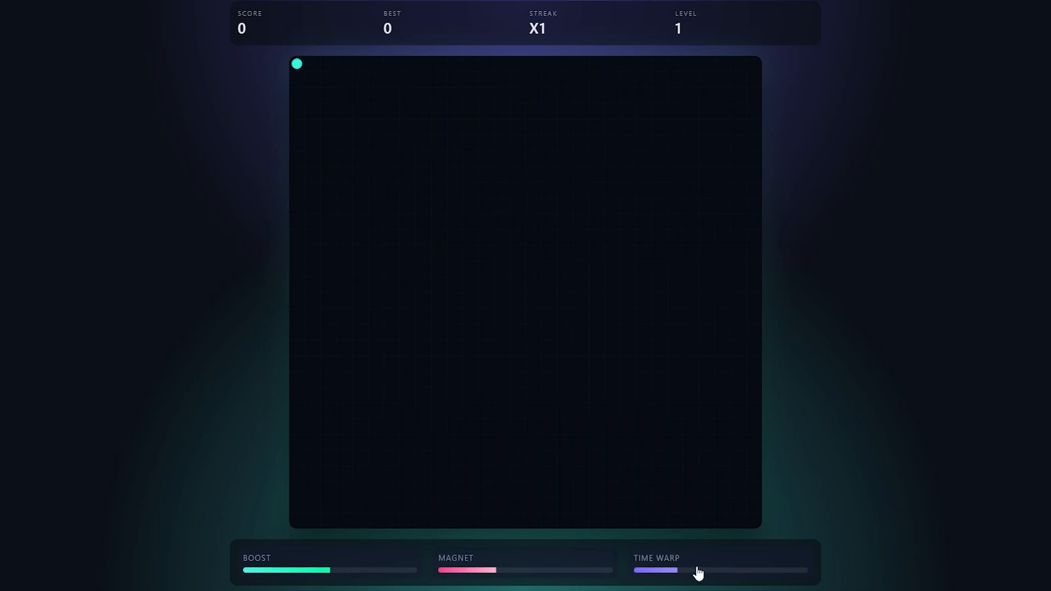
pyautogui.moveTo(649, 286)
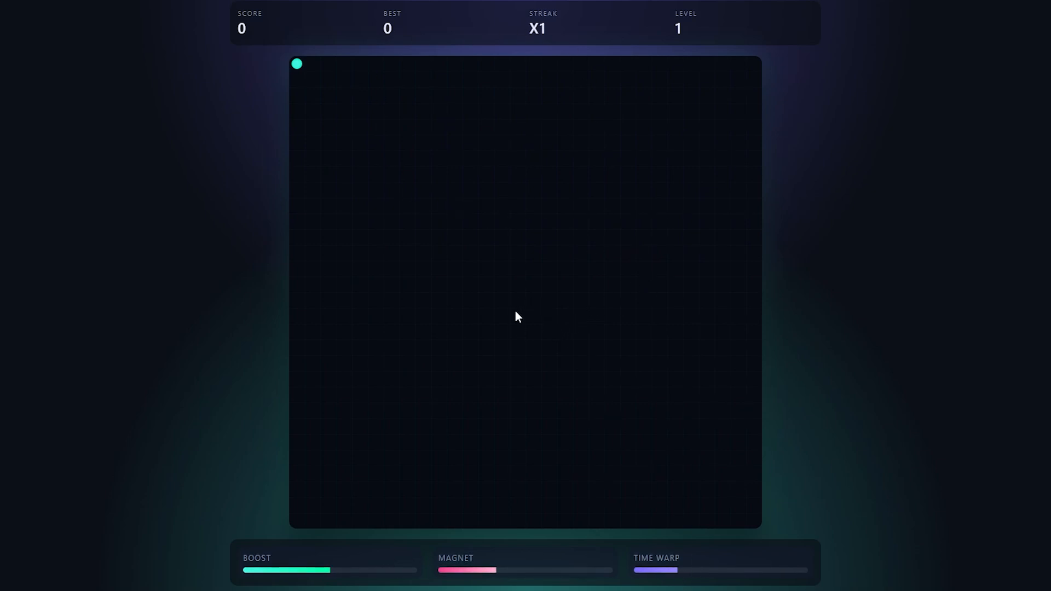
pyautogui.moveTo(423, 264)
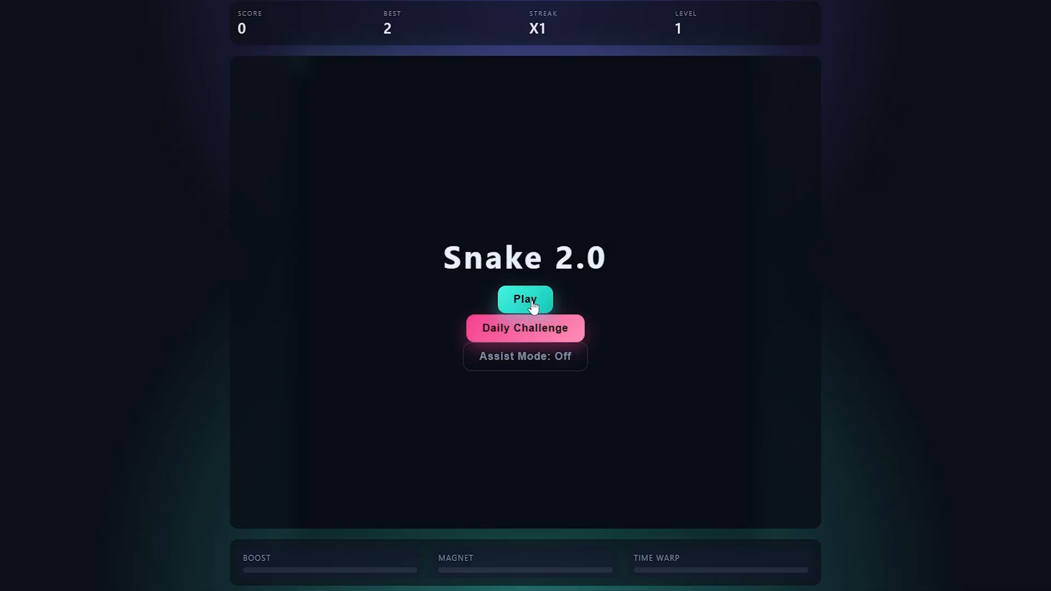
# Start another round of the second build and play until the best score reaches 50
pyautogui.click(525, 299)
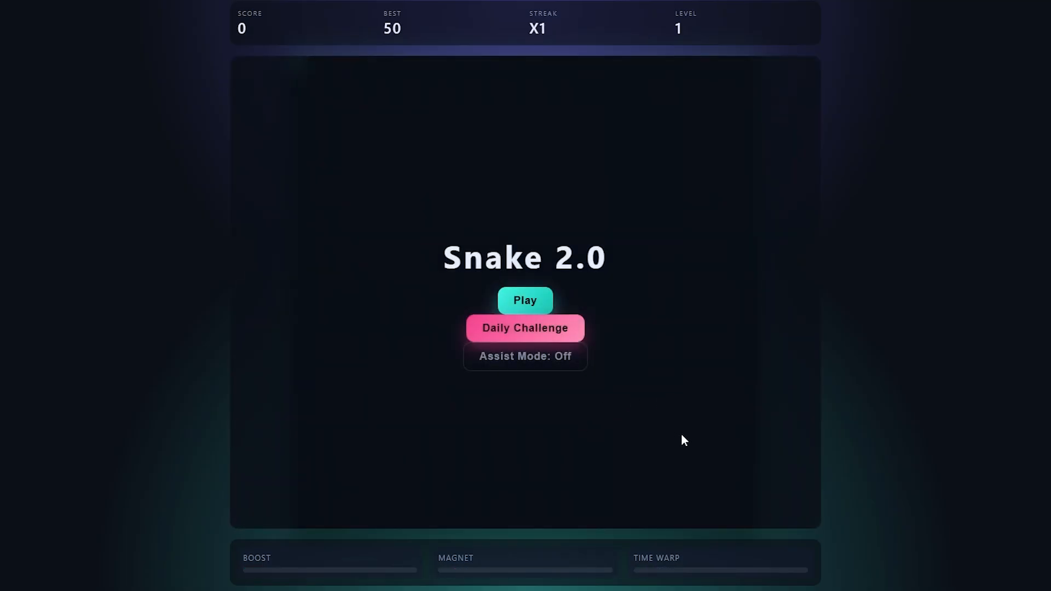
pyautogui.moveTo(686, 439)
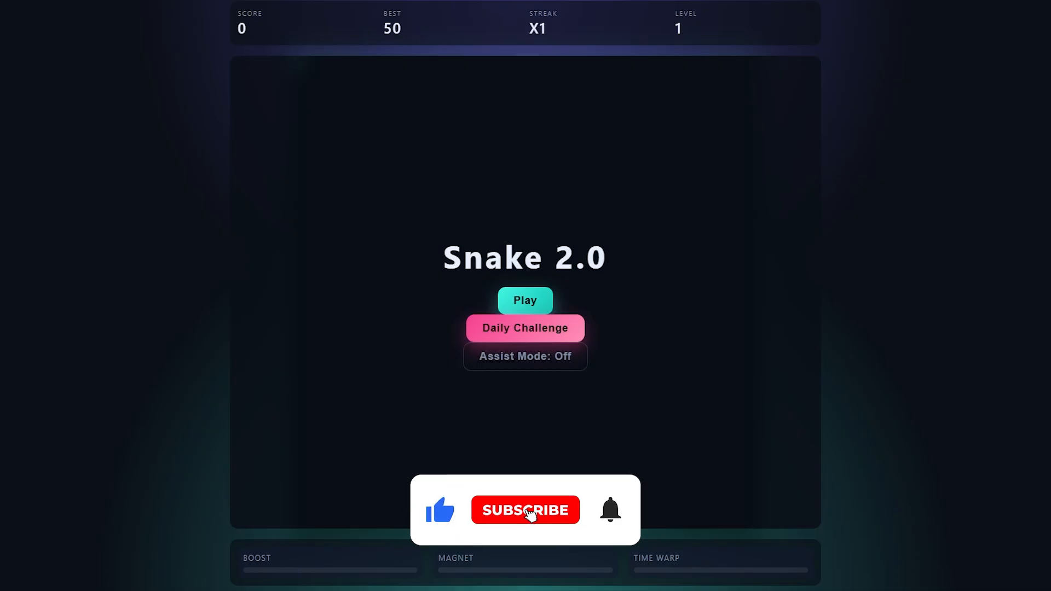
pyautogui.click(526, 511)
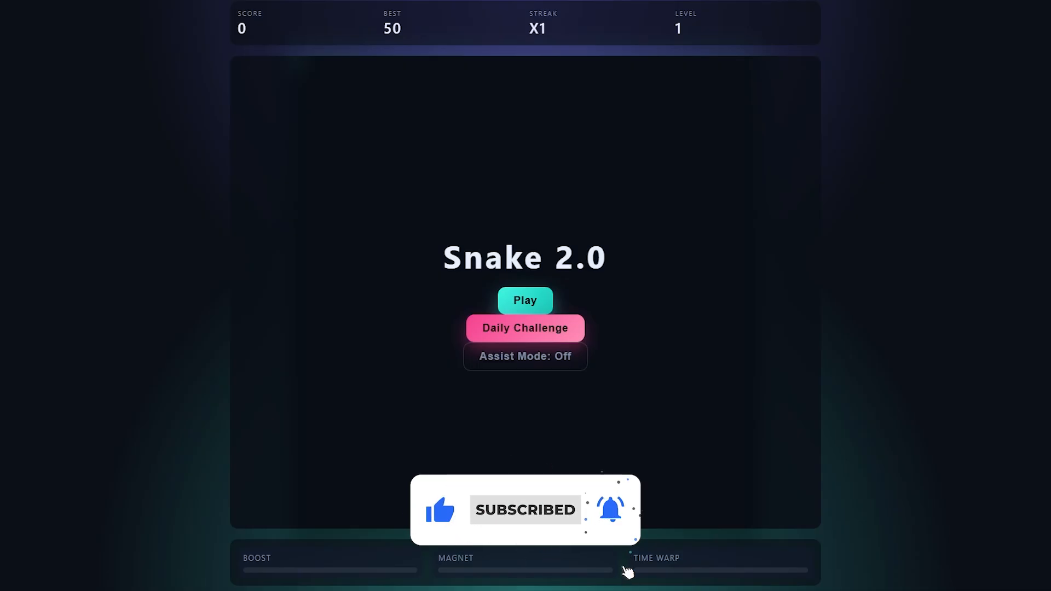